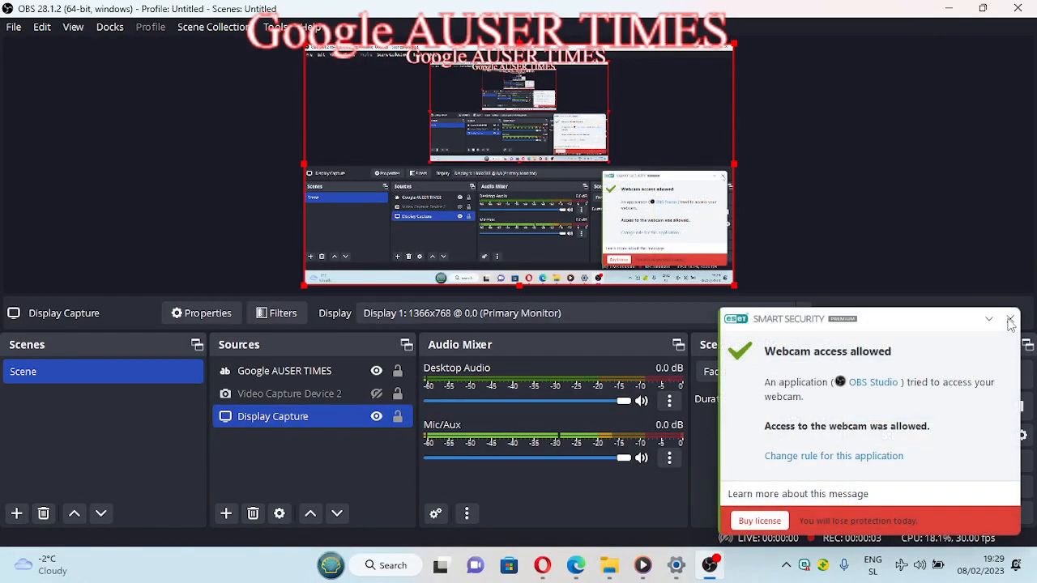
# Step: Bring the browser showing the Redirect Notice page in front of OBS Studio
pyautogui.click(1011, 318)
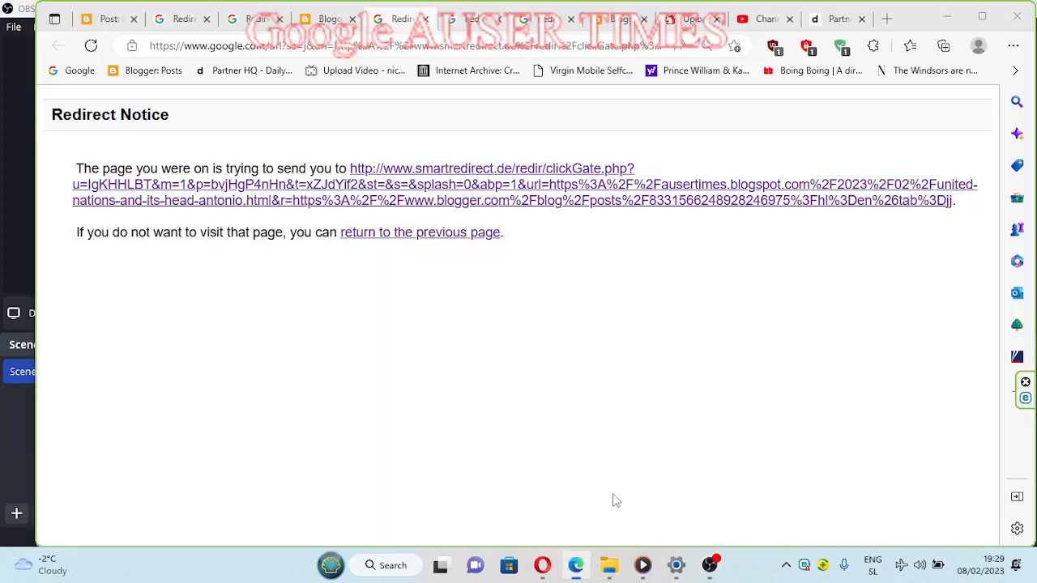
pyautogui.moveTo(667, 317)
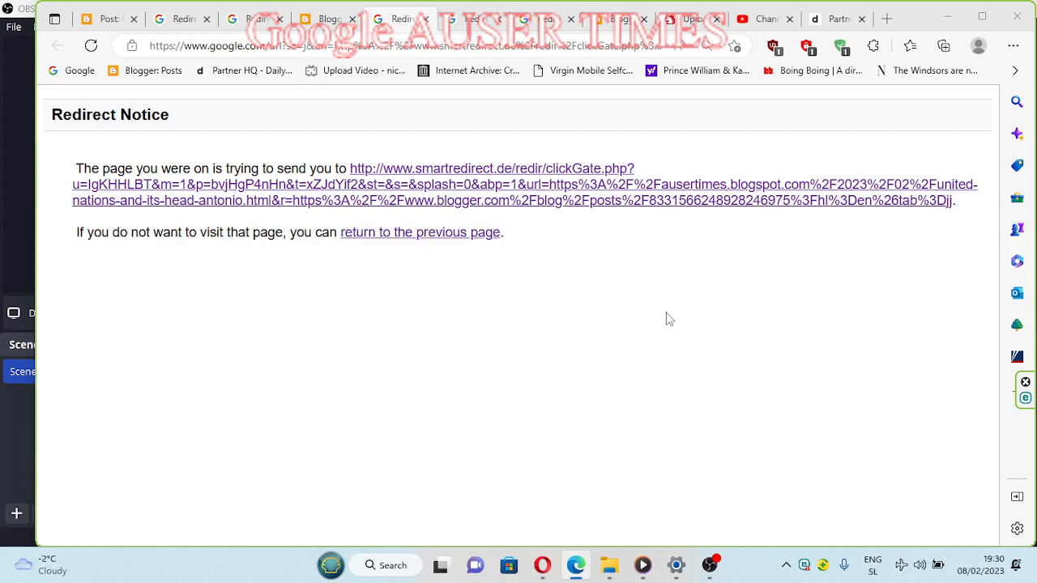
pyautogui.moveTo(689, 321)
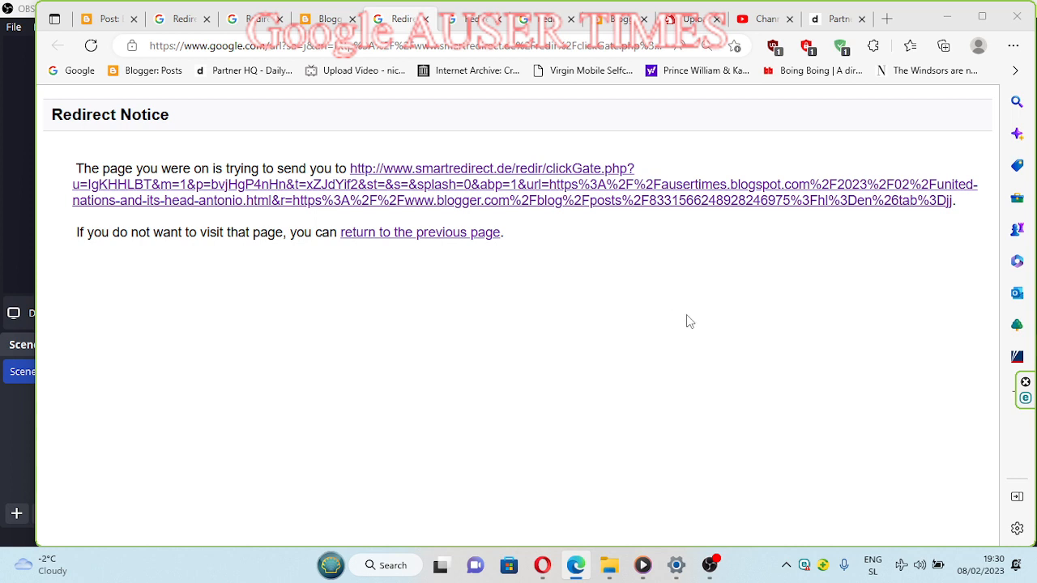
pyautogui.moveTo(698, 332)
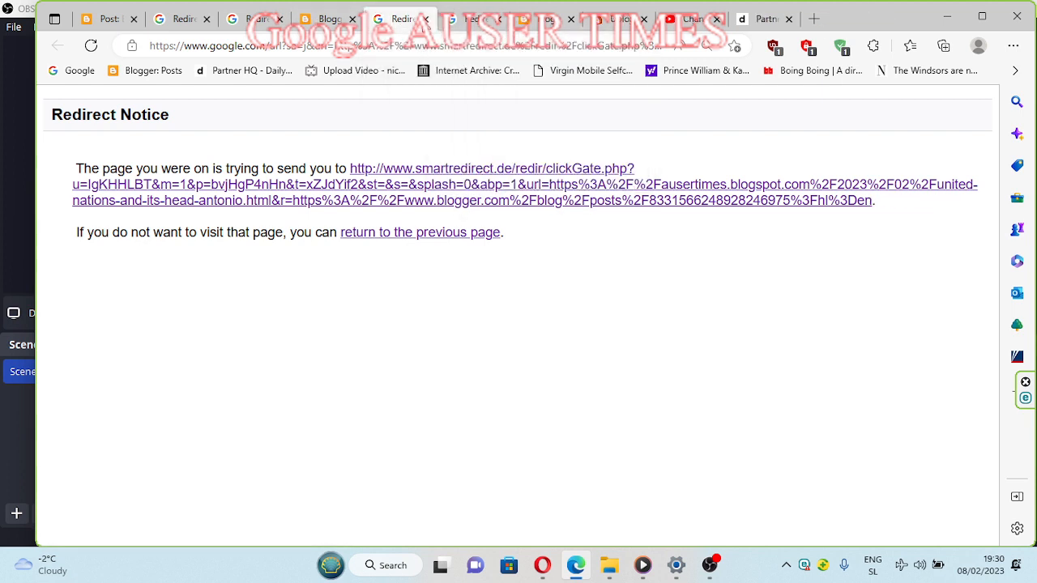
# Step: Show the Blogger posts list for THE AUSER TIMES
pyautogui.click(397, 20)
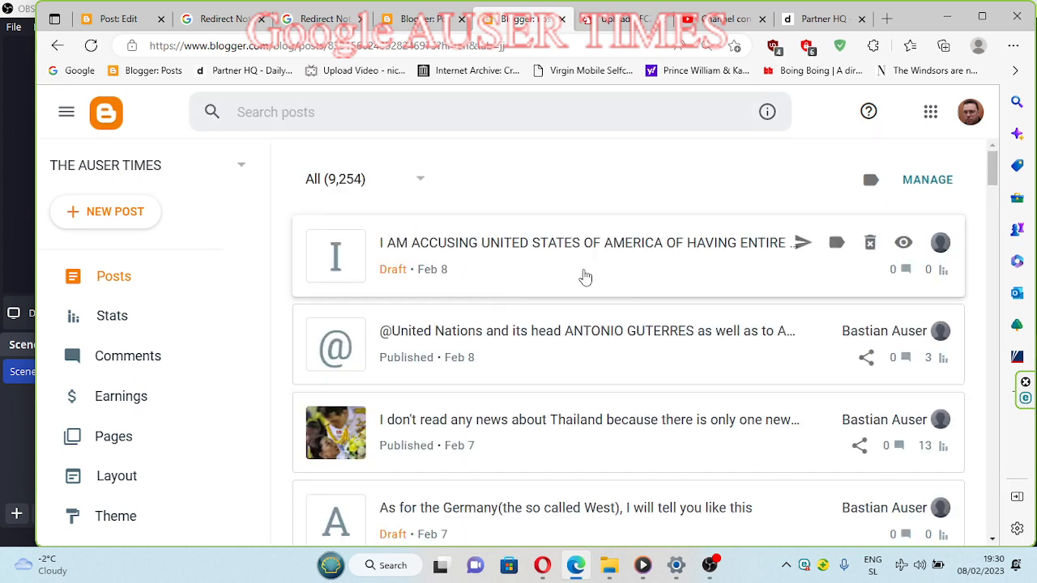
pyautogui.moveTo(454, 344)
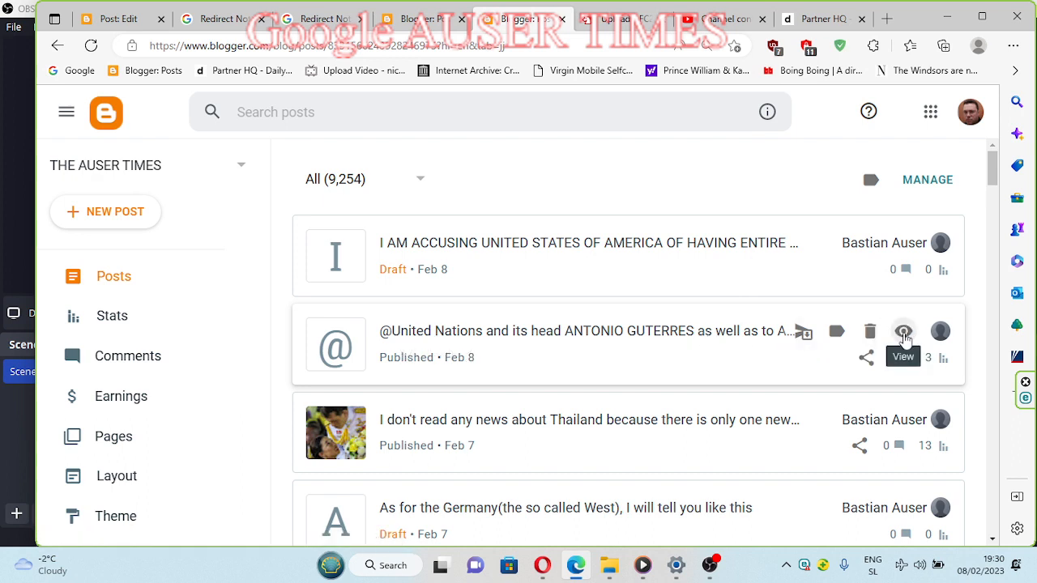
# Step: View the published United Nations post, landing on its Redirect Notice page
pyautogui.click(904, 331)
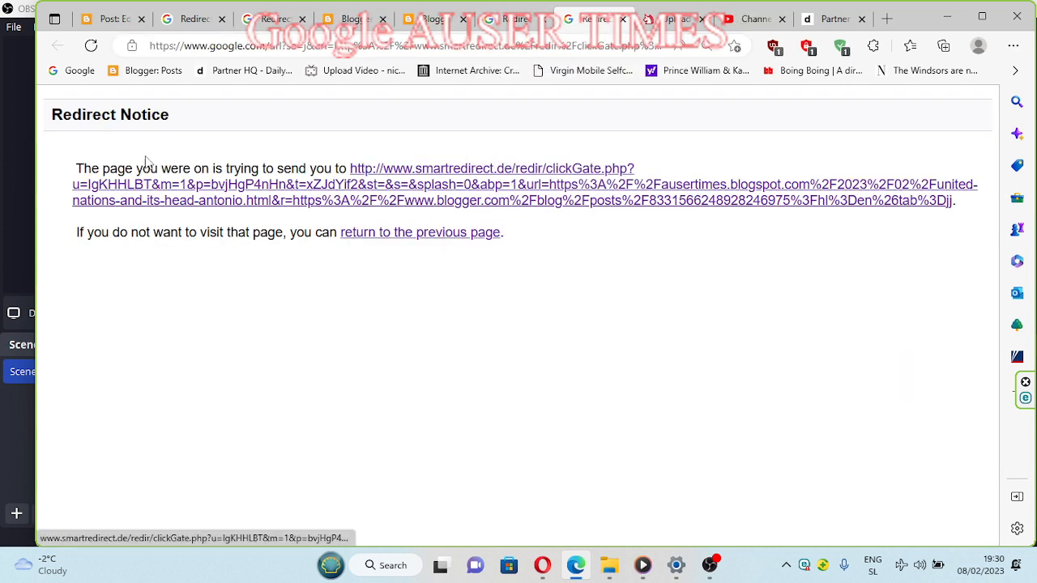
pyautogui.moveTo(441, 179)
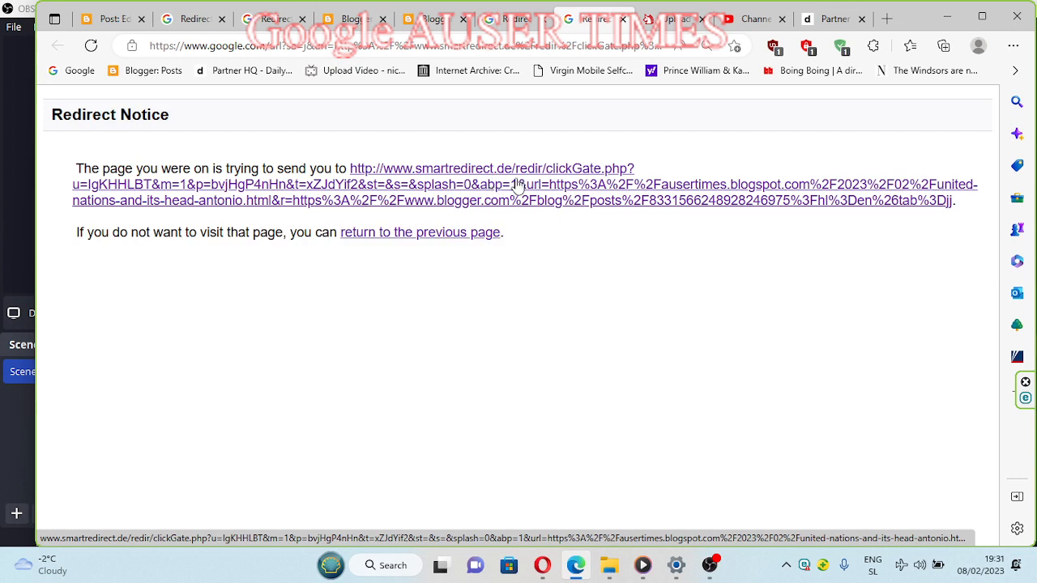
pyautogui.moveTo(614, 179)
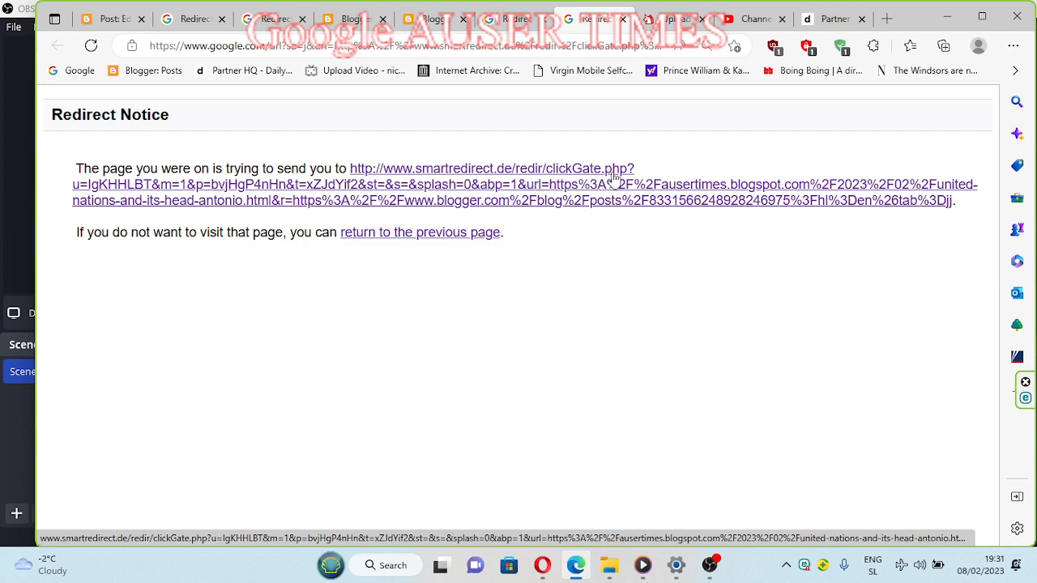
pyautogui.moveTo(405, 247)
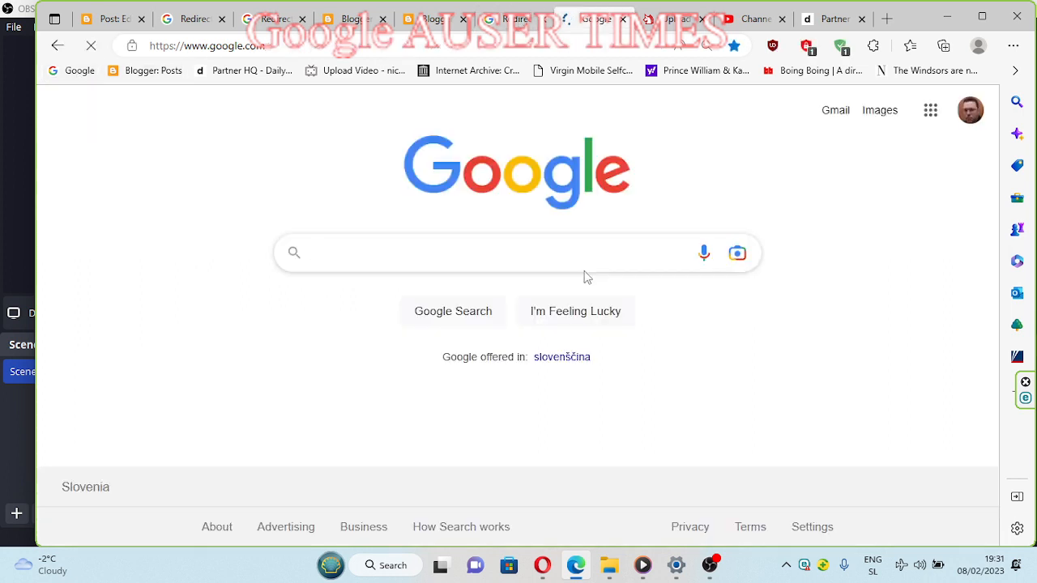
# Step: Search Google for 'what is my ISP' and read the provider details, T-2 in Novo Mesto, Slovenia
pyautogui.write('WHAT')
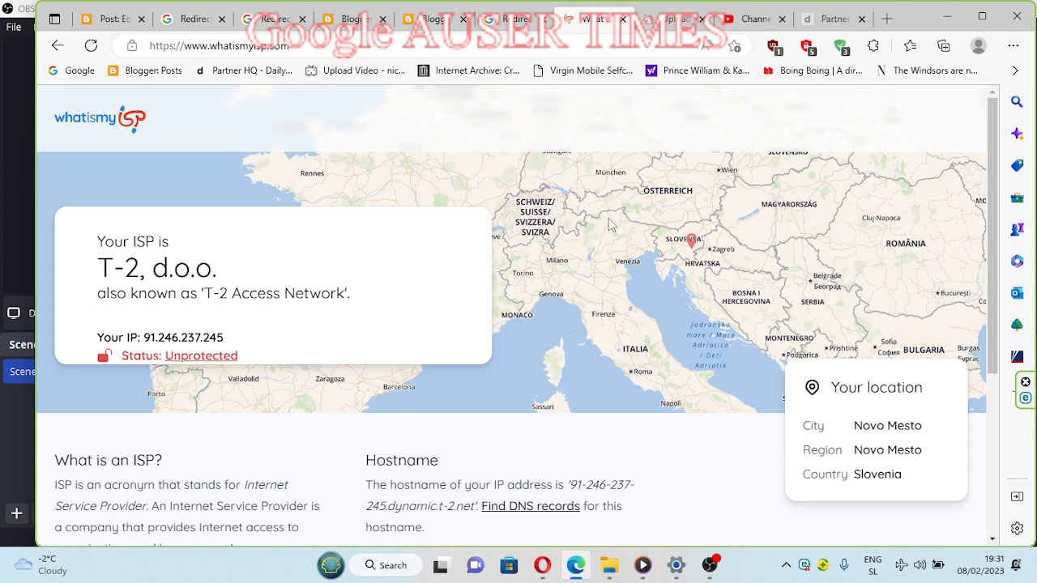
pyautogui.moveTo(770, 277)
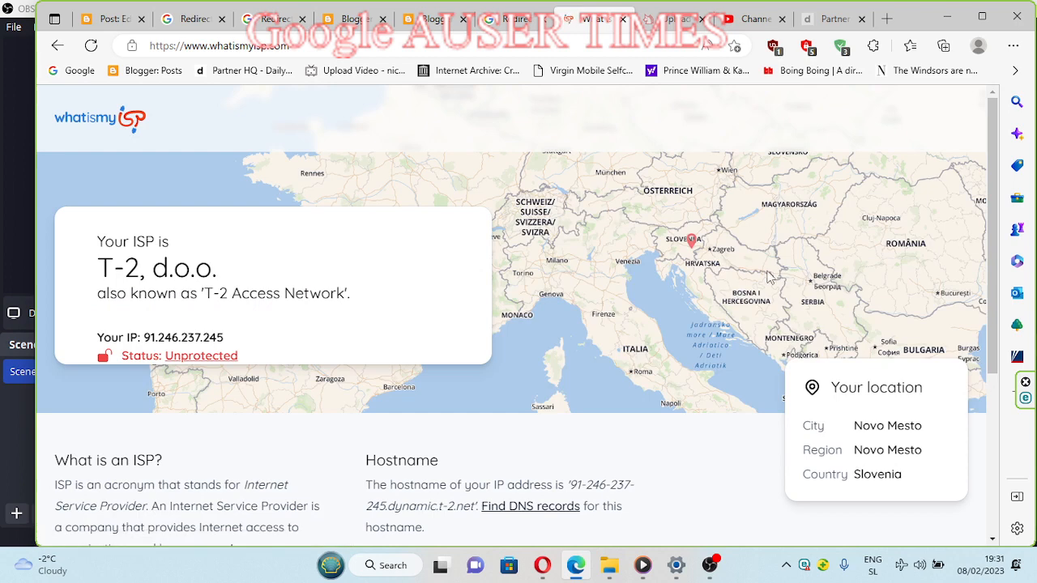
pyautogui.moveTo(745, 259)
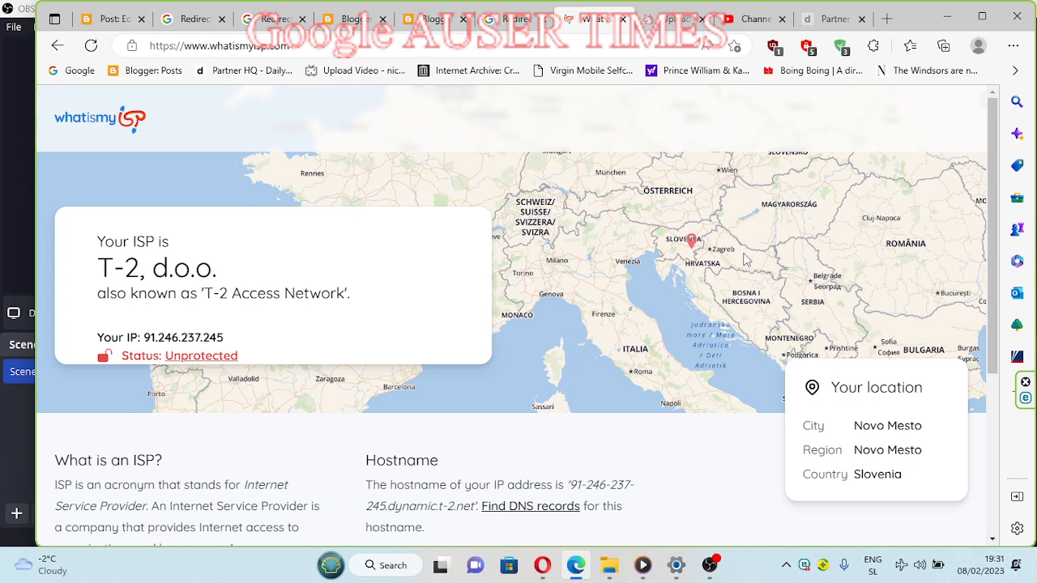
pyautogui.moveTo(901, 371)
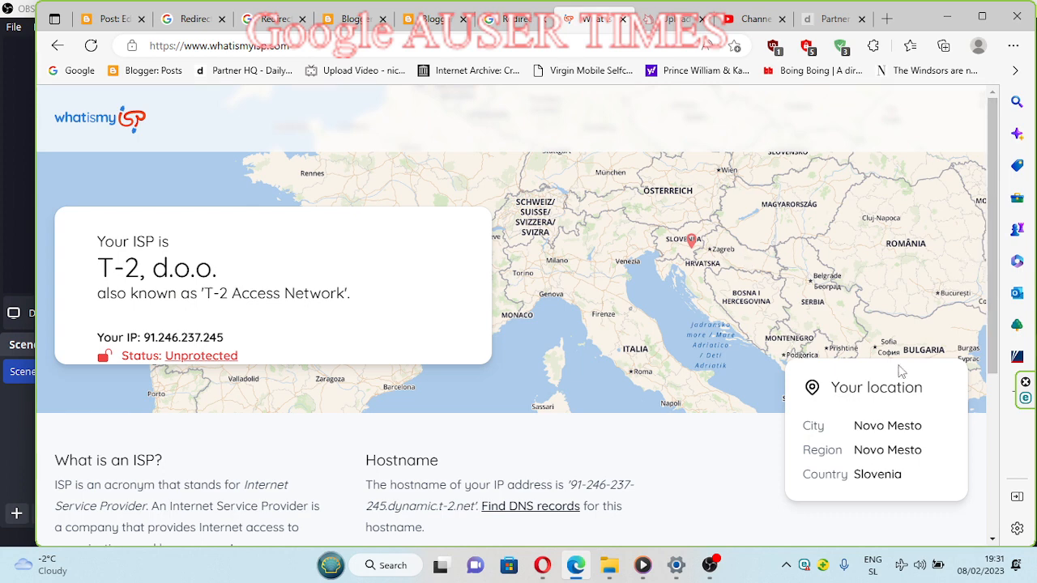
pyautogui.moveTo(674, 447)
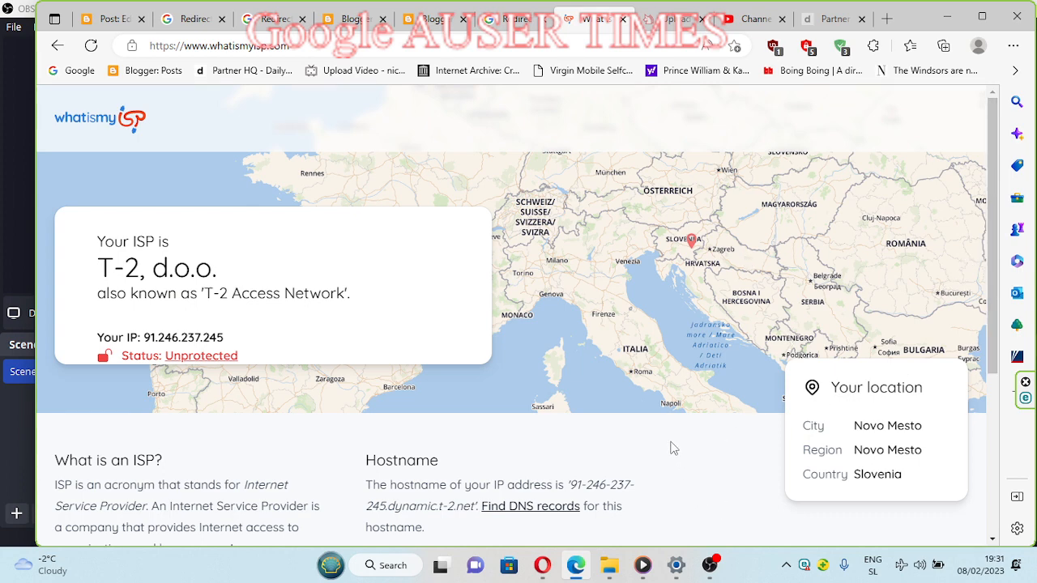
pyautogui.moveTo(700, 274)
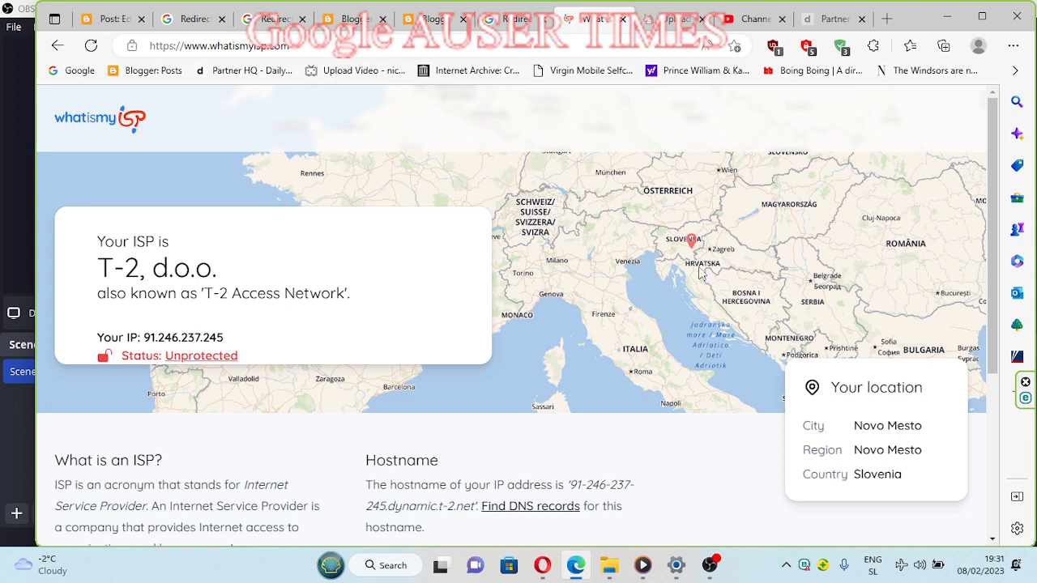
pyautogui.moveTo(658, 274)
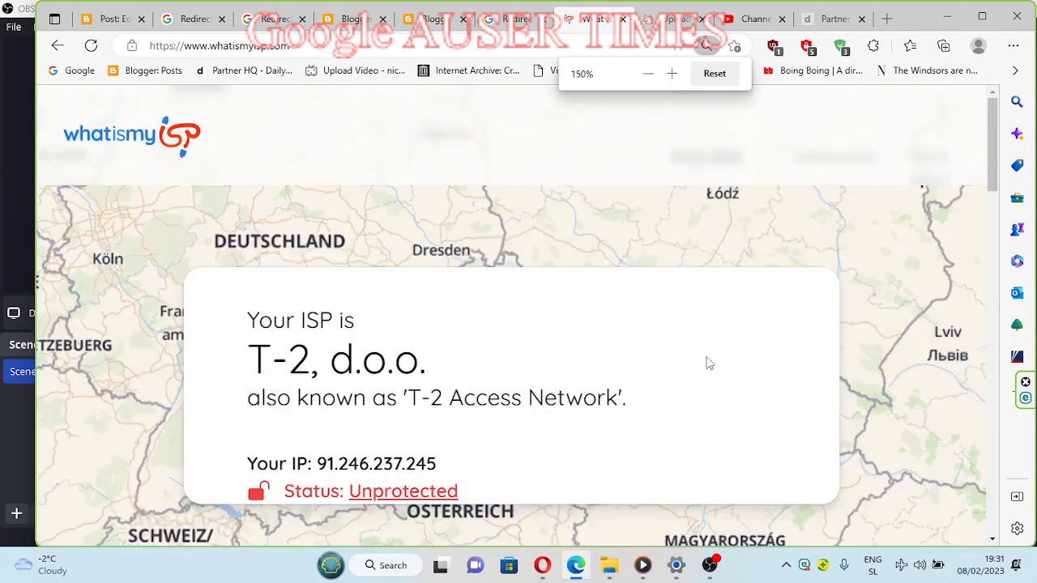
pyautogui.scroll(-3)
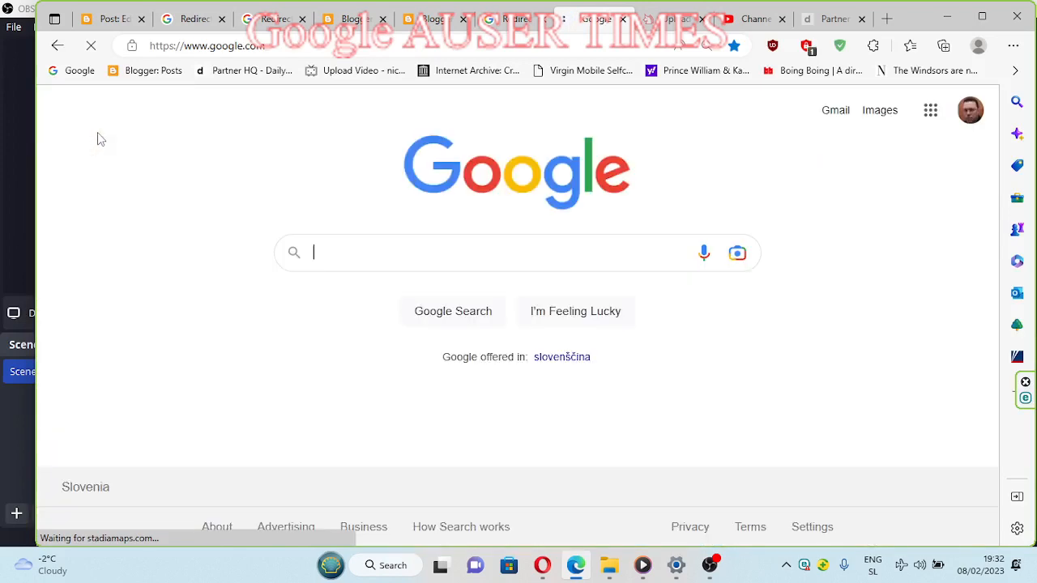
# Step: Search for an internet speed test, reach speedtest.net and accept its privacy notice
pyautogui.write('INTERNET SPEED')
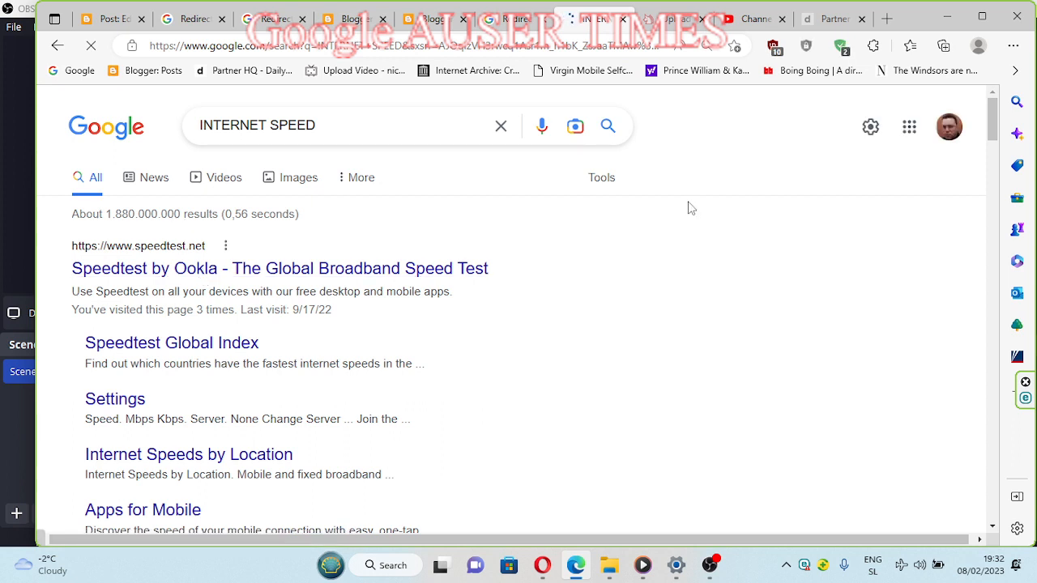
pyautogui.click(279, 269)
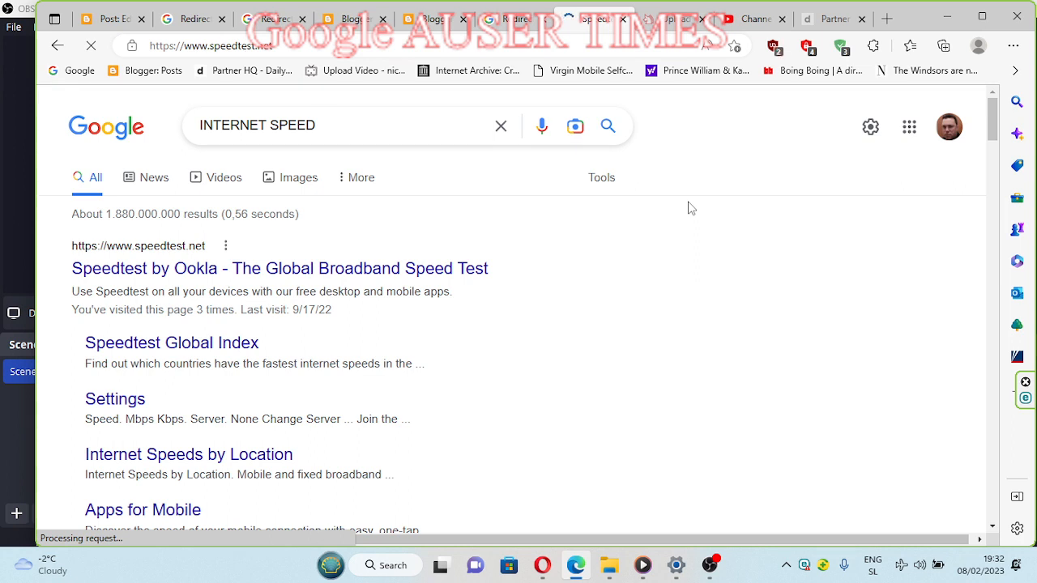
pyautogui.click(278, 269)
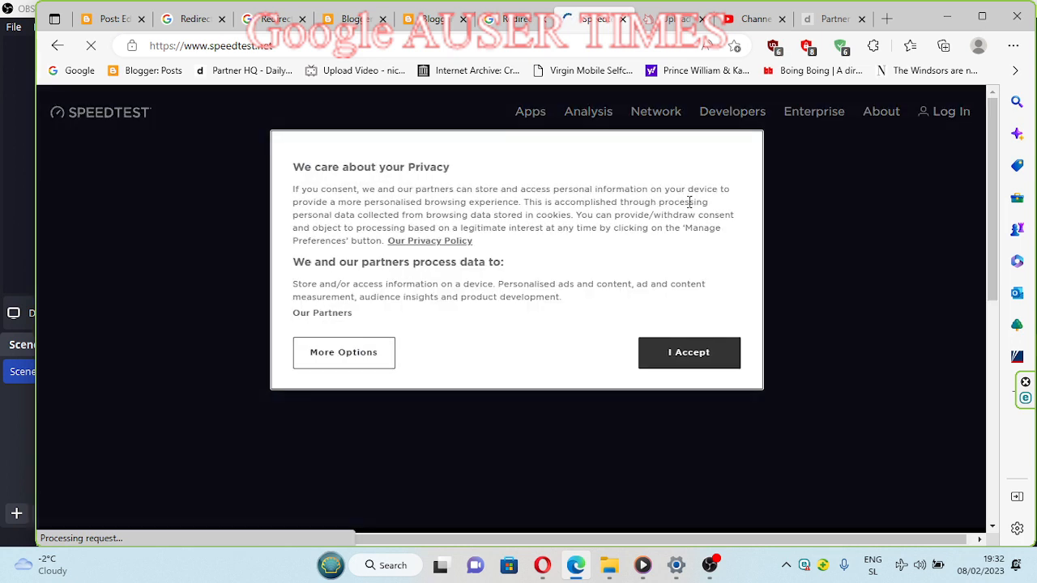
pyautogui.click(689, 352)
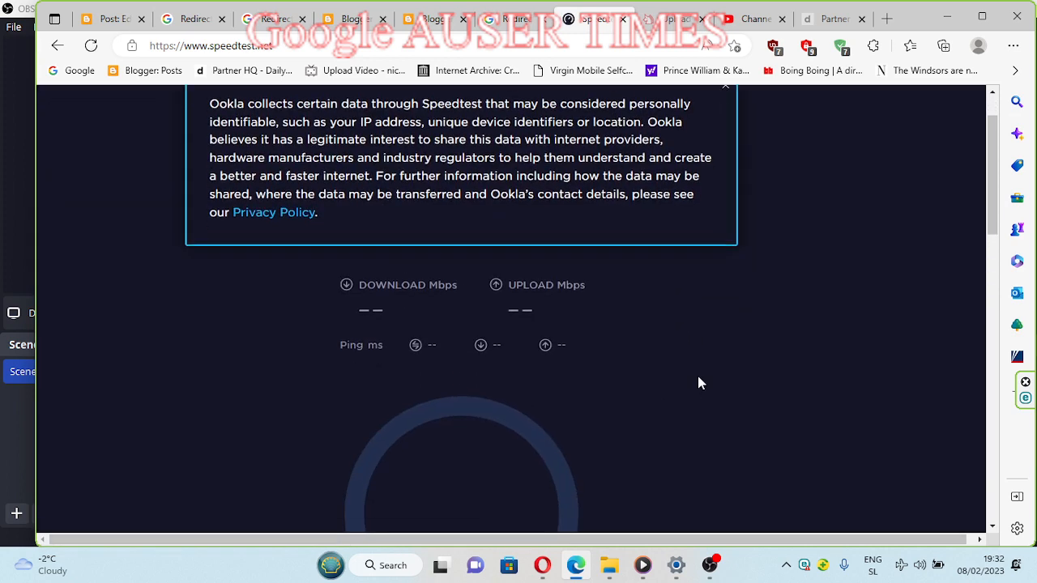
# Step: Dismiss the location request and run the Speedtest to get download and upload Mbps results
pyautogui.scroll(-3)
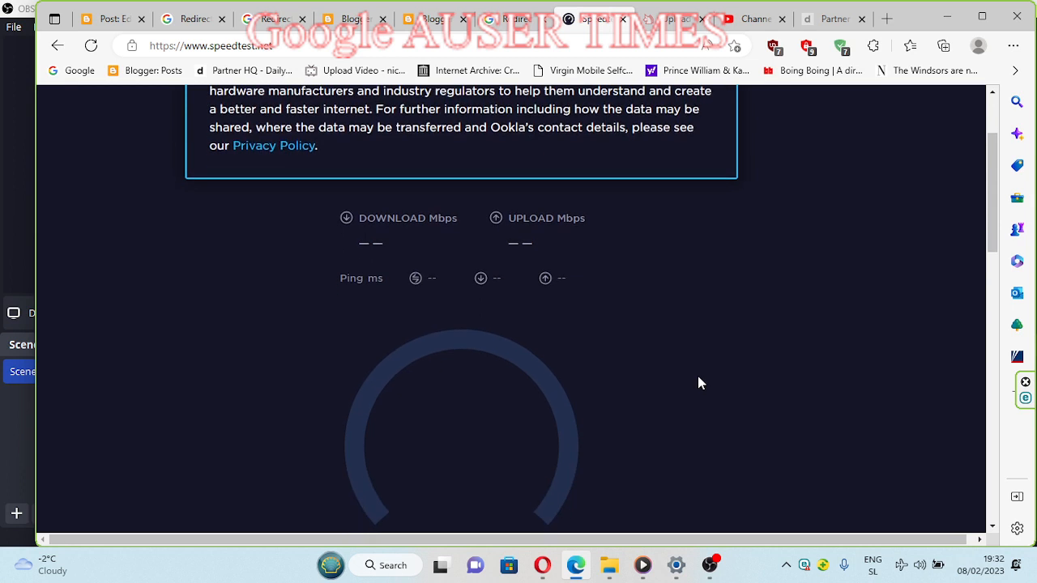
pyautogui.moveTo(700, 382)
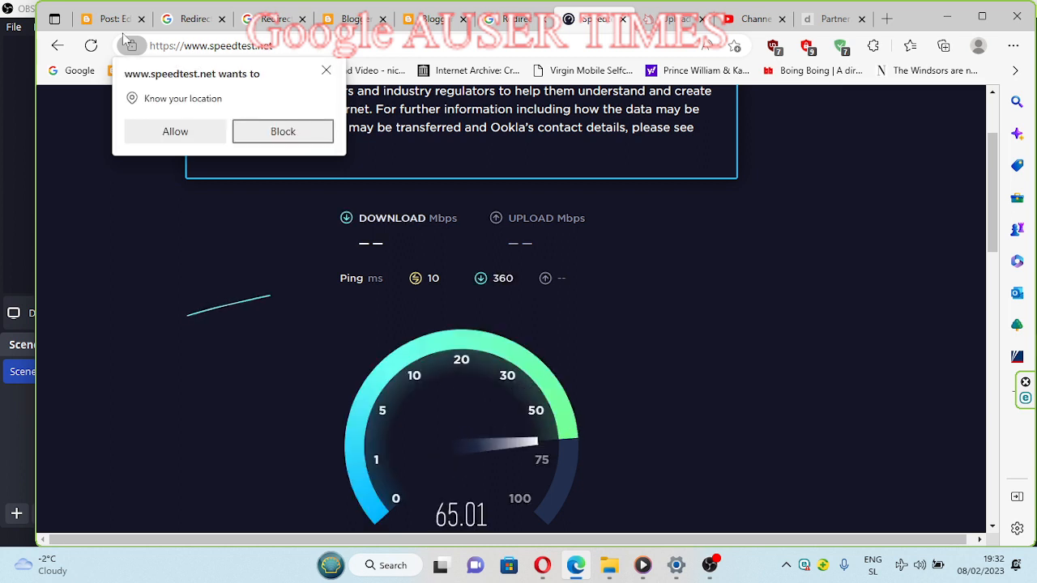
pyautogui.click(282, 131)
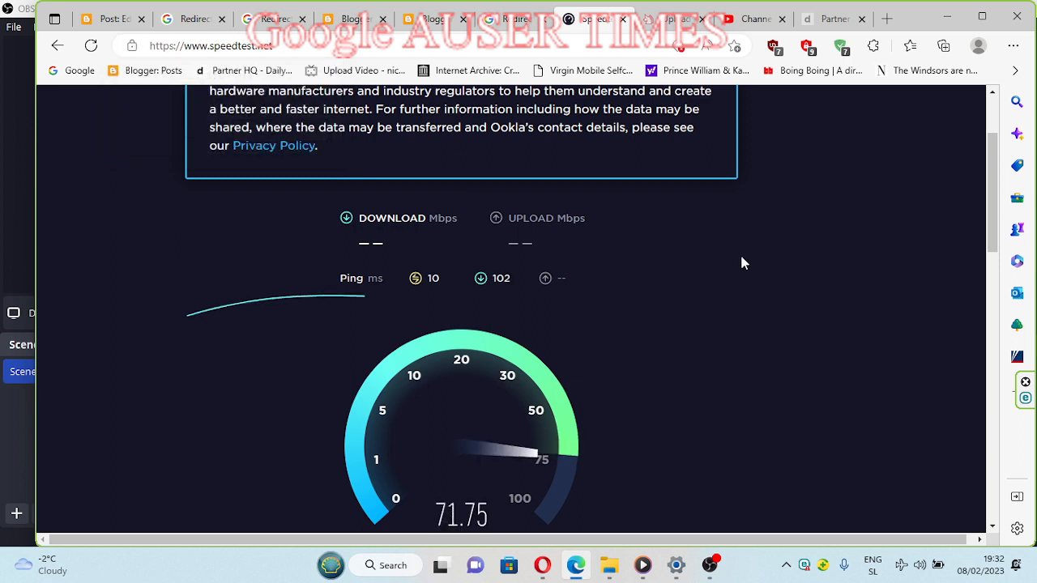
pyautogui.scroll(-3)
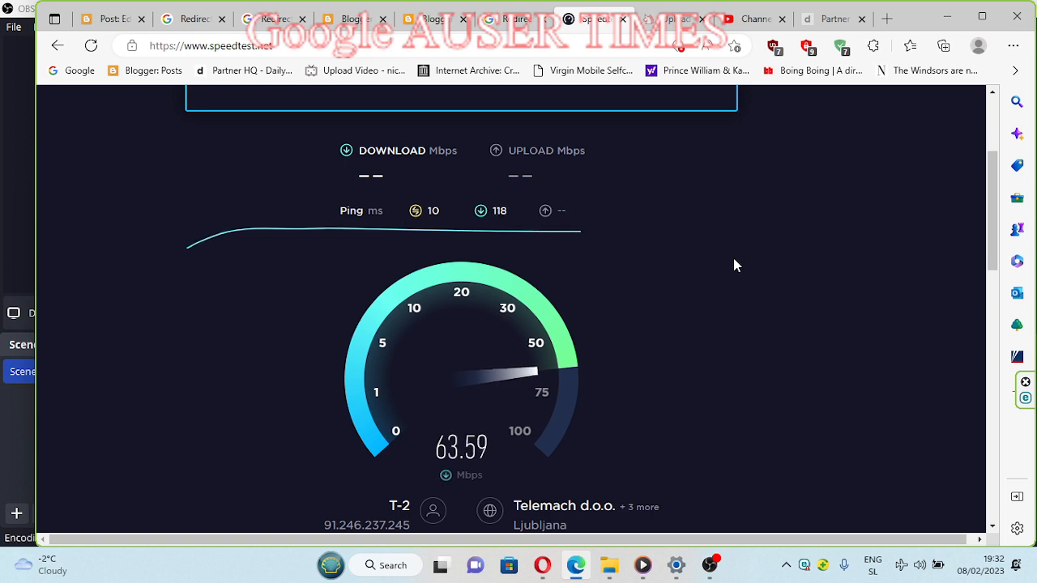
pyautogui.scroll(-3)
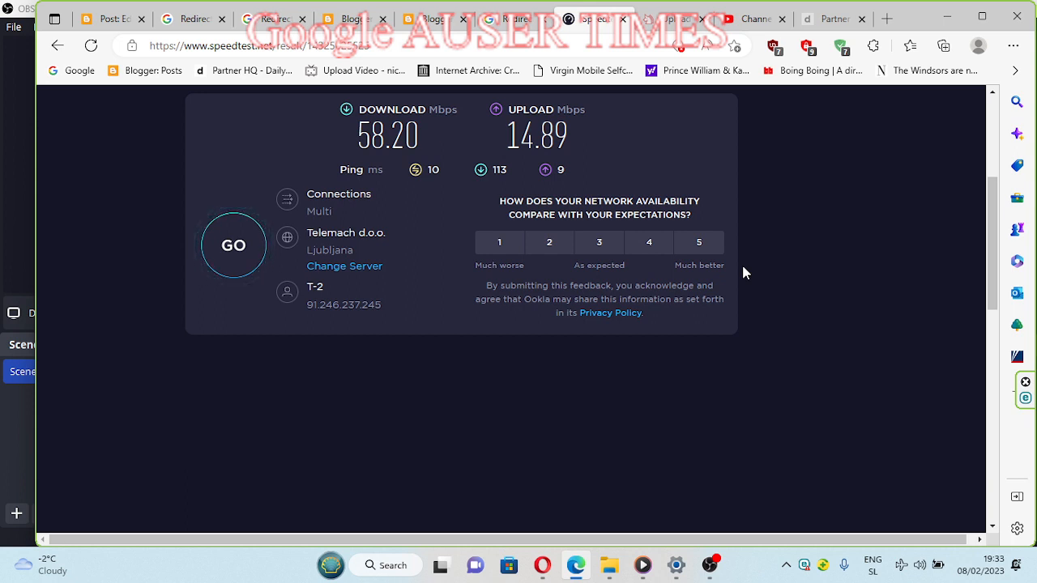
# Step: Reload the Blogger posts list and continue to the live United Nations post via the redirect
pyautogui.click(425, 19)
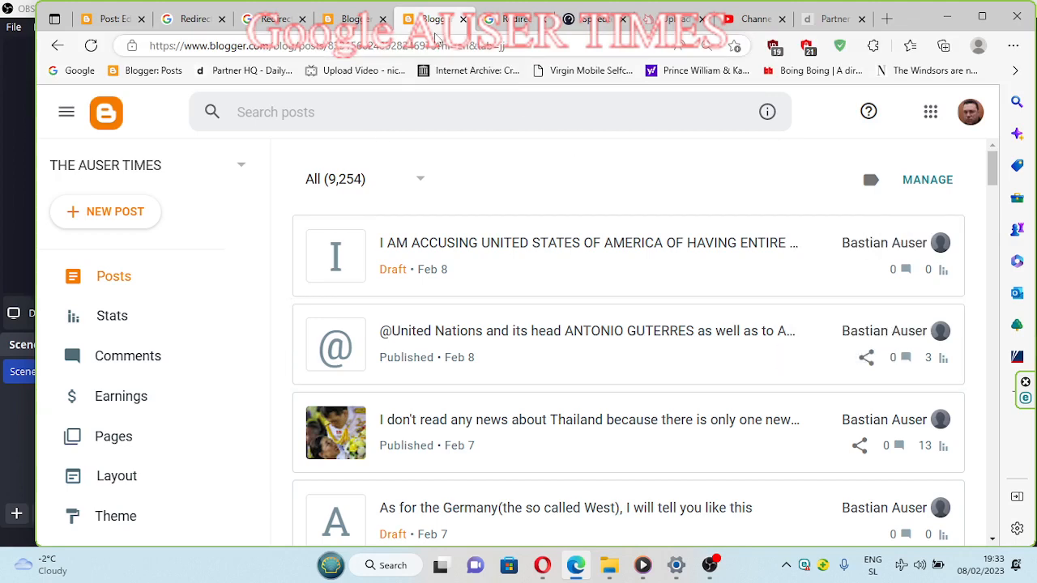
pyautogui.rightClick(421, 18)
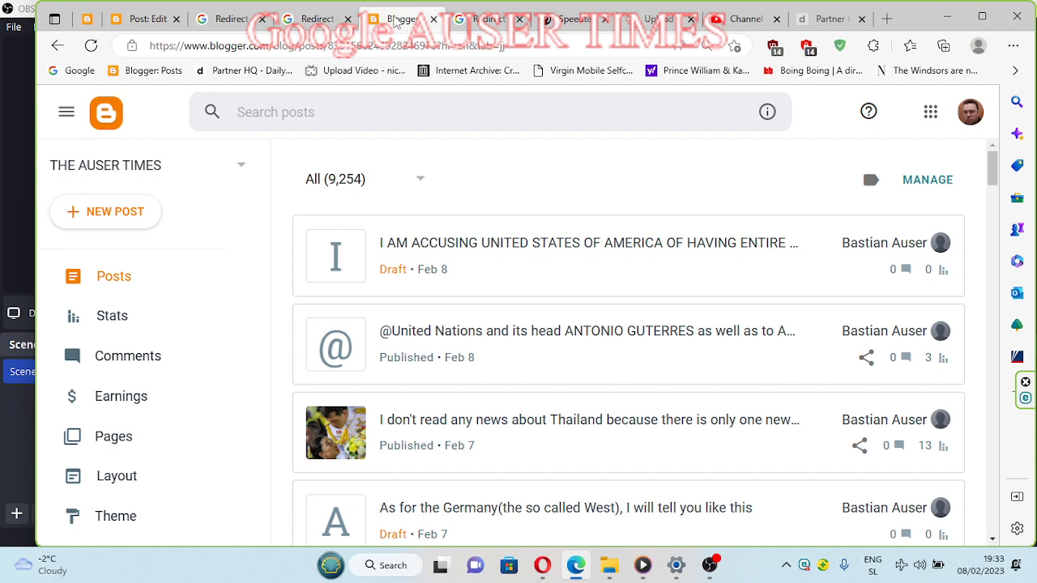
pyautogui.rightClick(397, 18)
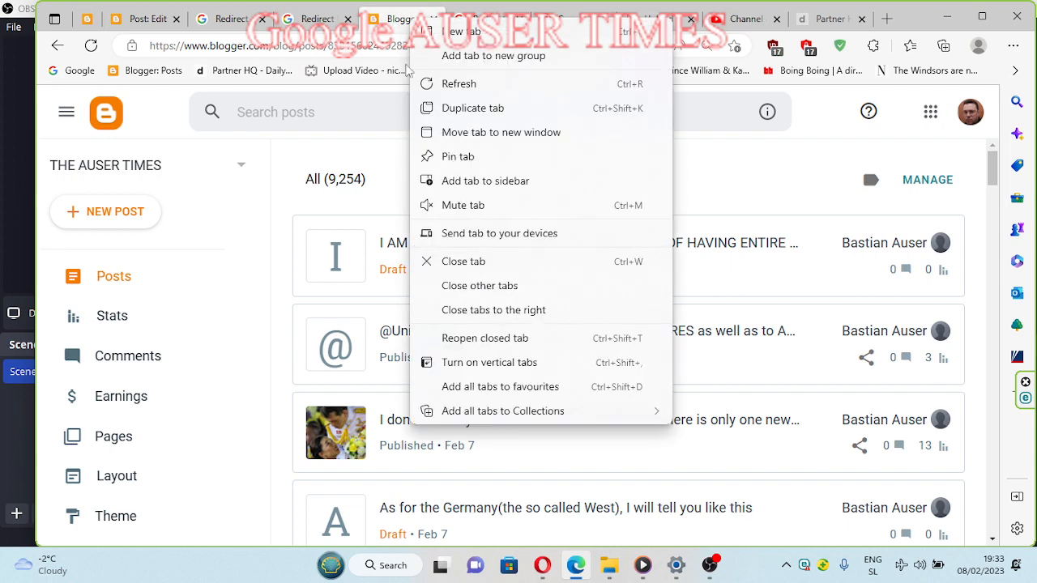
pyautogui.moveTo(496, 84)
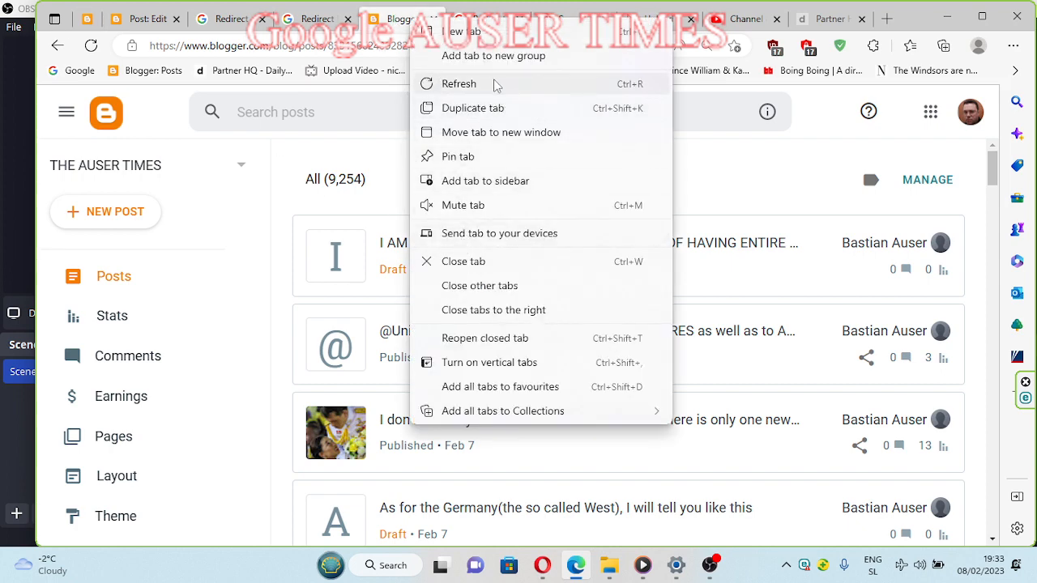
pyautogui.click(458, 84)
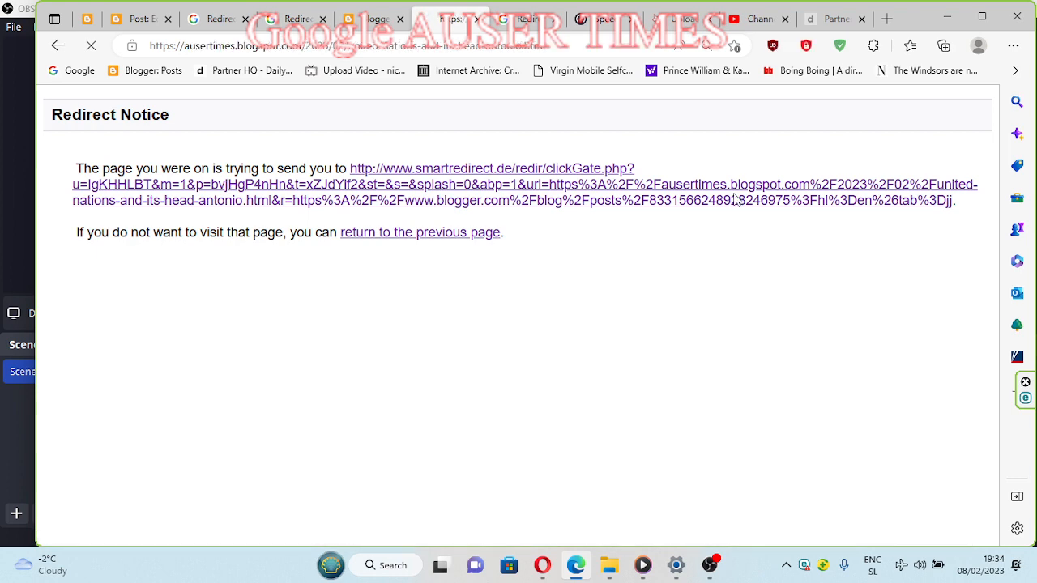
pyautogui.click(419, 233)
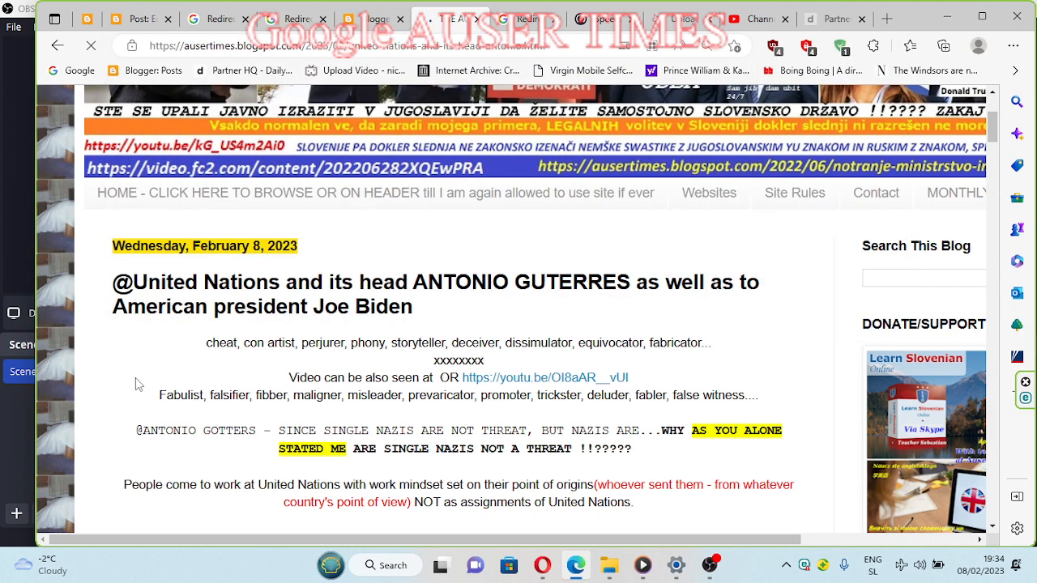
# Step: Review the live ausertimes post addressed to the United Nations and its head
pyautogui.scroll(-3)
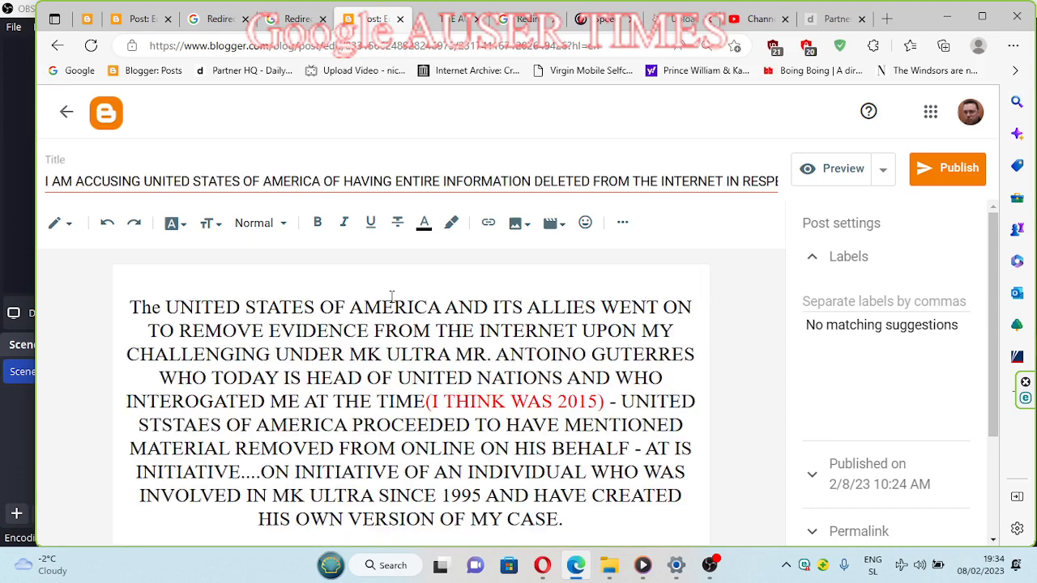
pyautogui.moveTo(488, 222)
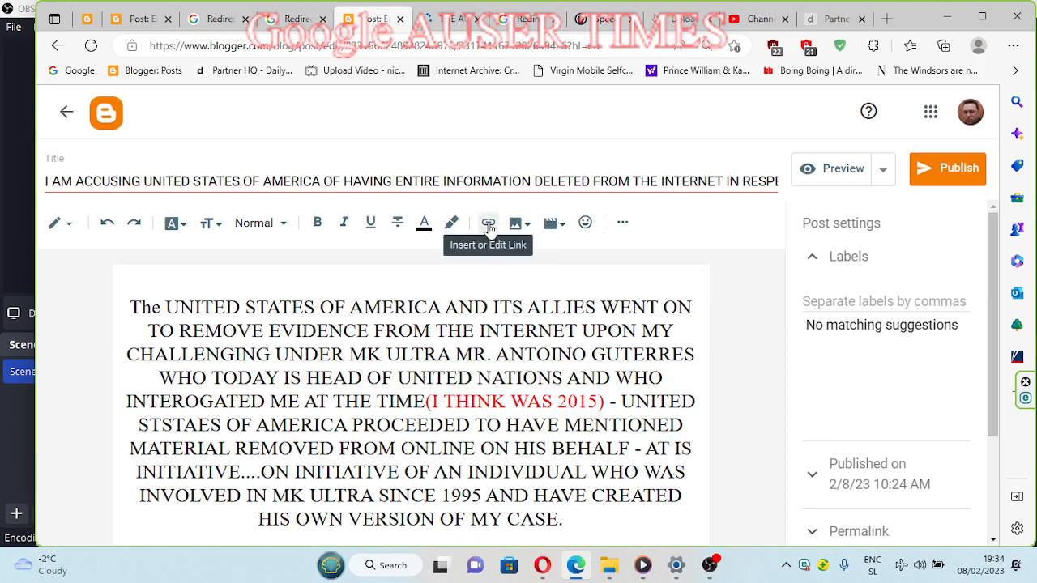
# Step: Insert a link to the United Nations post in the accusation draft and publish it
pyautogui.click(488, 222)
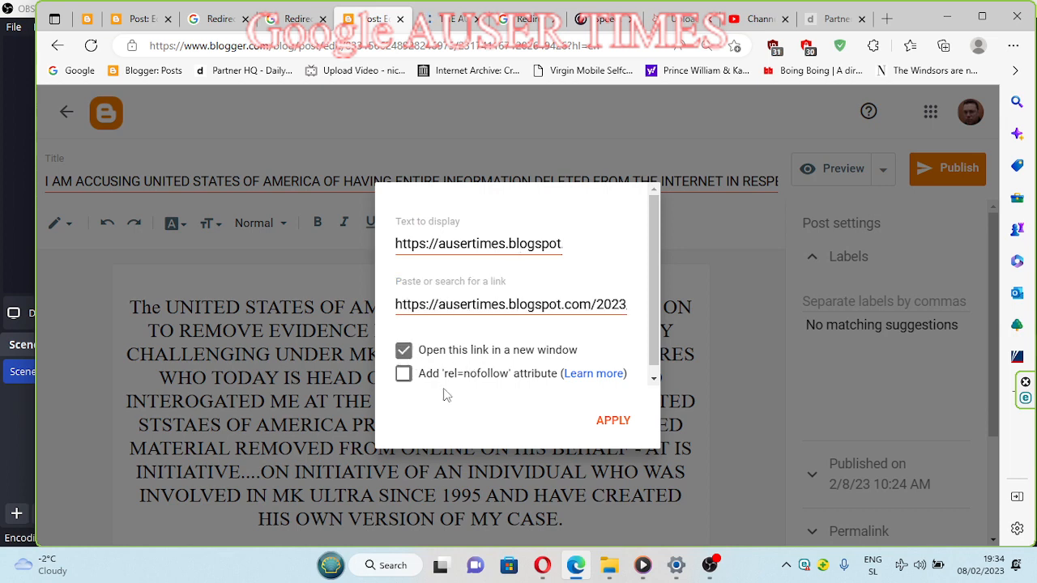
pyautogui.click(612, 420)
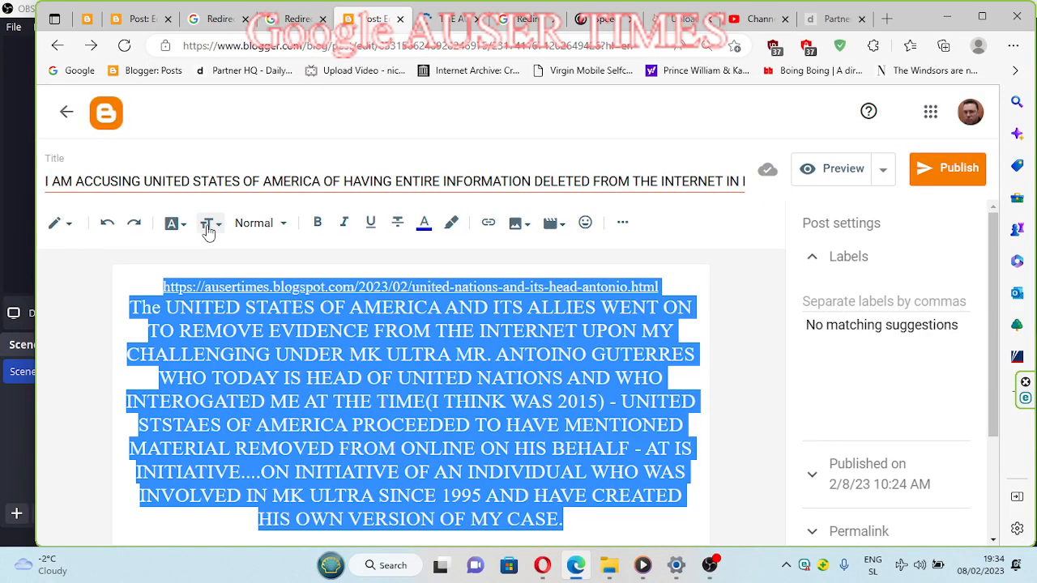
pyautogui.click(207, 224)
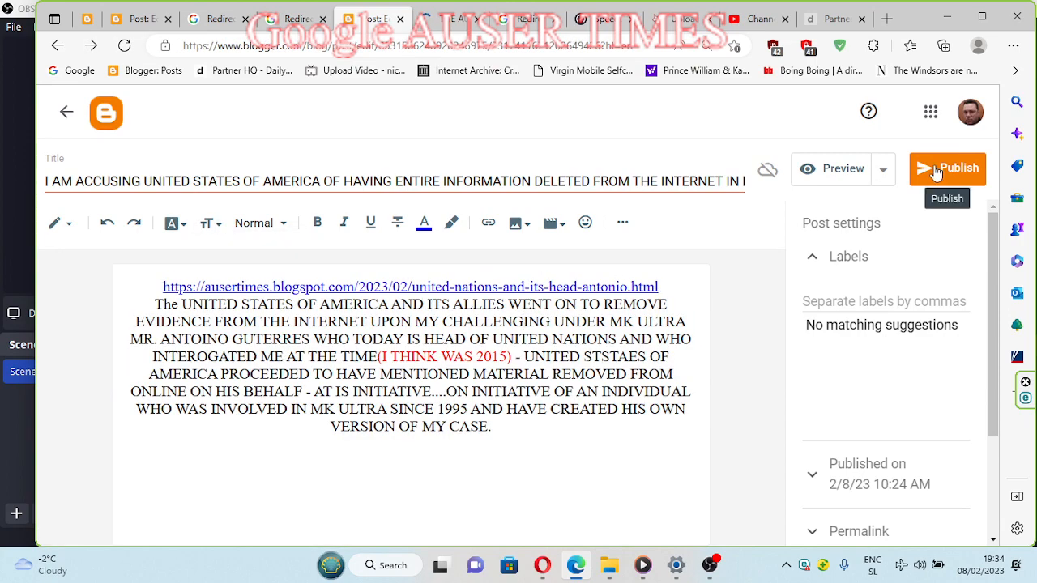
pyautogui.click(946, 168)
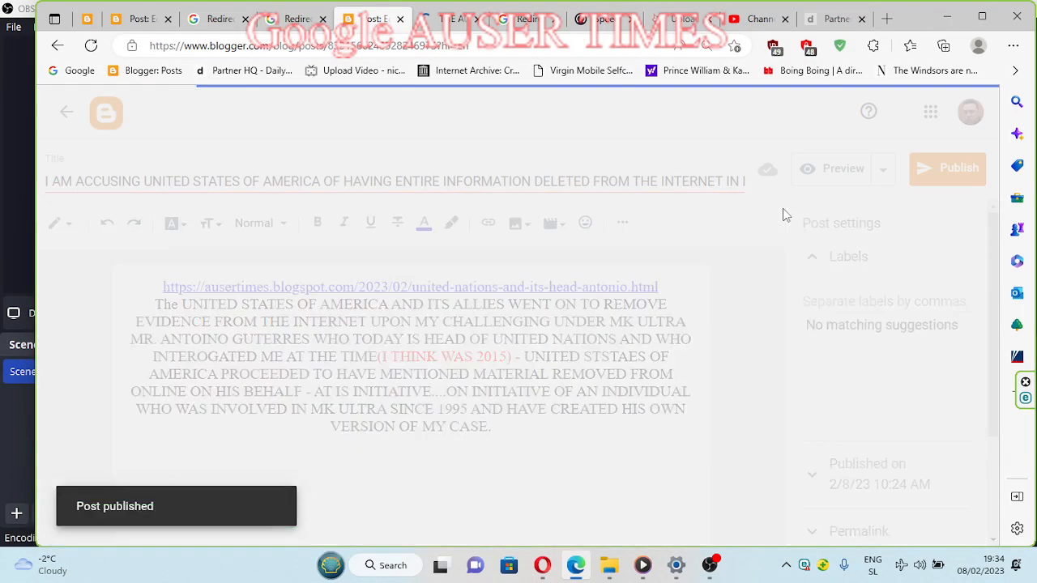
pyautogui.click(66, 112)
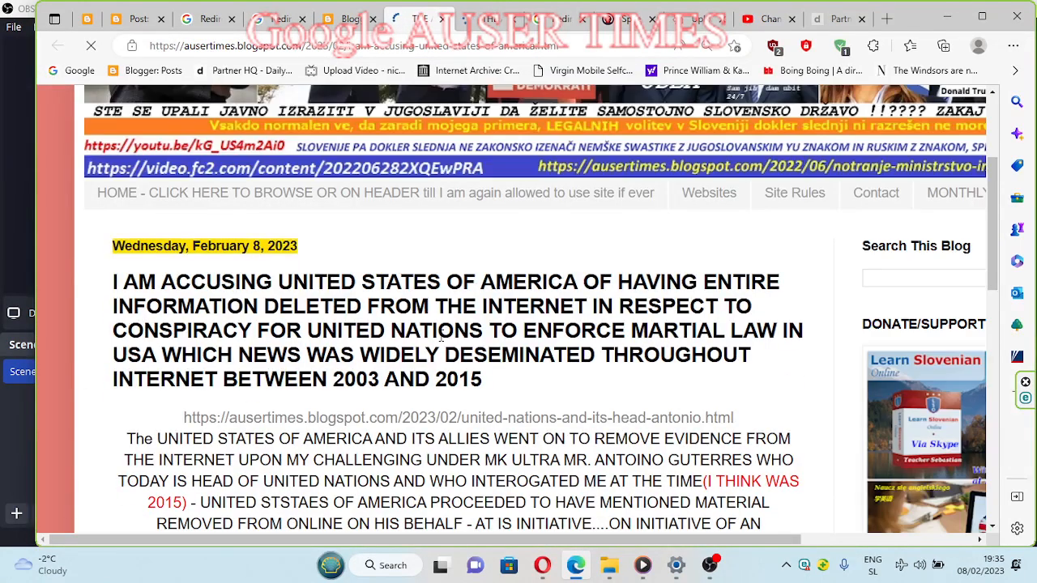
# Step: Select the full headline of the newly published accusation post on the live blog
pyautogui.scroll(-3)
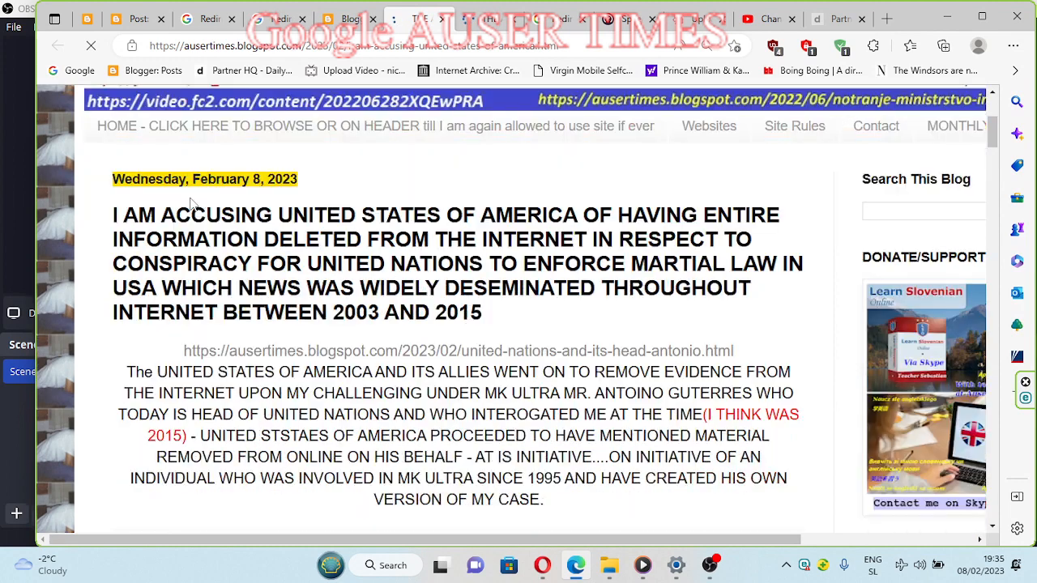
pyautogui.moveTo(114, 214); pyautogui.dragTo(483, 311)
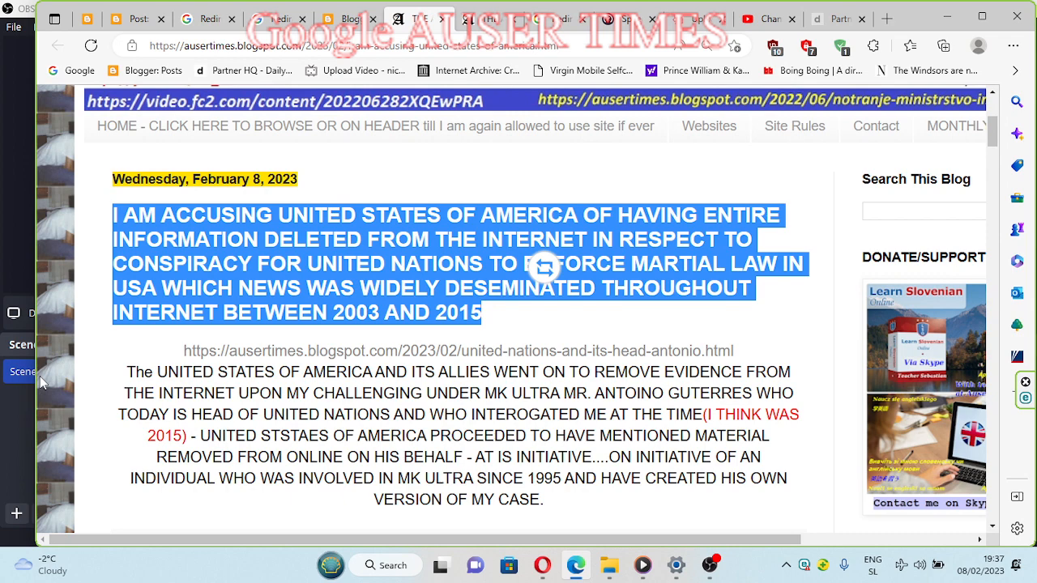
pyautogui.moveTo(505, 13)
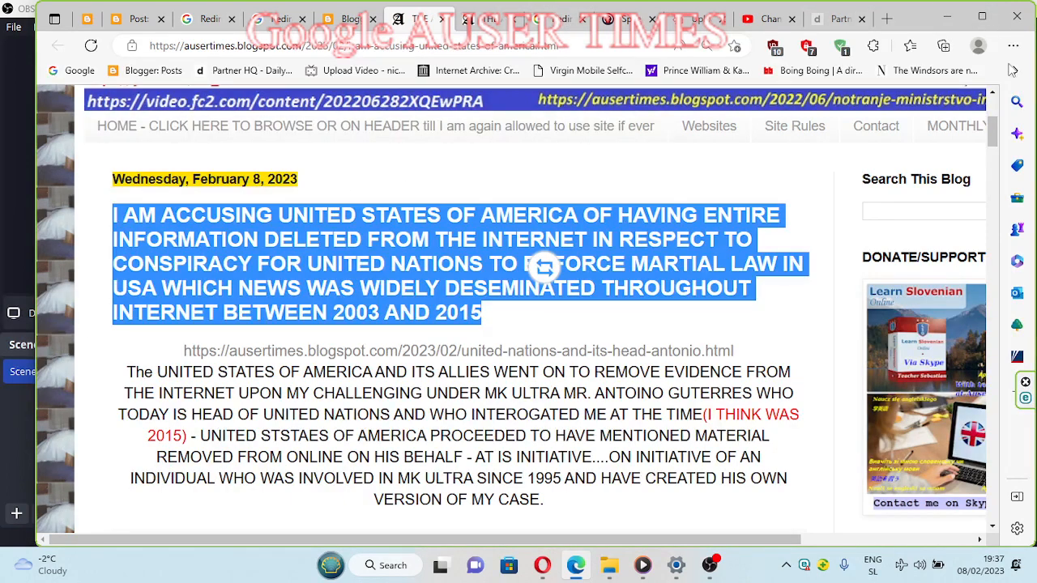
# Step: Show the list of recently closed pages over the published accusation post
pyautogui.click(1017, 45)
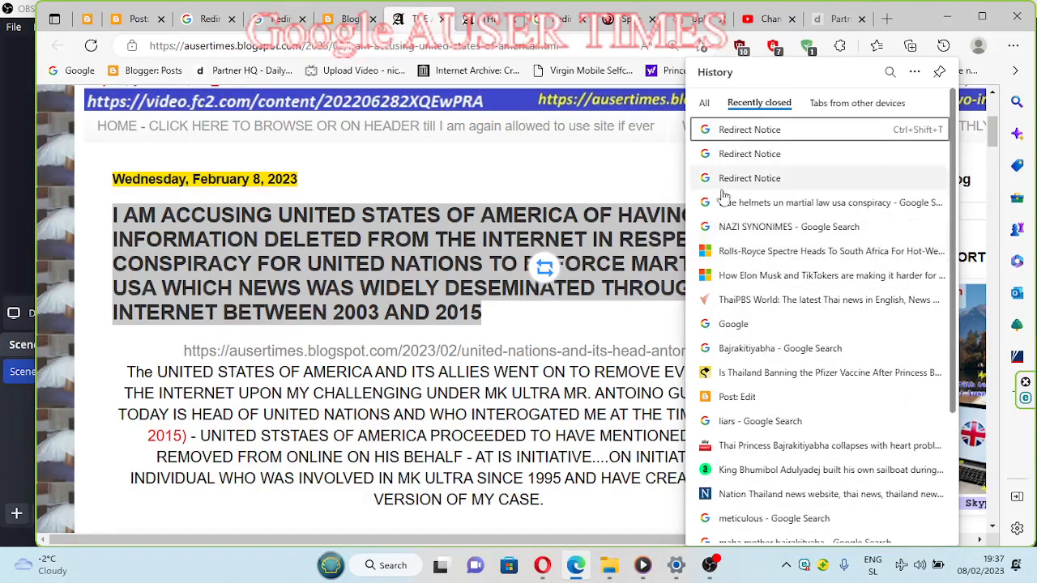
pyautogui.moveTo(733, 324)
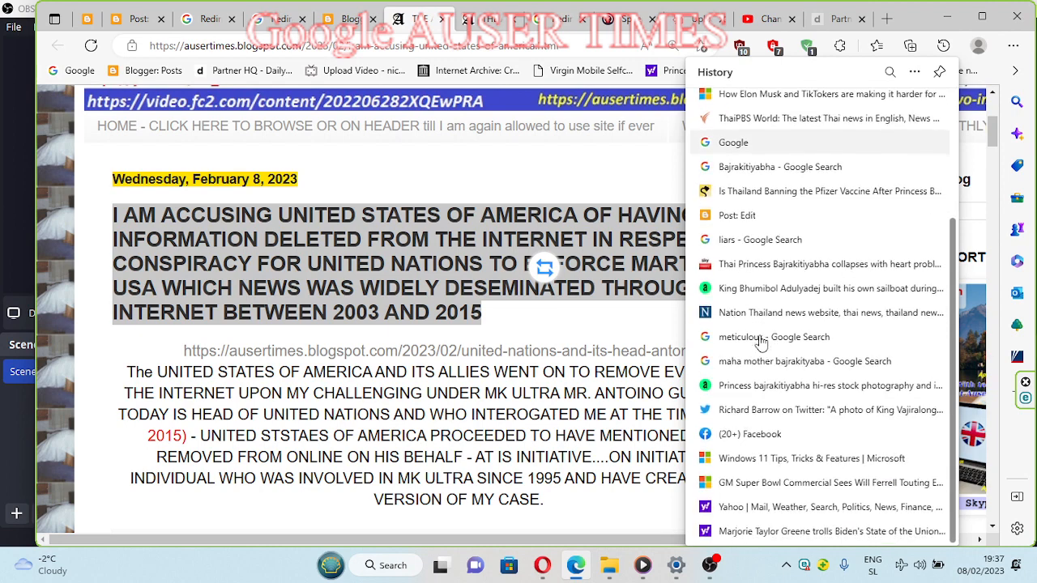
pyautogui.moveTo(814, 224)
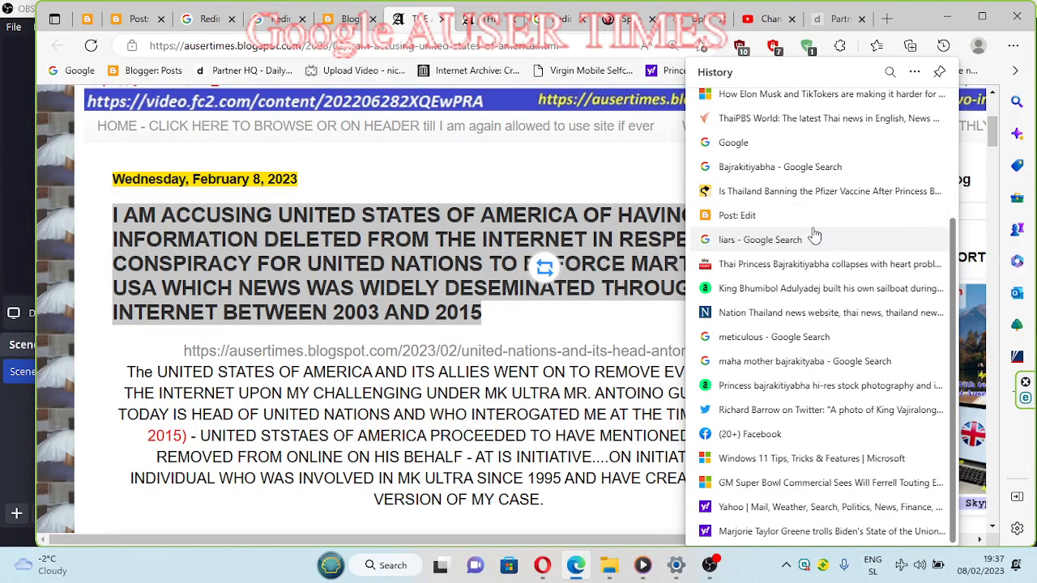
pyautogui.moveTo(760, 240)
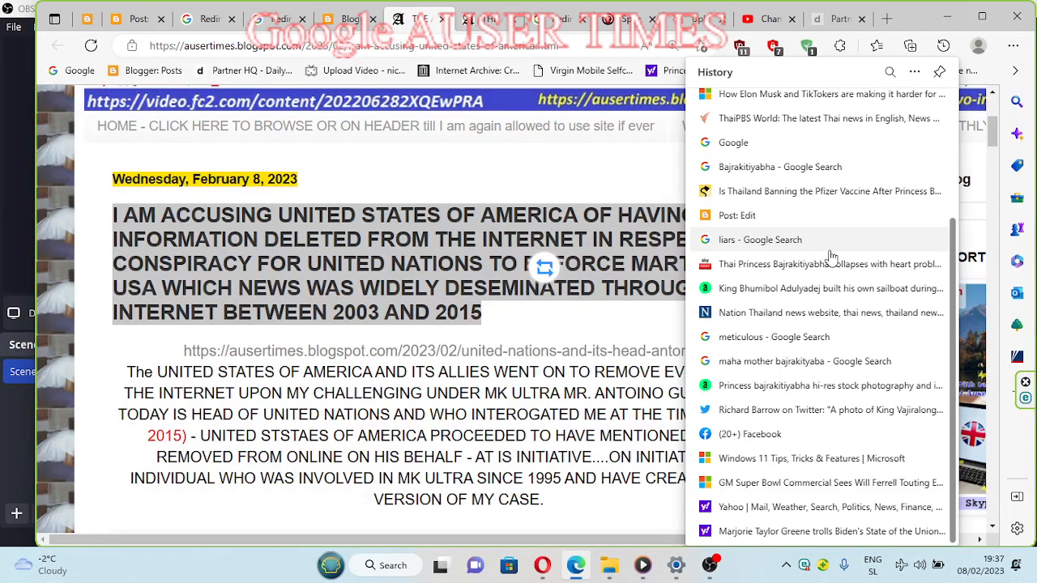
pyautogui.moveTo(829, 263)
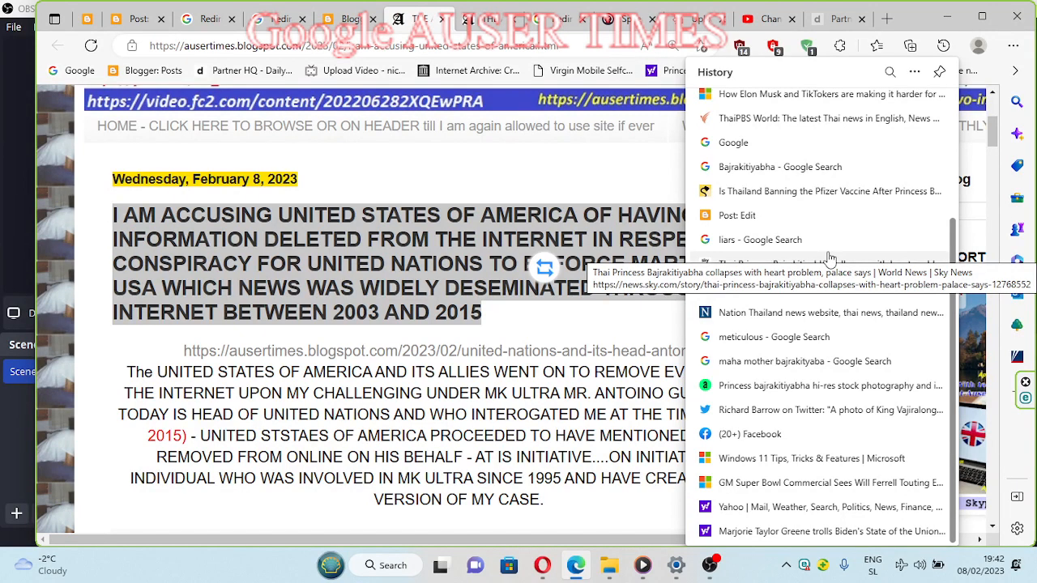
pyautogui.moveTo(625, 191)
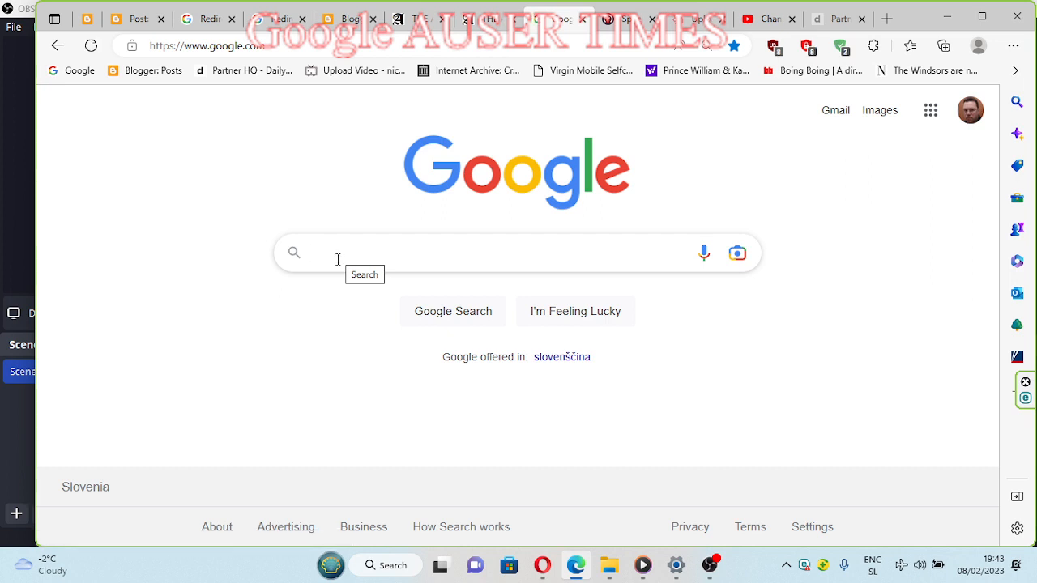
pyautogui.moveTo(340, 266)
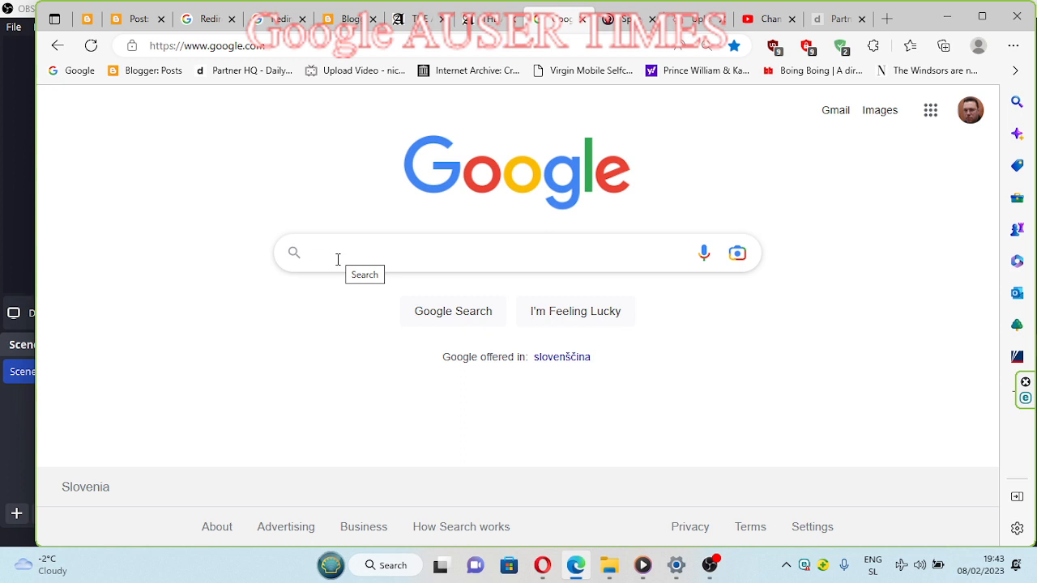
# Step: Search Google for UNITED NATIONS MARTIAL LAW USA
pyautogui.write('UNITED NAT')
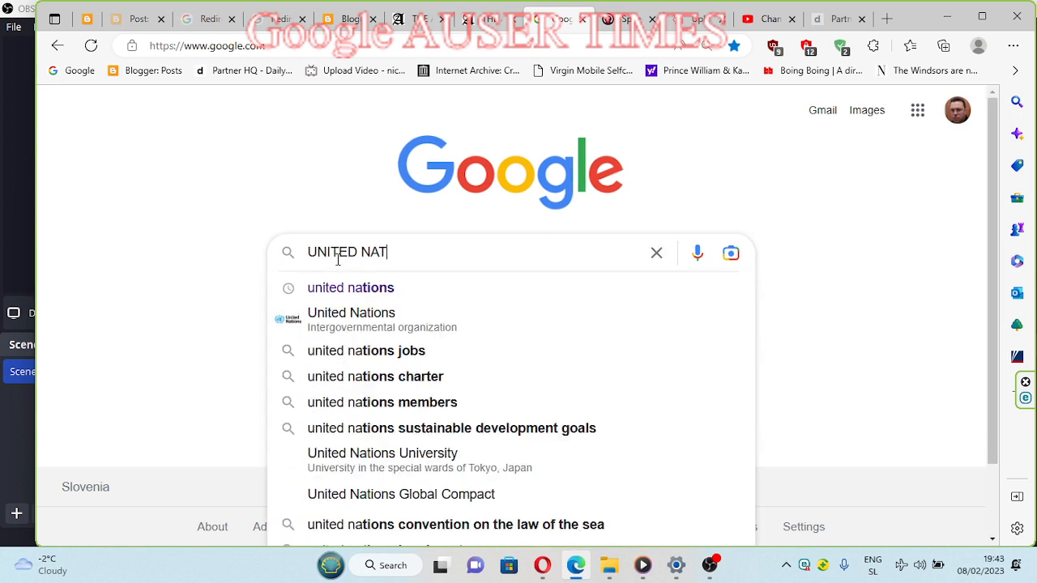
pyautogui.write('IONS MARTIAL LAW')
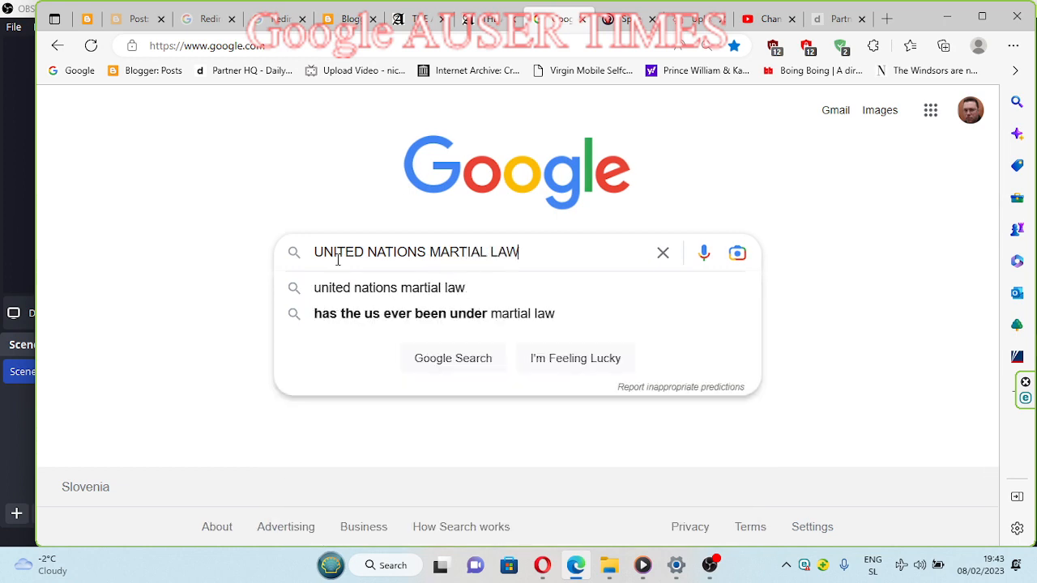
pyautogui.write('USA')
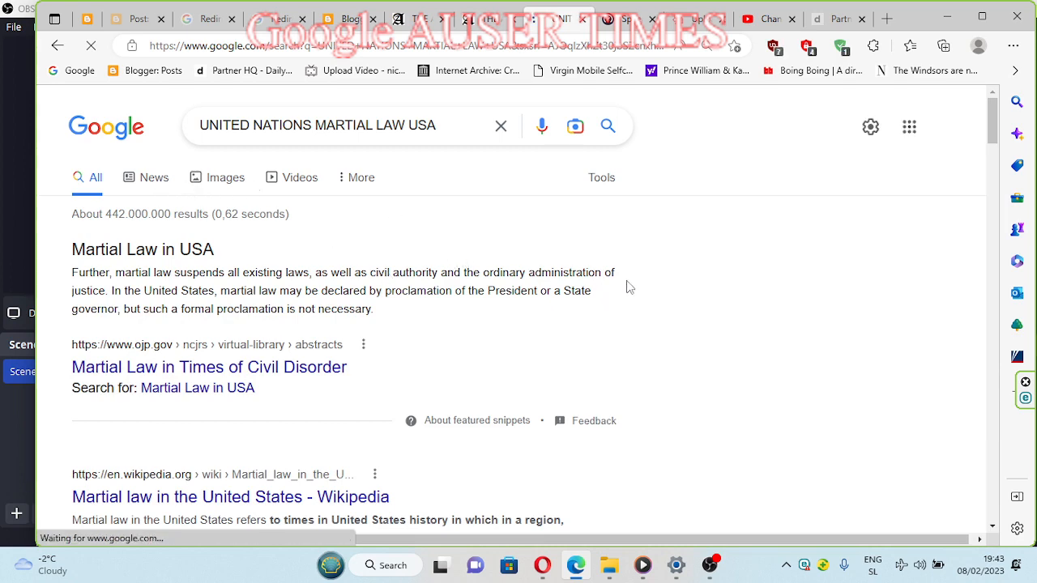
# Step: Scroll down through the results from treaties.un.org, justice.gov, whitehouse.gov and others
pyautogui.scroll(-3)
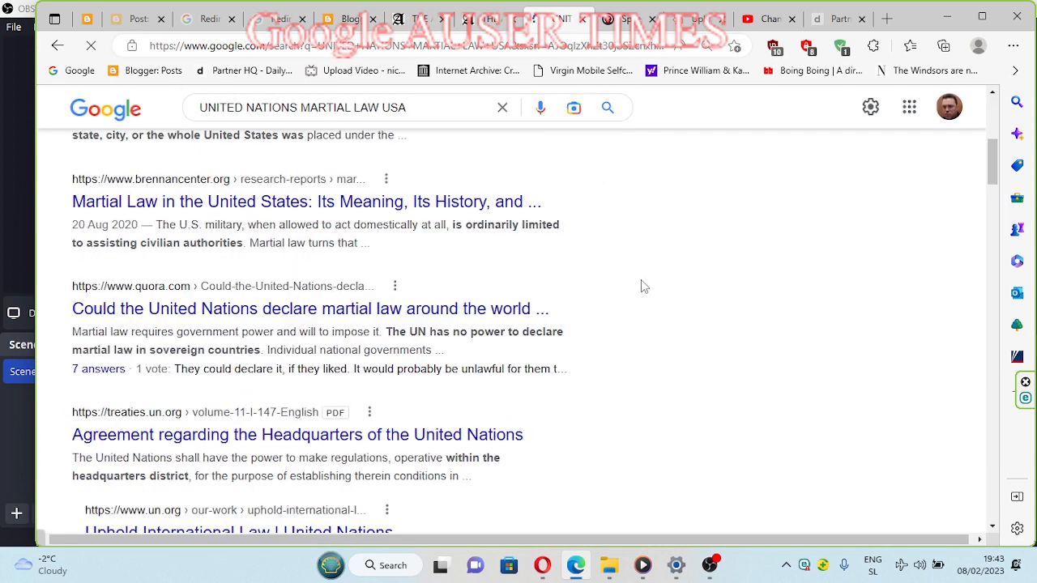
pyautogui.moveTo(311, 308)
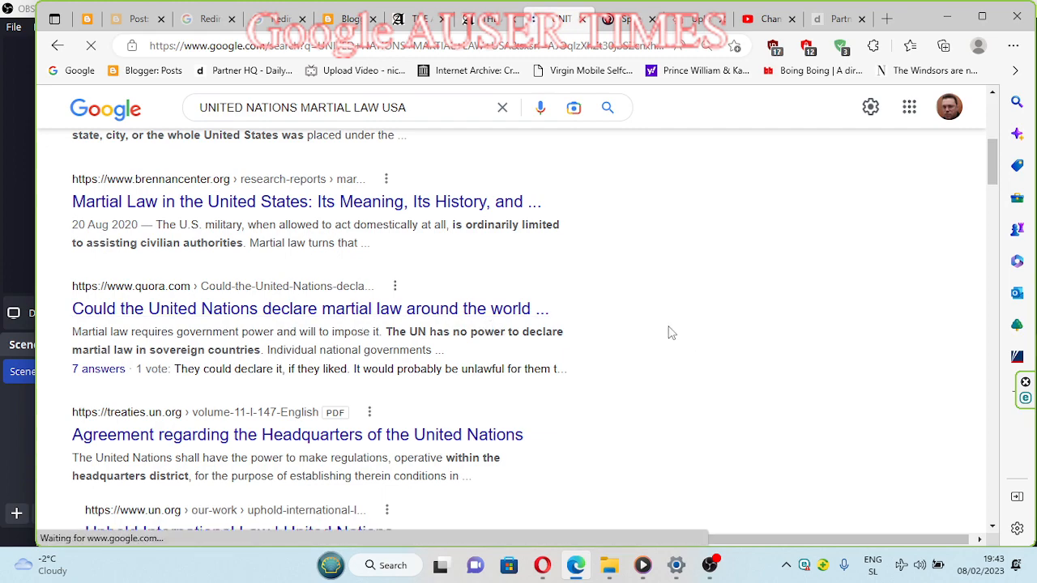
pyautogui.scroll(-3)
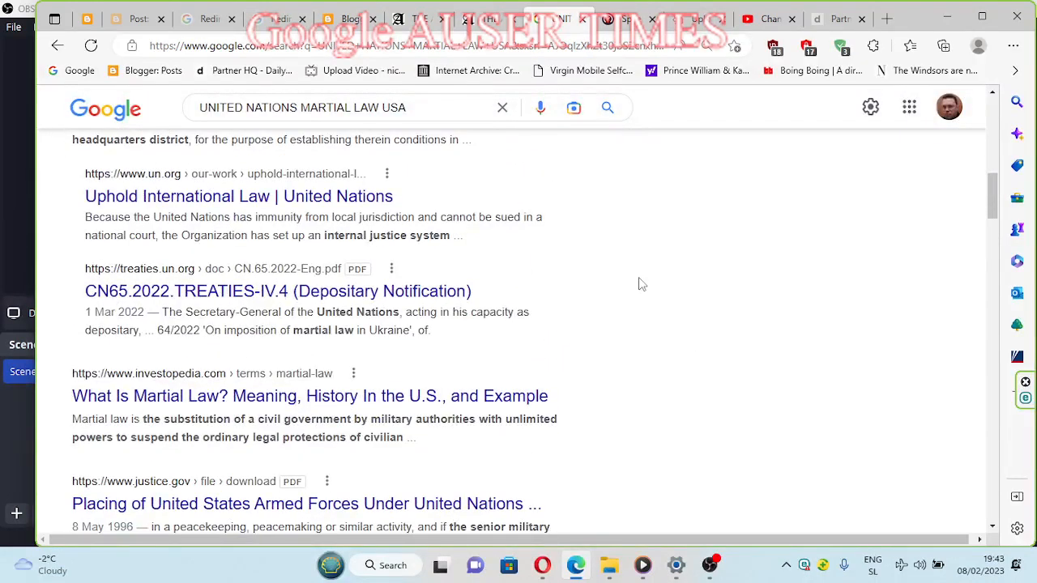
pyautogui.scroll(-3)
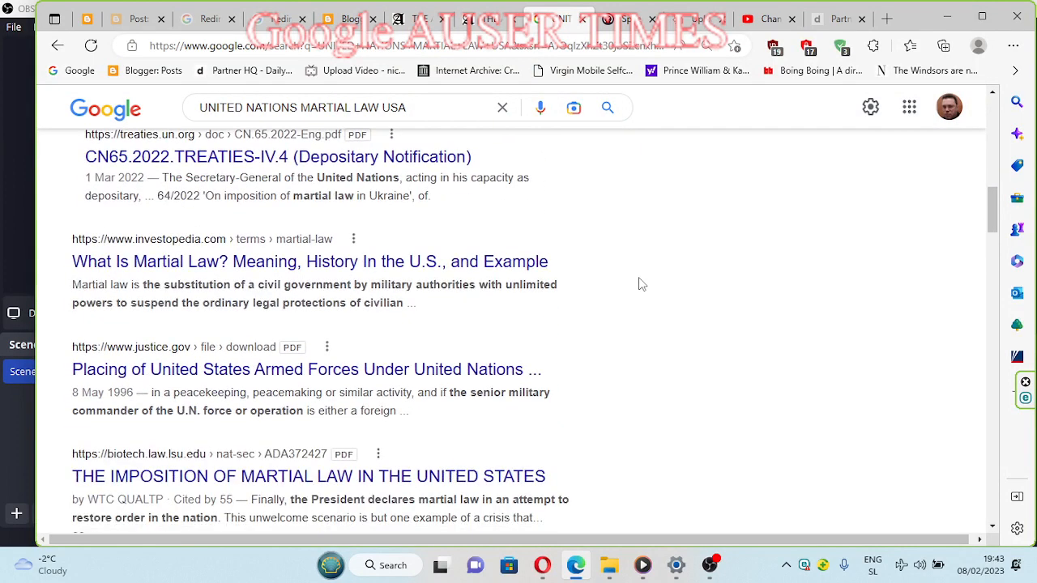
pyautogui.scroll(-3)
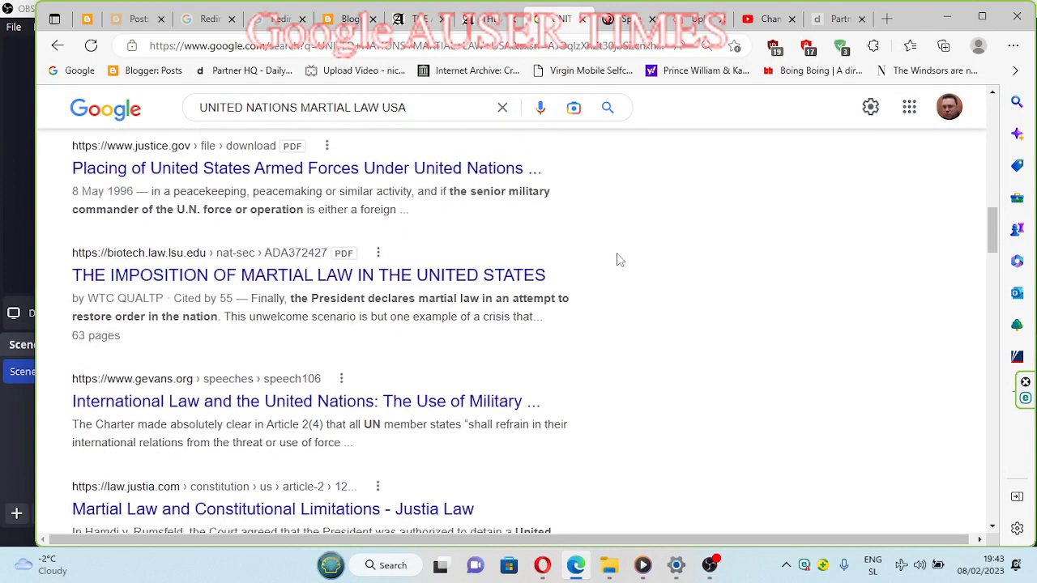
pyautogui.moveTo(267, 279)
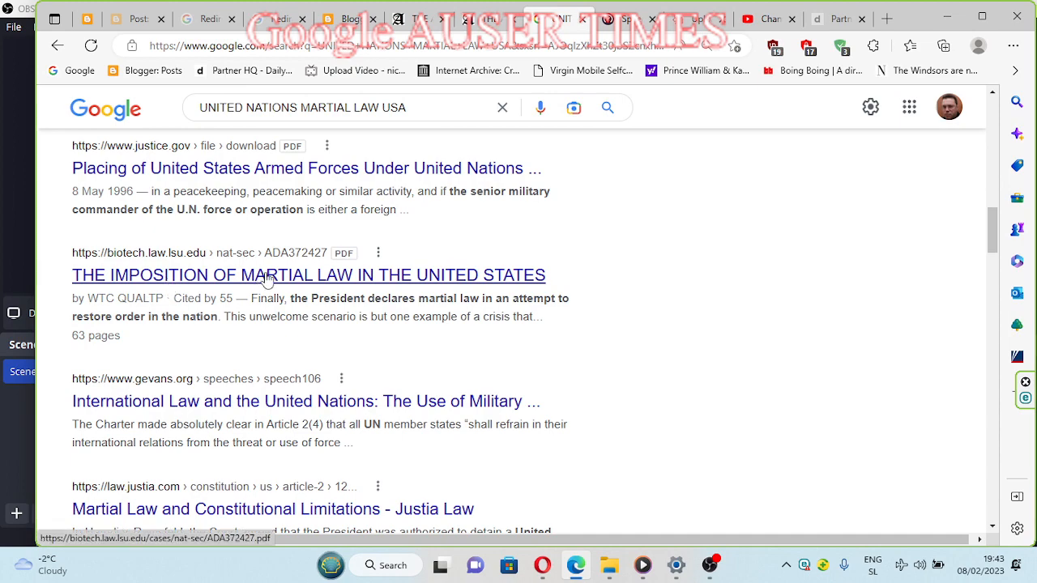
pyautogui.moveTo(788, 282)
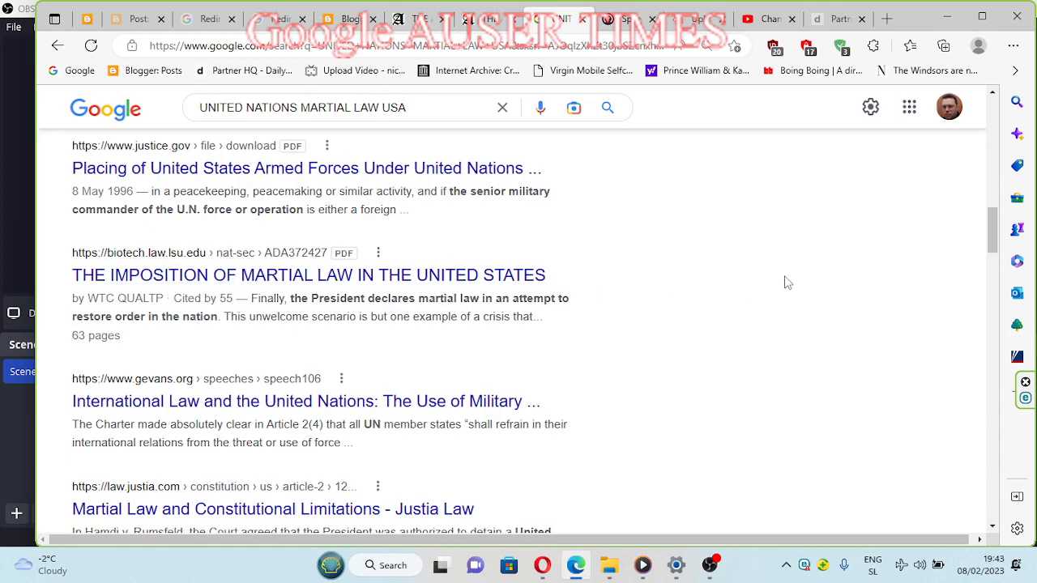
pyautogui.scroll(-3)
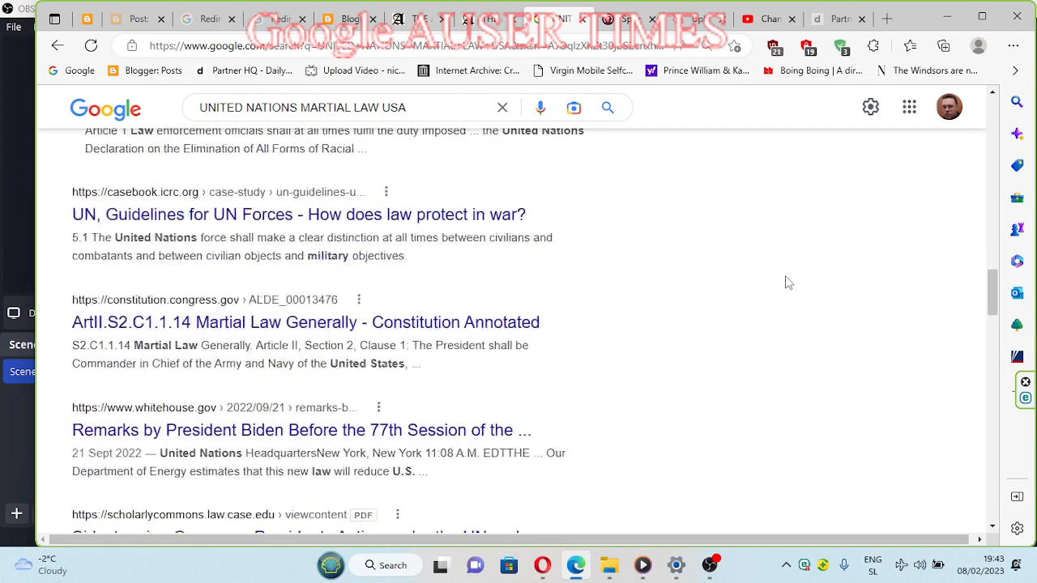
pyautogui.scroll(-3)
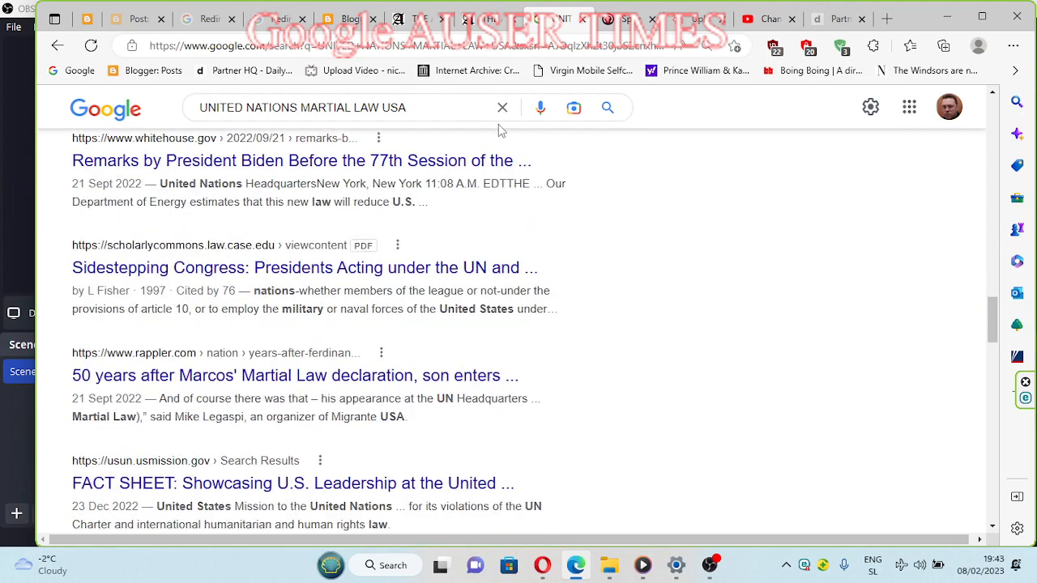
pyautogui.write('BLU')
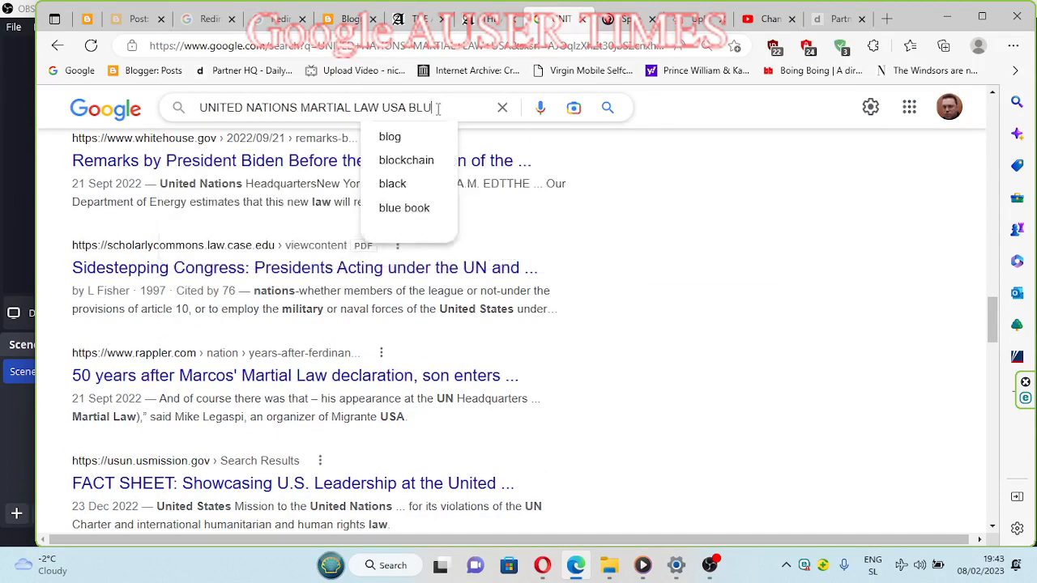
pyautogui.write('EH')
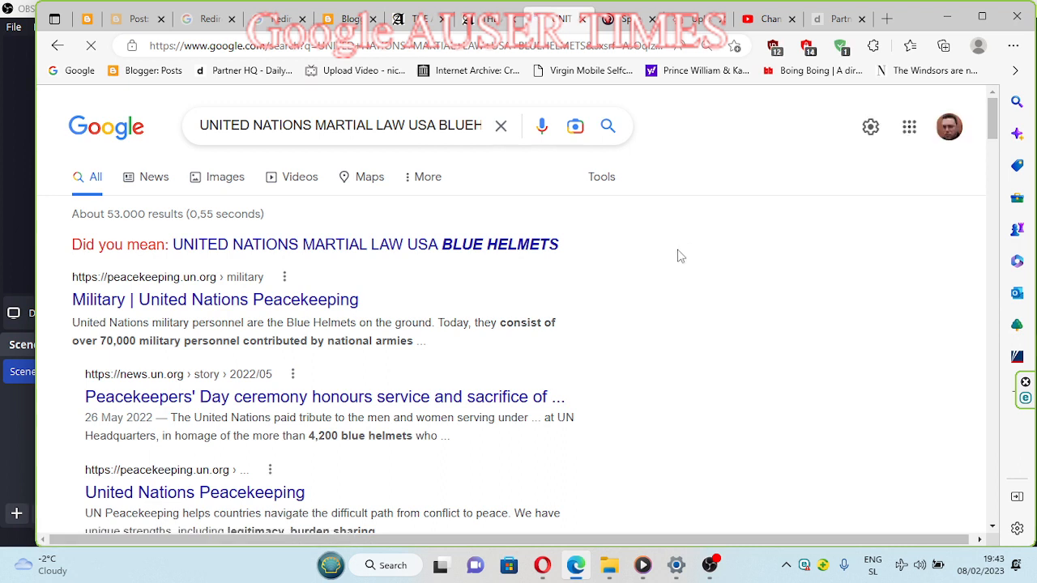
pyautogui.moveTo(674, 269)
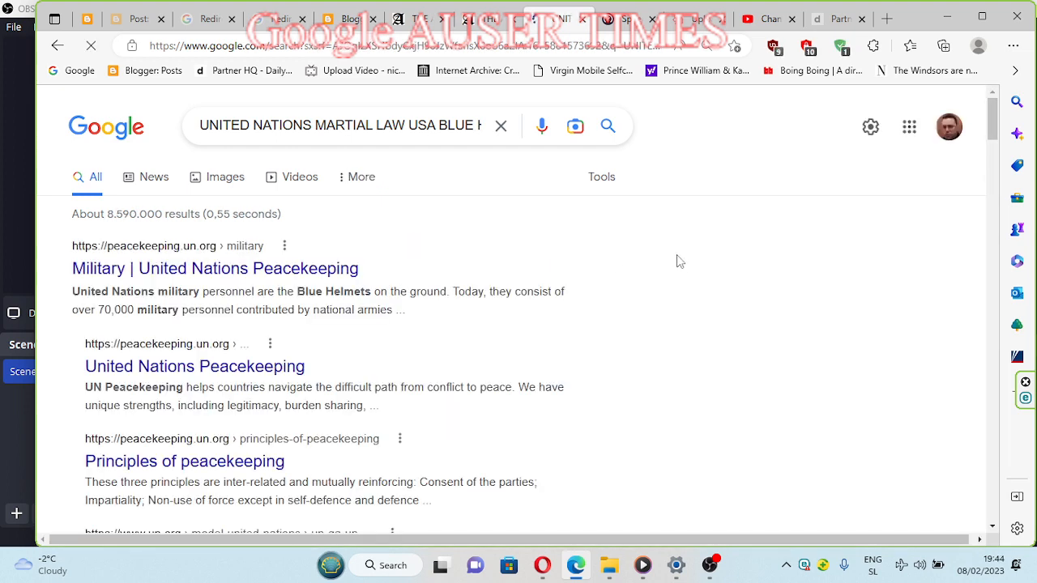
pyautogui.scroll(-3)
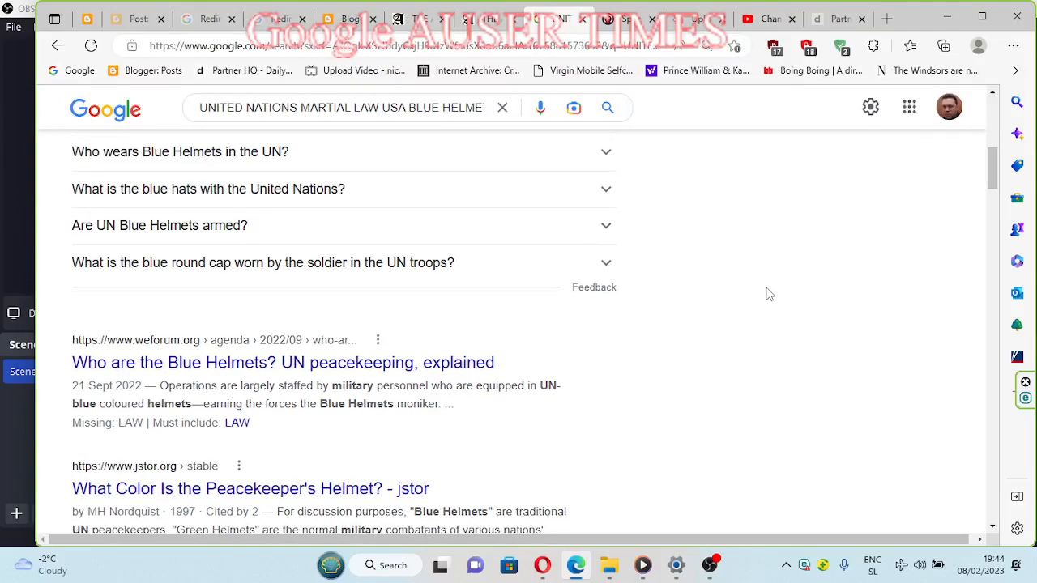
pyautogui.scroll(-3)
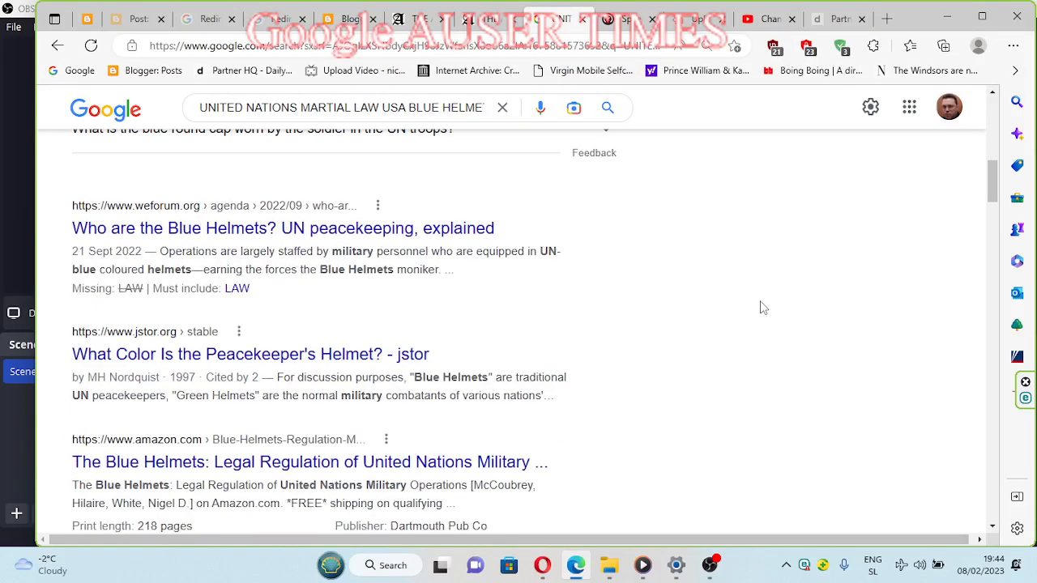
pyautogui.scroll(-3)
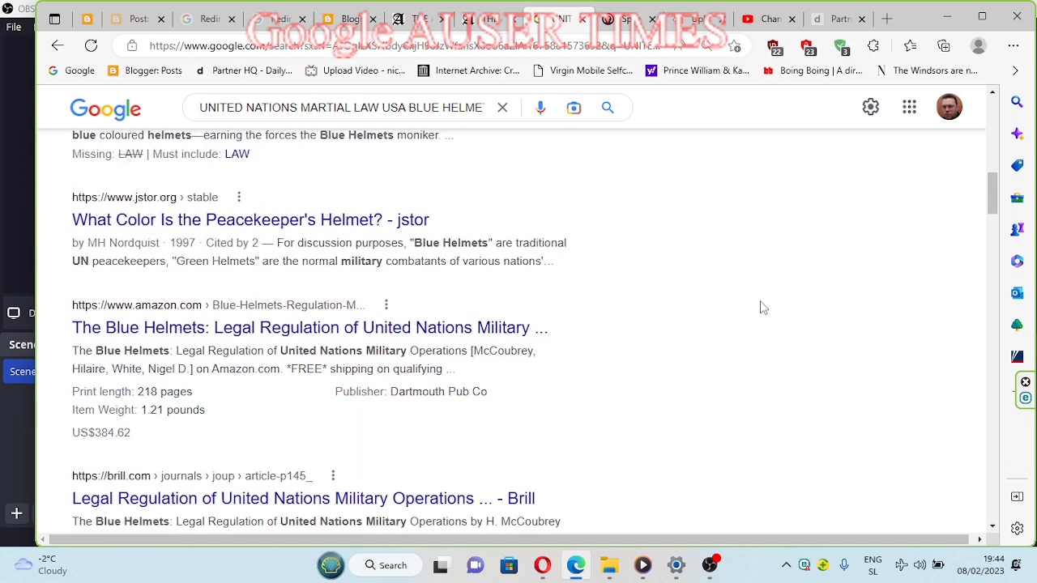
pyautogui.scroll(-3)
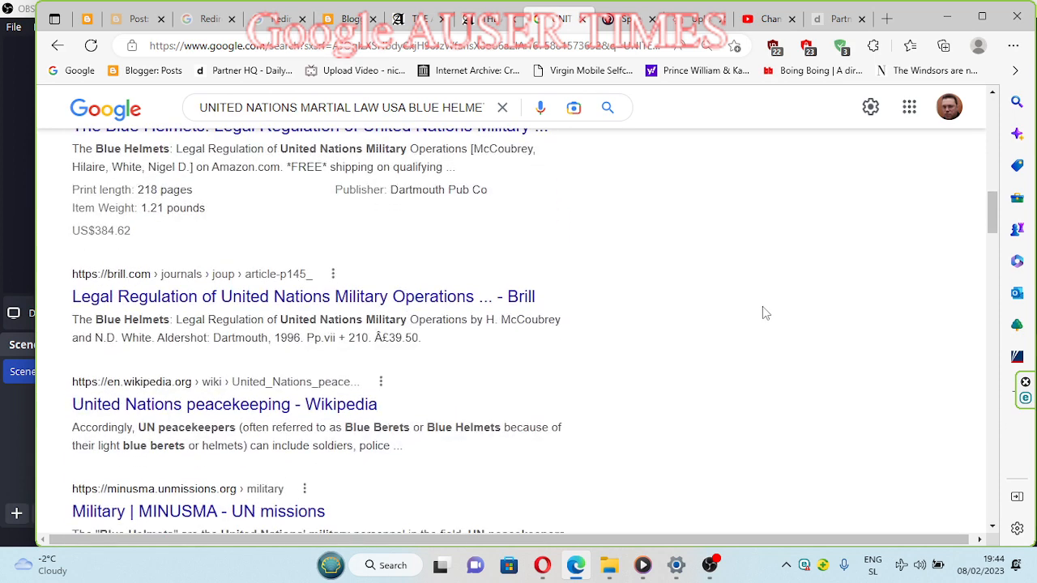
pyautogui.moveTo(755, 315)
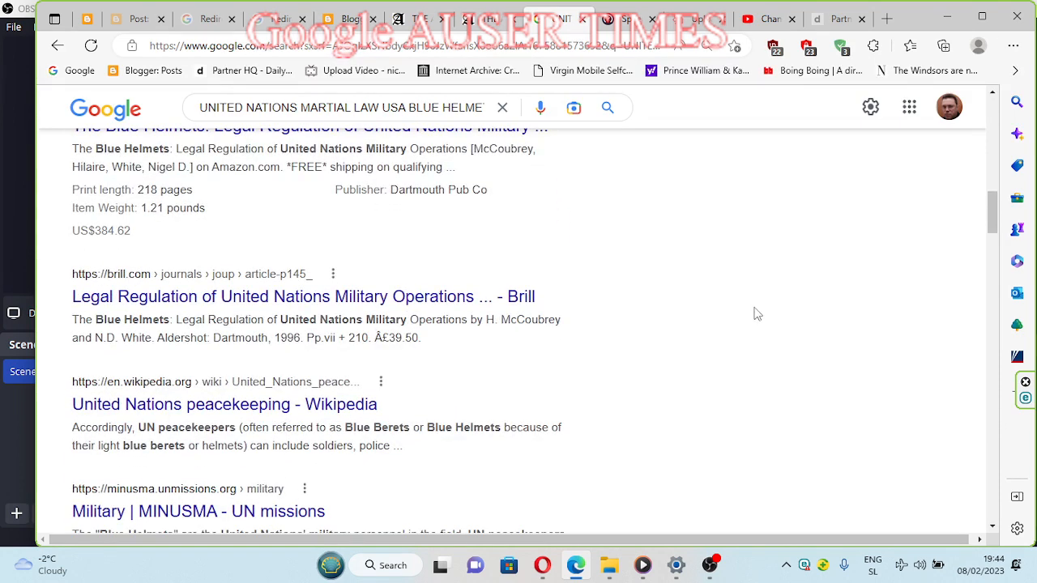
pyautogui.scroll(-3)
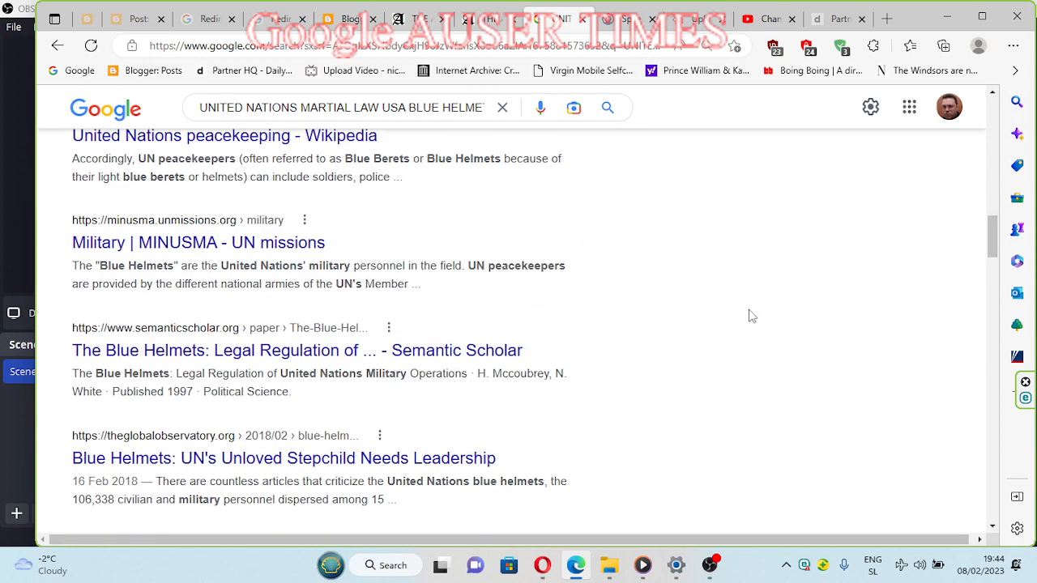
pyautogui.scroll(-3)
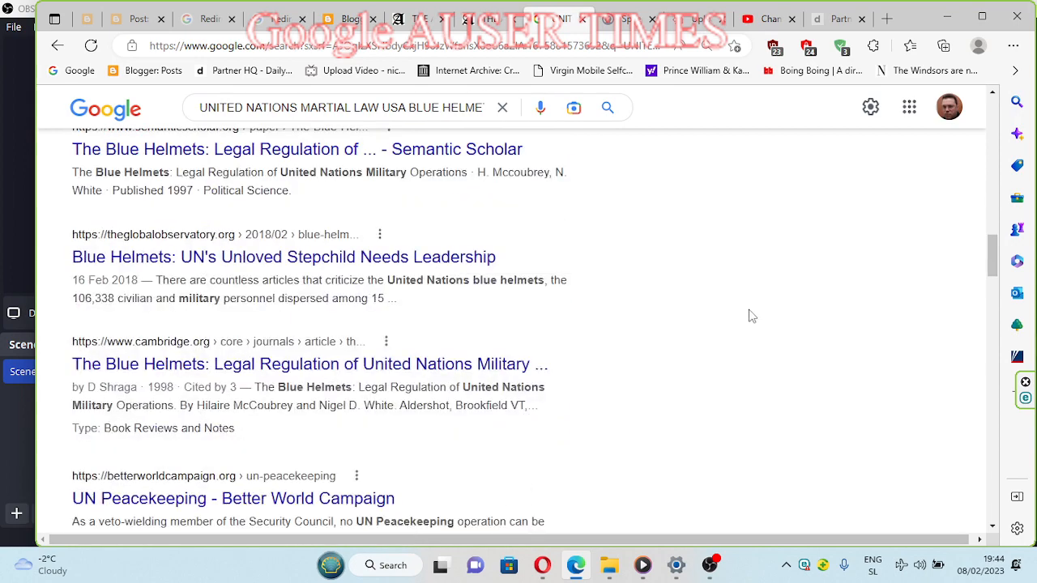
pyautogui.moveTo(723, 324)
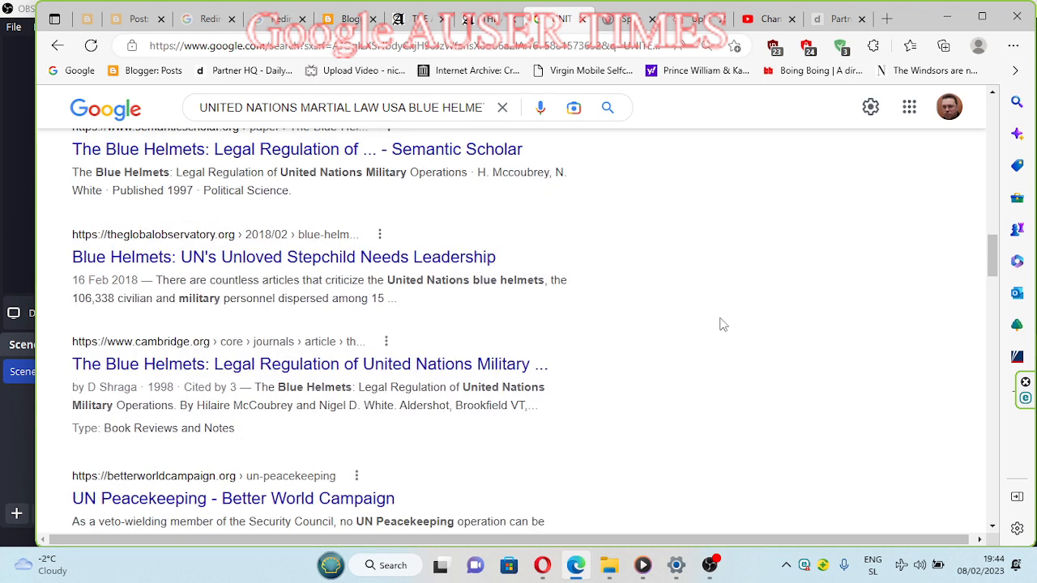
pyautogui.moveTo(716, 327)
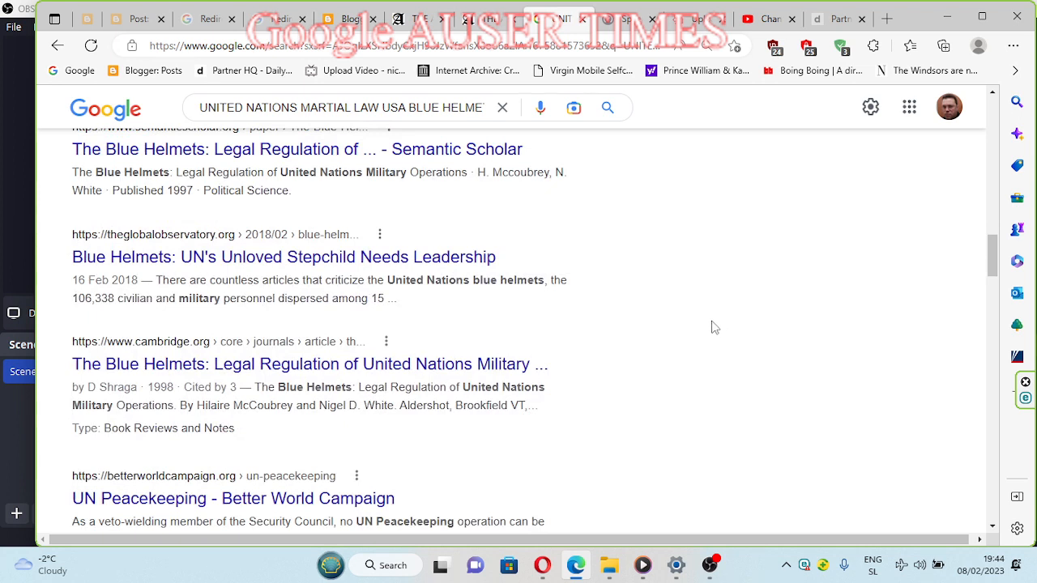
pyautogui.scroll(-3)
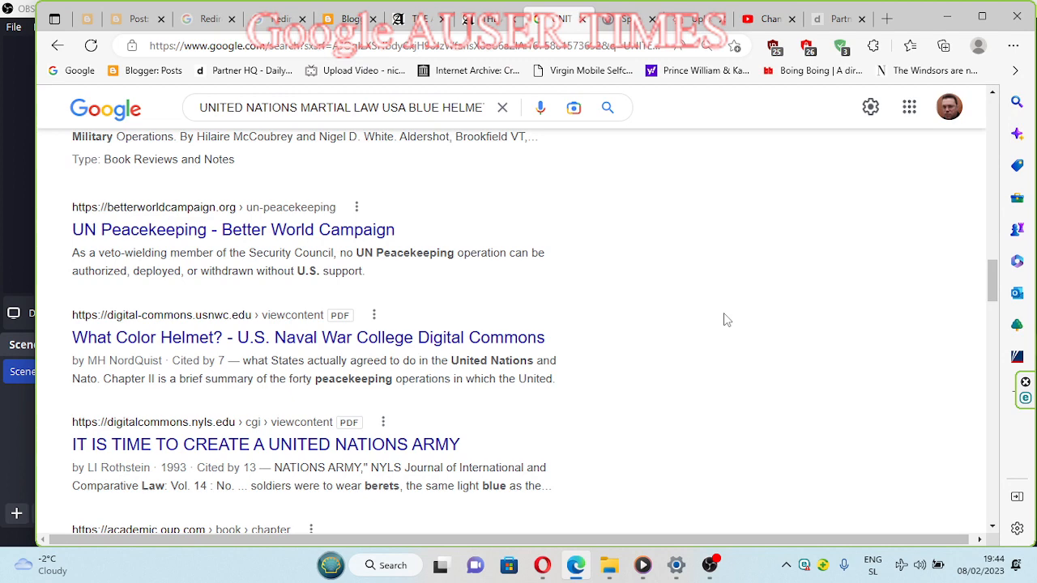
pyautogui.scroll(-3)
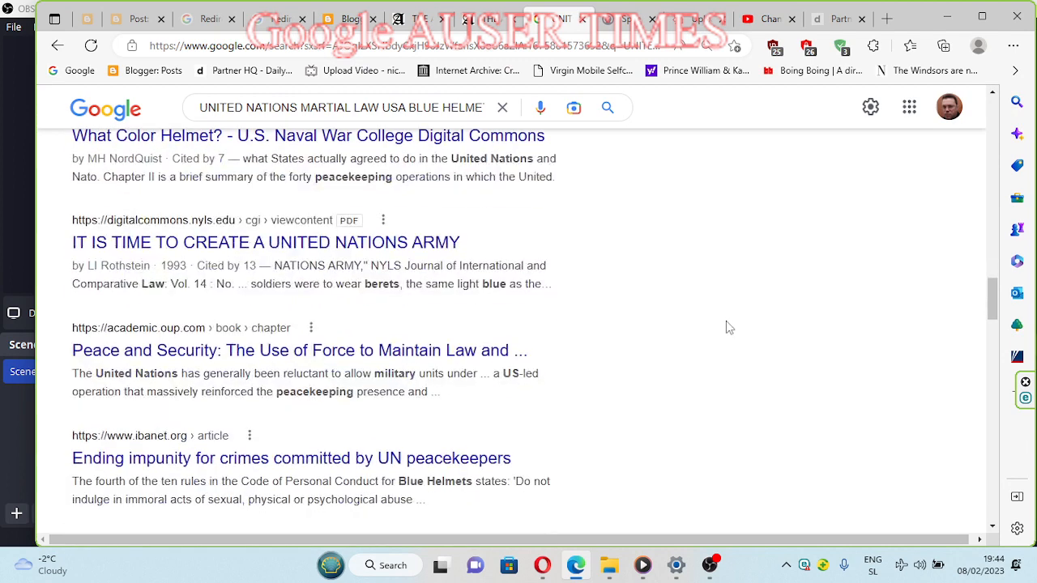
pyautogui.moveTo(726, 332)
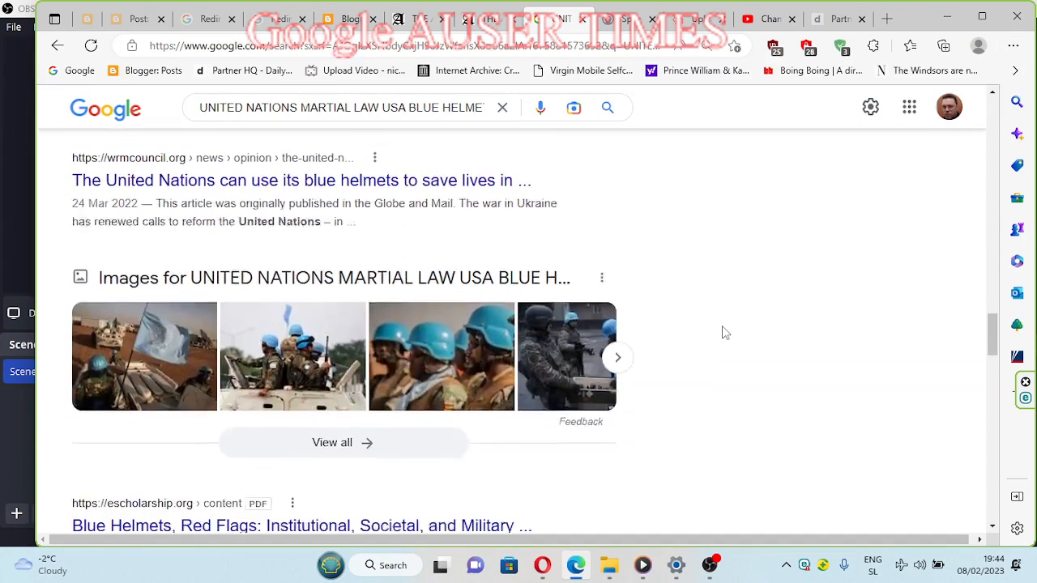
pyautogui.scroll(-3)
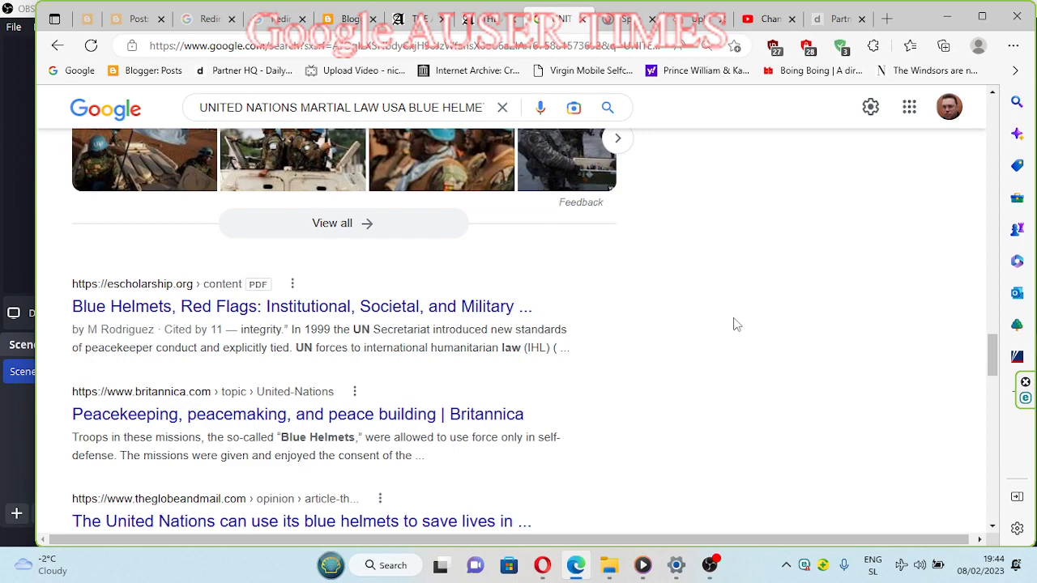
pyautogui.scroll(-3)
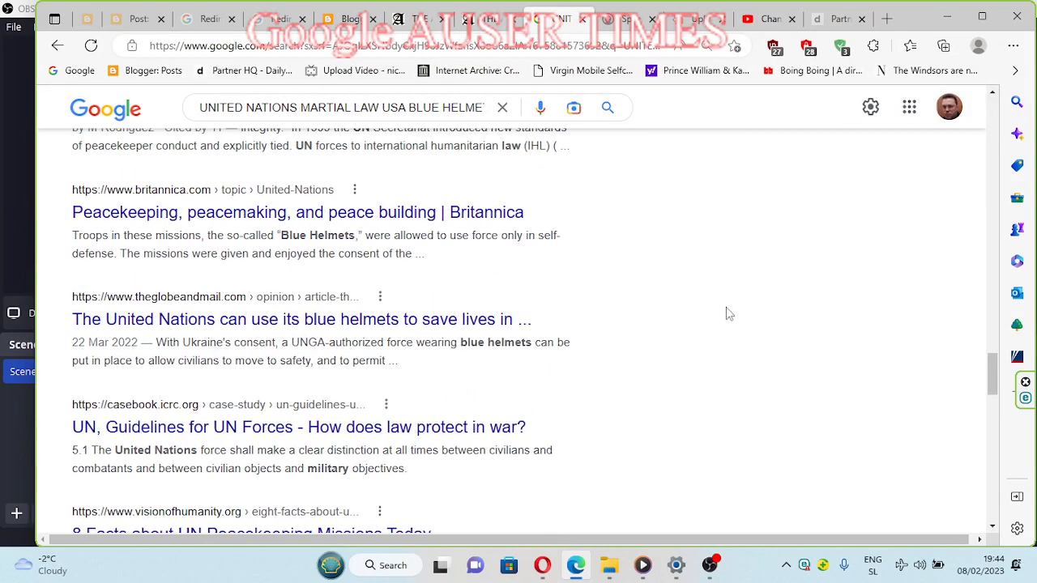
pyautogui.moveTo(732, 314)
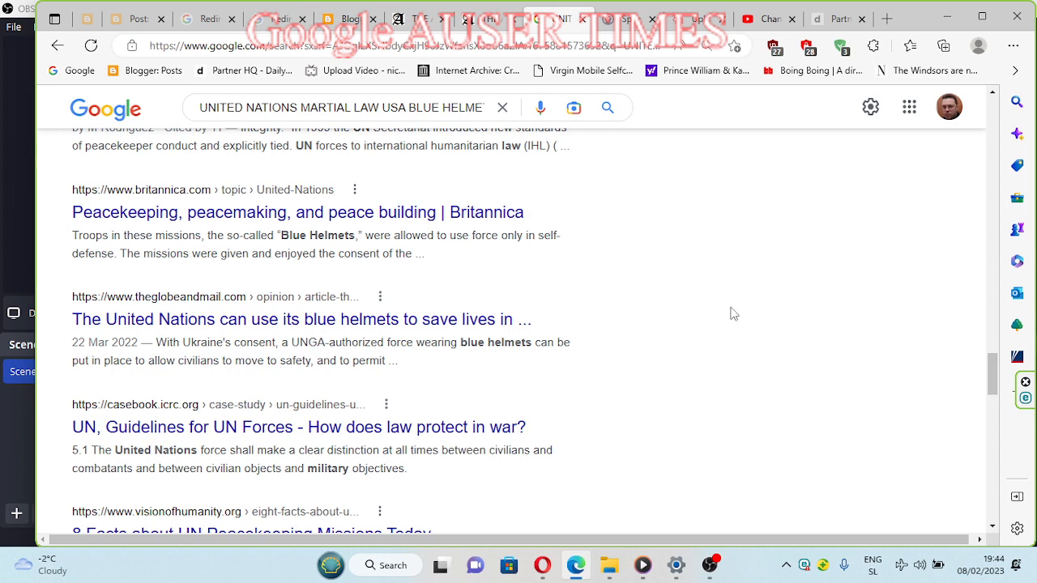
pyautogui.moveTo(722, 327)
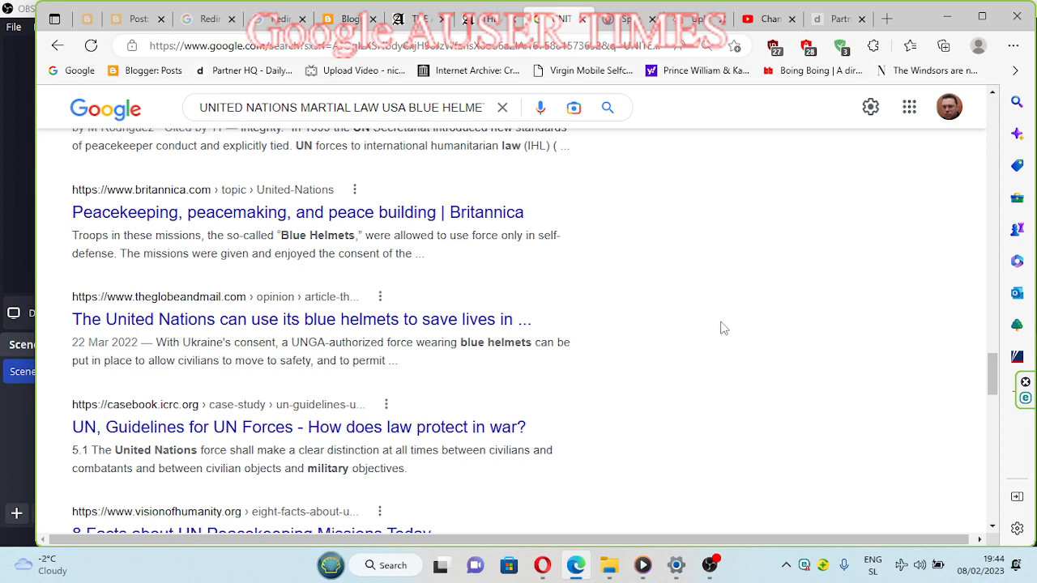
pyautogui.scroll(-3)
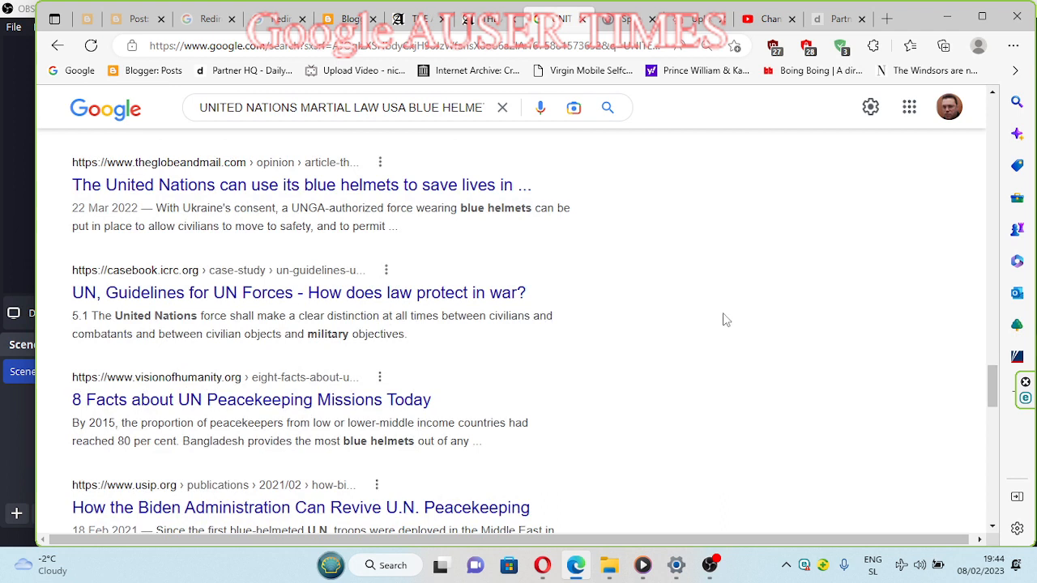
pyautogui.moveTo(731, 321)
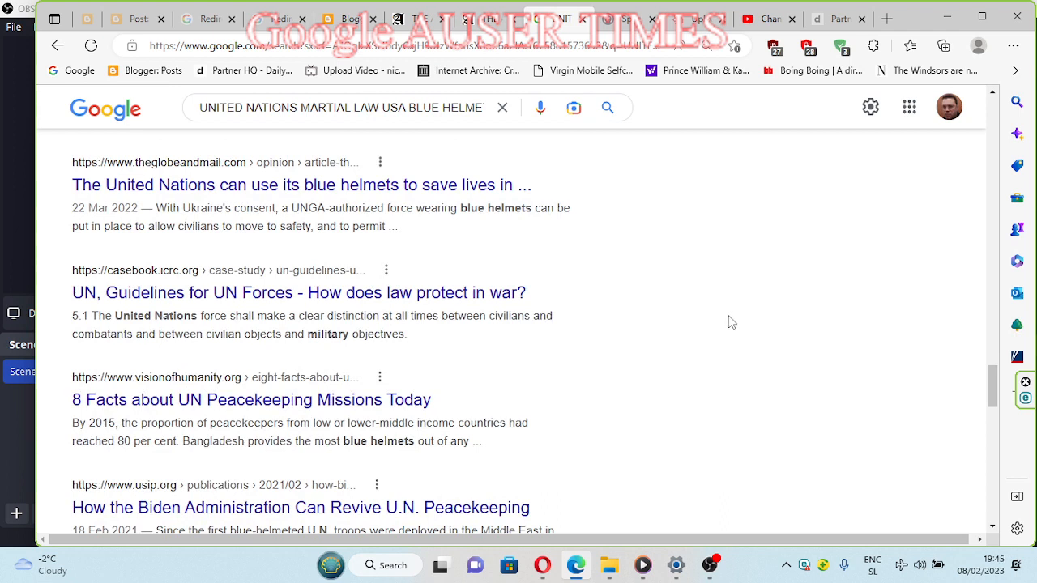
pyautogui.moveTo(720, 326)
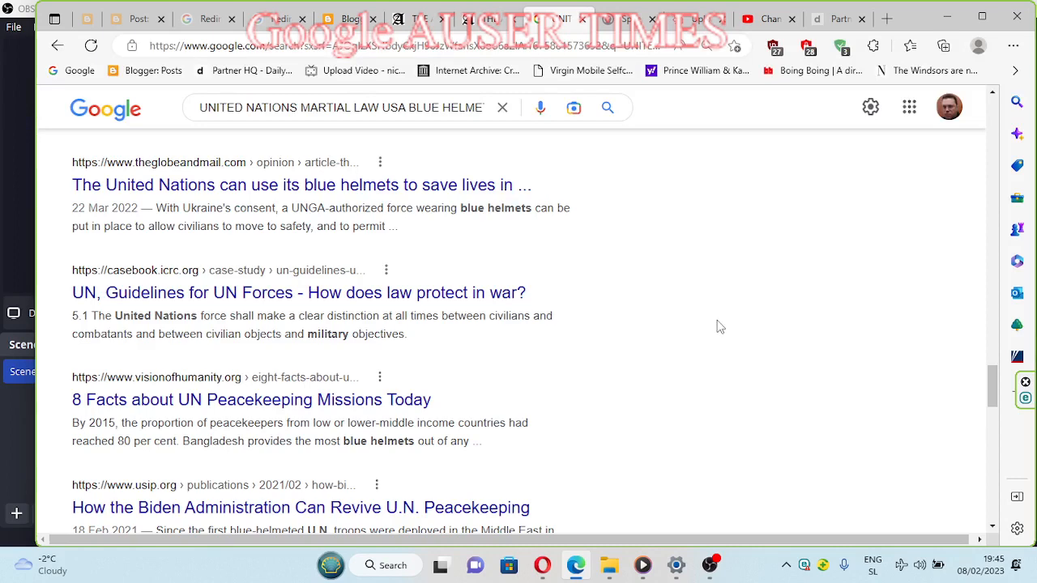
pyautogui.scroll(-3)
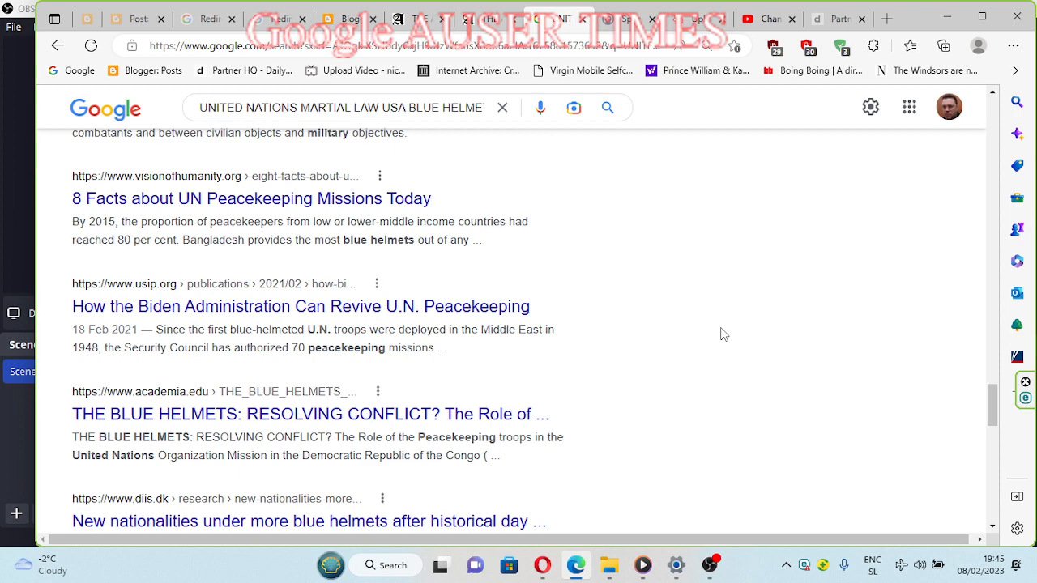
pyautogui.moveTo(725, 330)
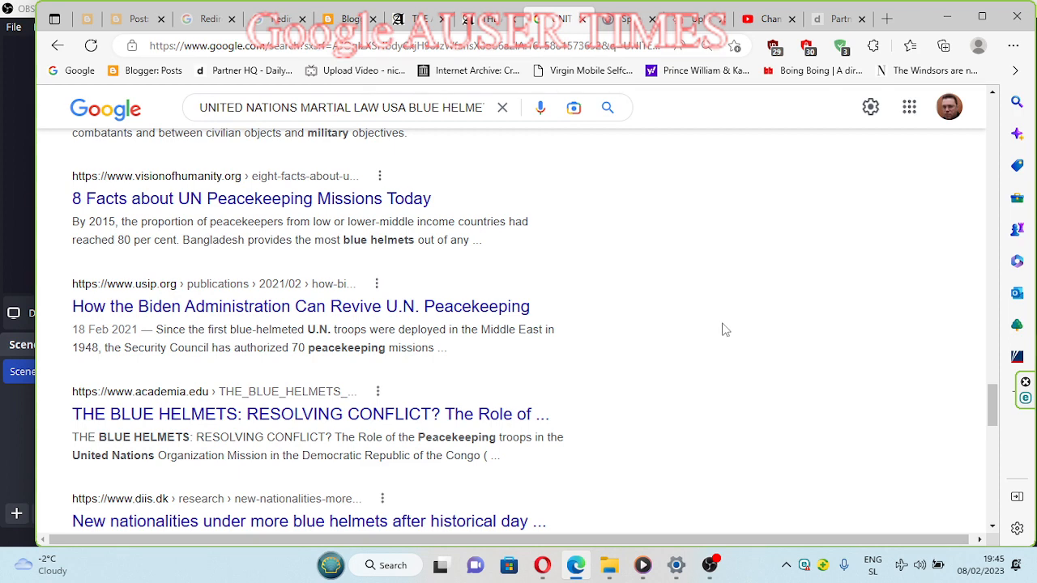
pyautogui.scroll(-3)
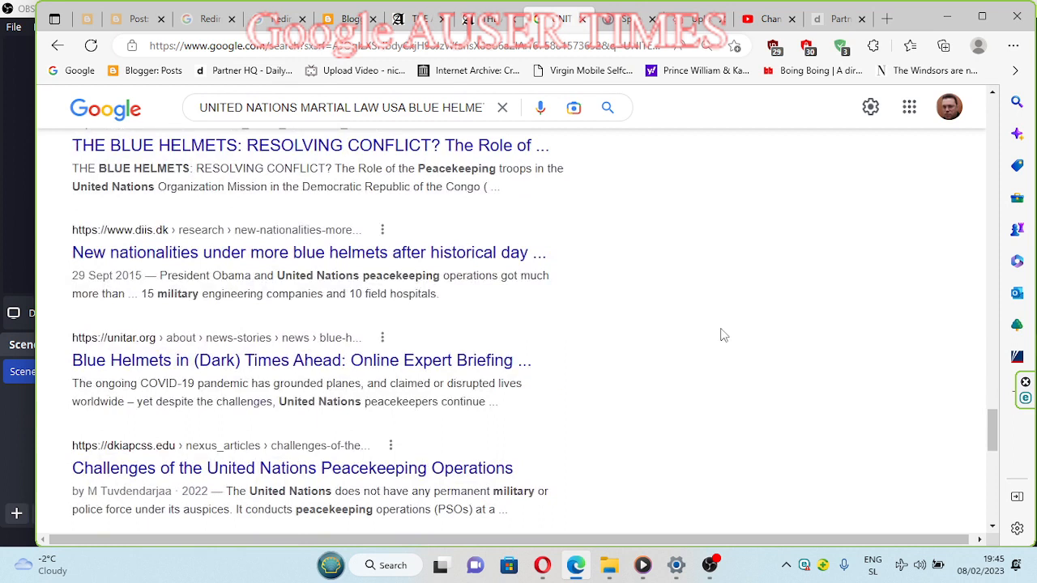
pyautogui.moveTo(710, 337)
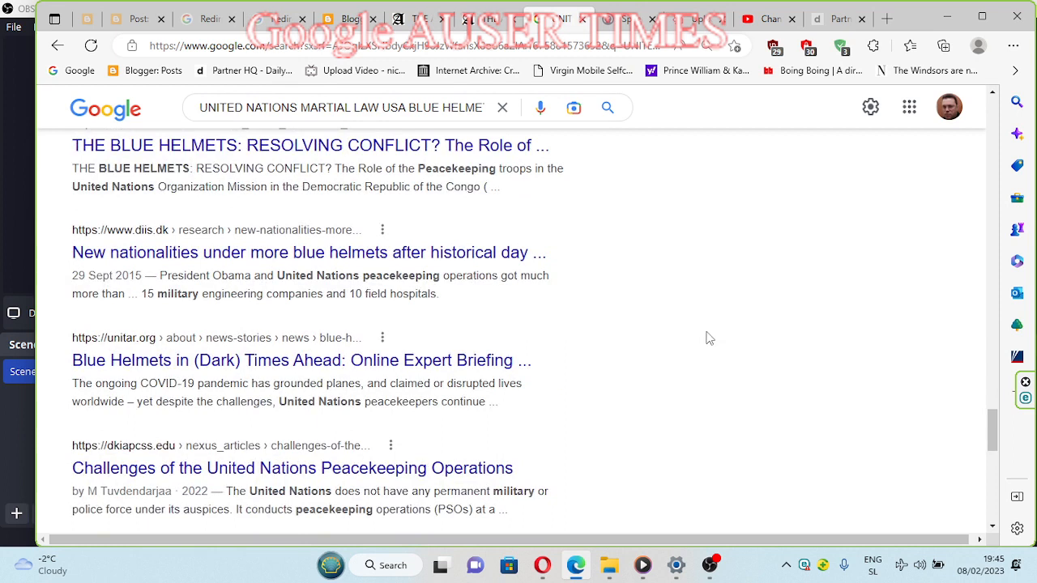
pyautogui.moveTo(716, 337)
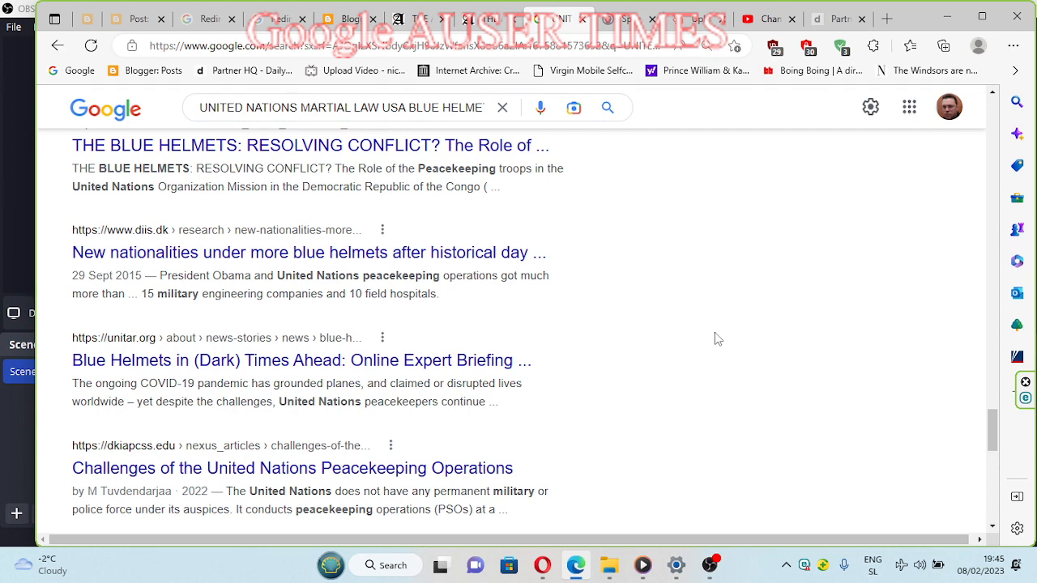
pyautogui.moveTo(726, 336)
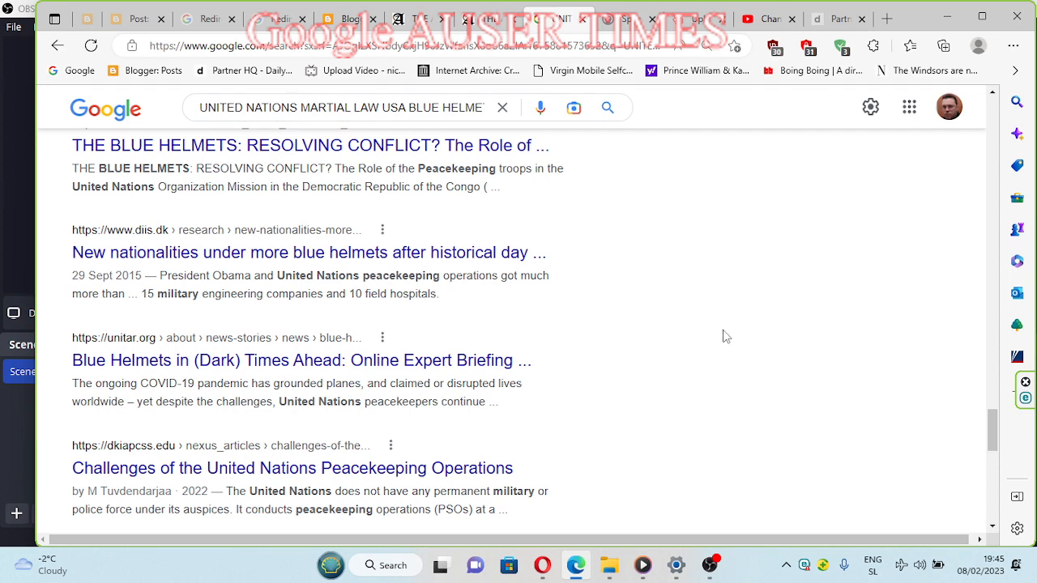
pyautogui.scroll(-3)
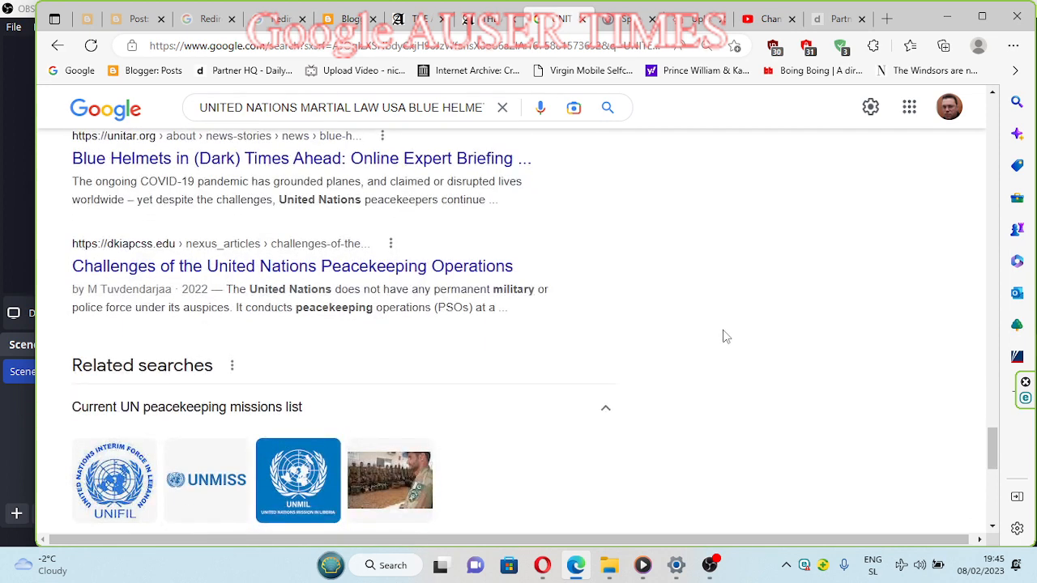
pyautogui.scroll(-3)
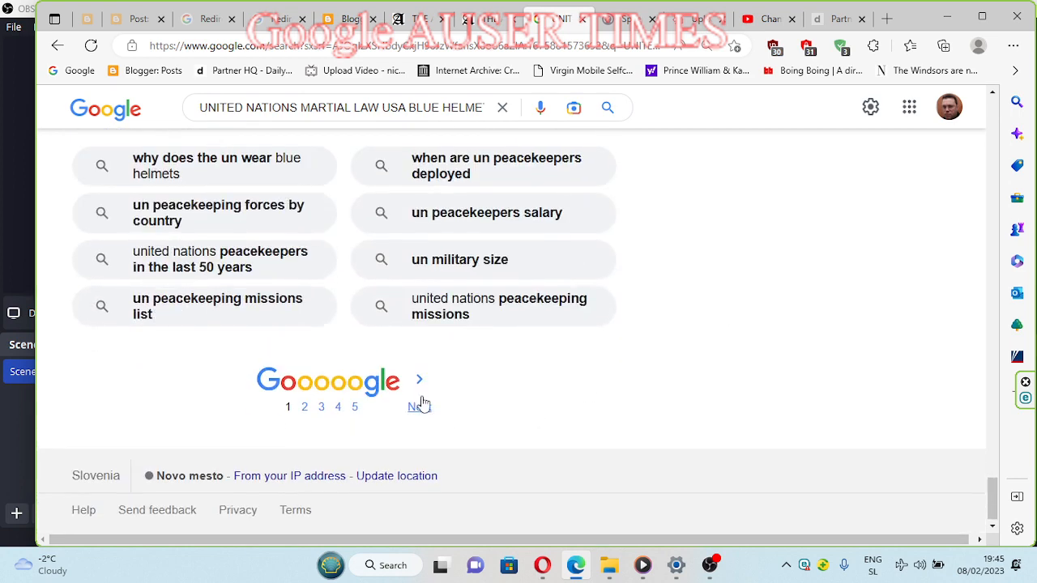
pyautogui.click(415, 407)
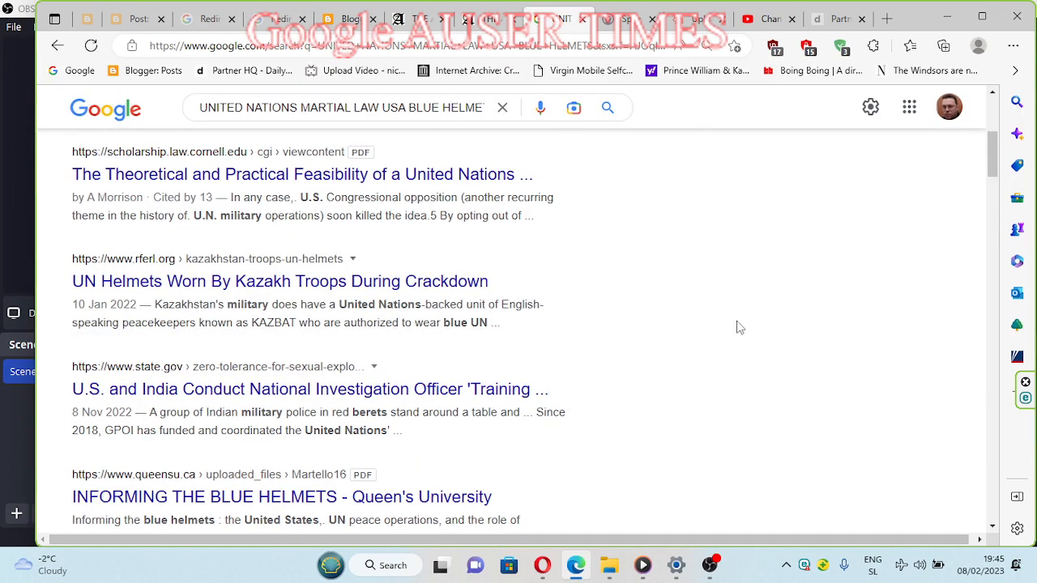
pyautogui.scroll(-3)
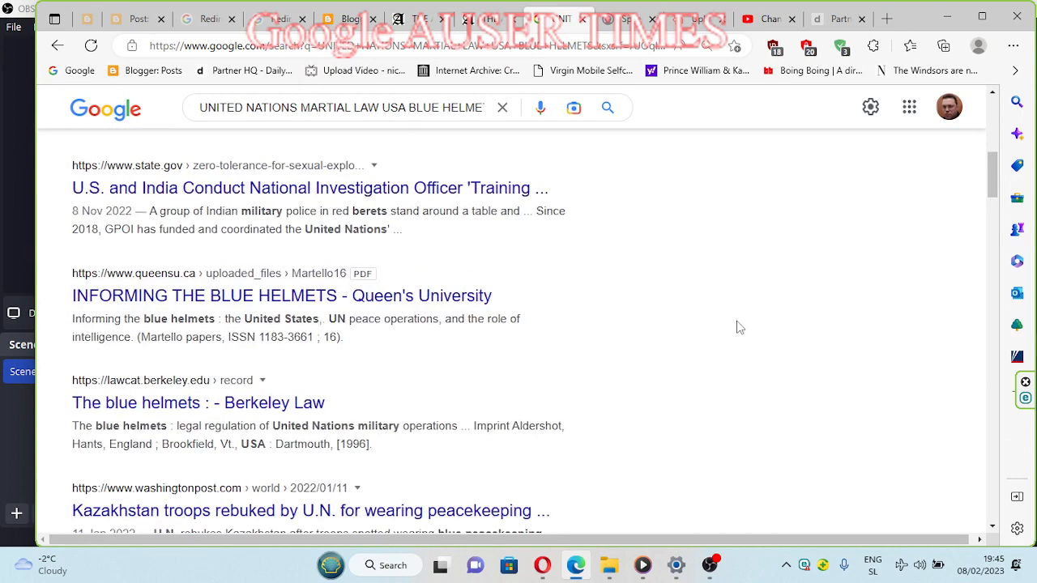
pyautogui.scroll(-3)
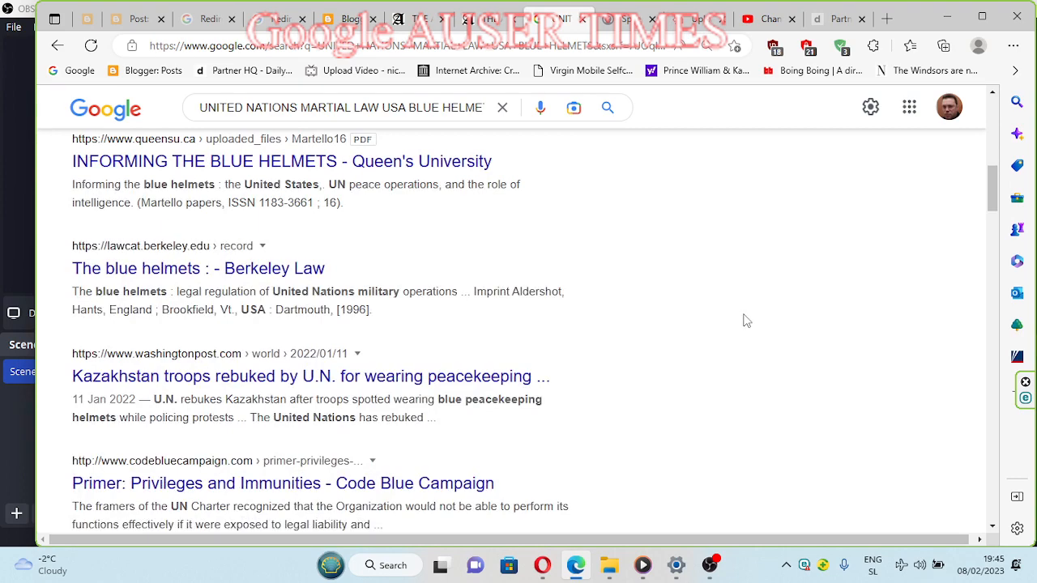
pyautogui.scroll(-3)
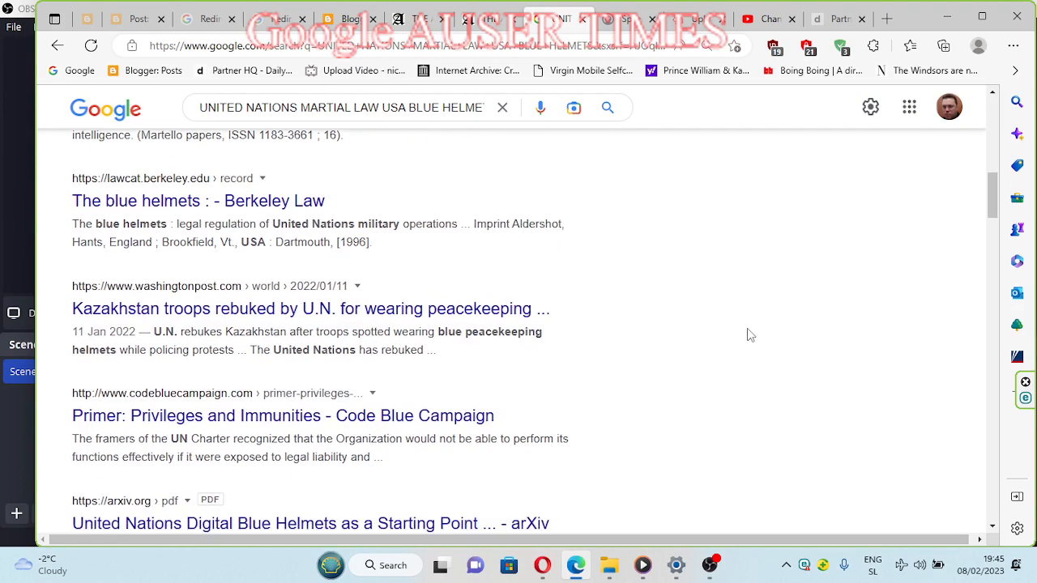
pyautogui.scroll(-3)
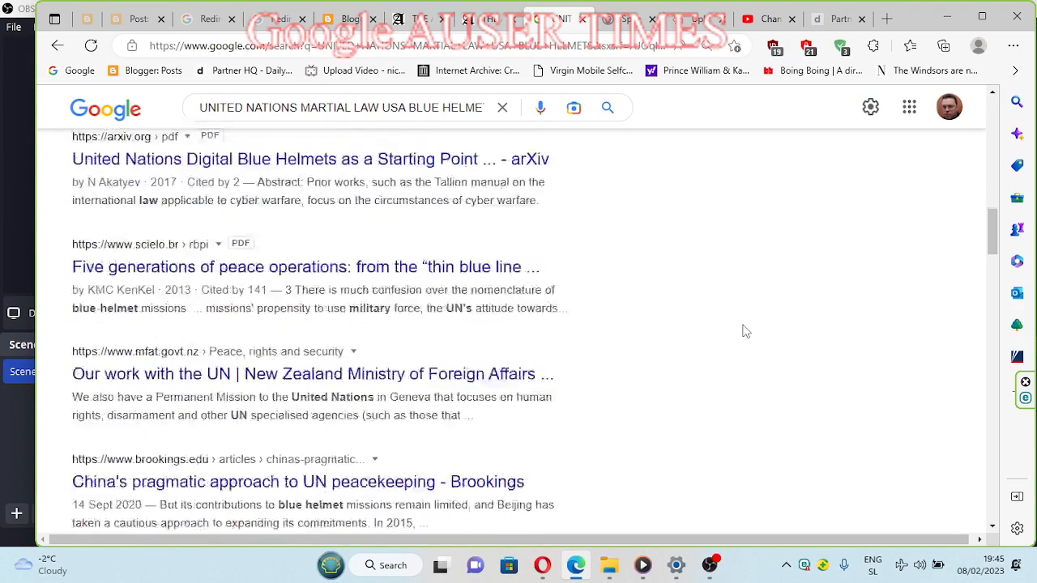
pyautogui.scroll(-3)
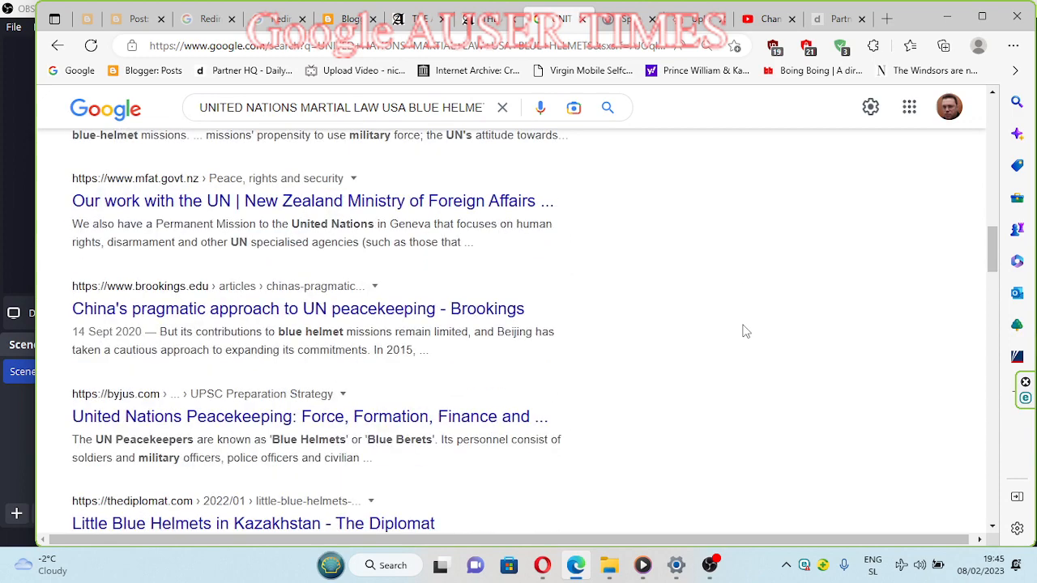
pyautogui.scroll(-3)
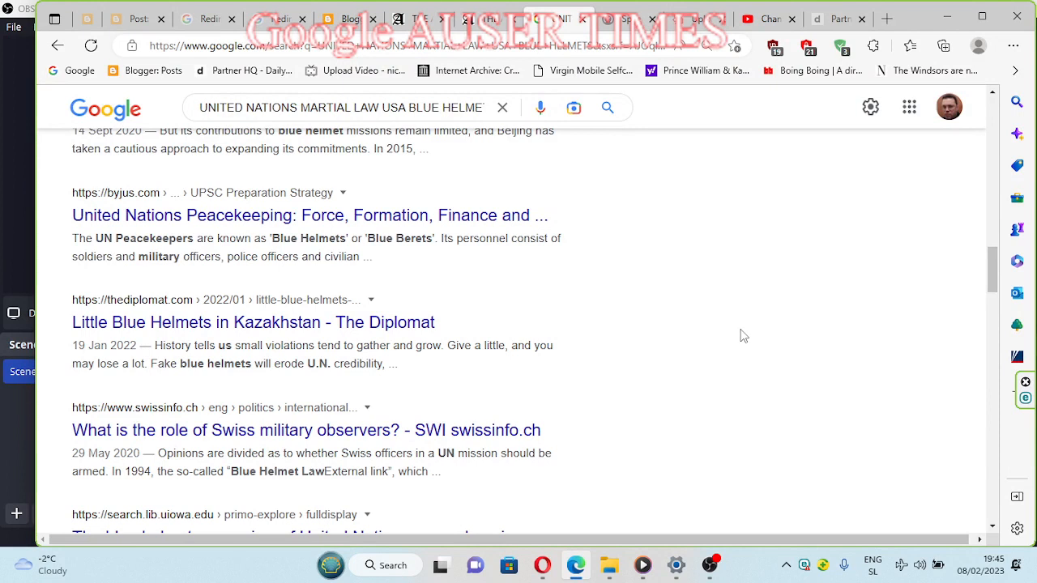
pyautogui.moveTo(737, 340)
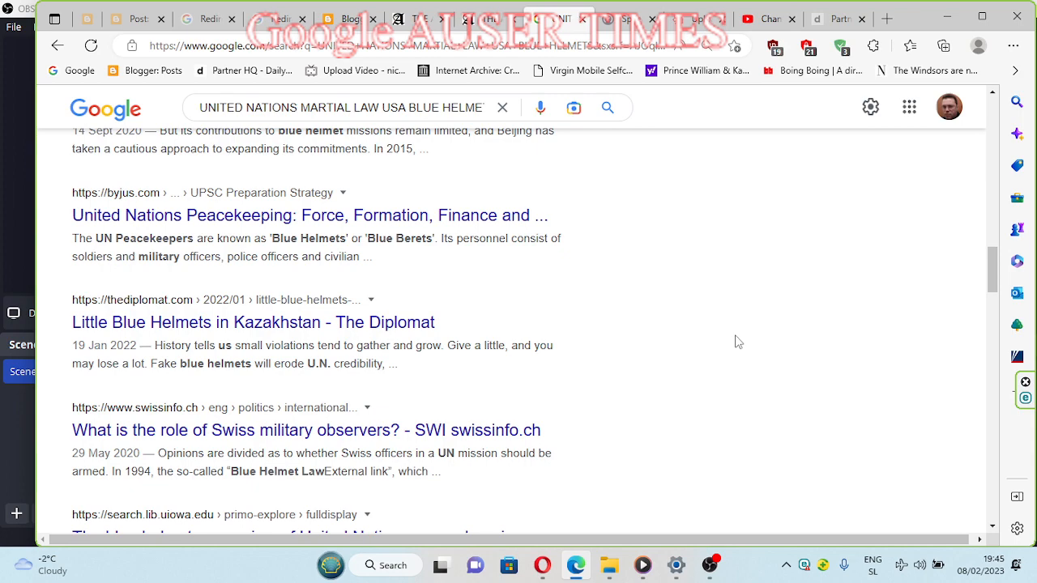
pyautogui.scroll(-3)
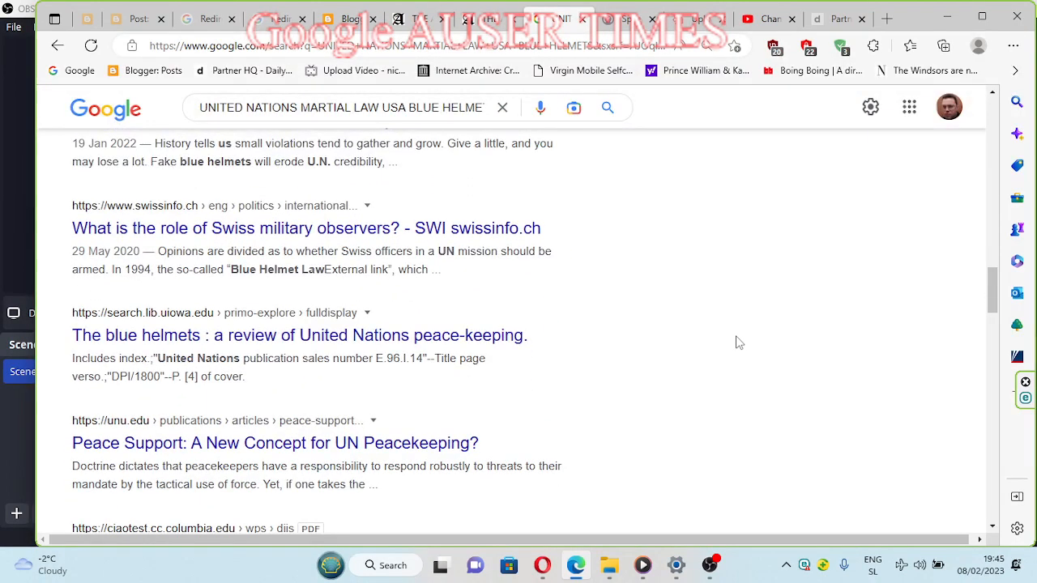
pyautogui.scroll(-3)
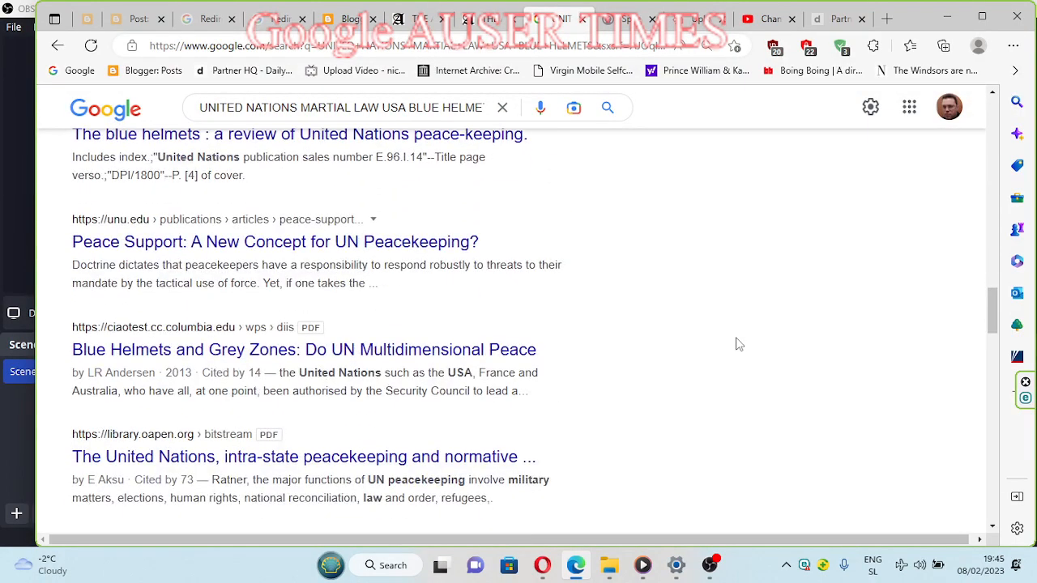
pyautogui.moveTo(722, 350)
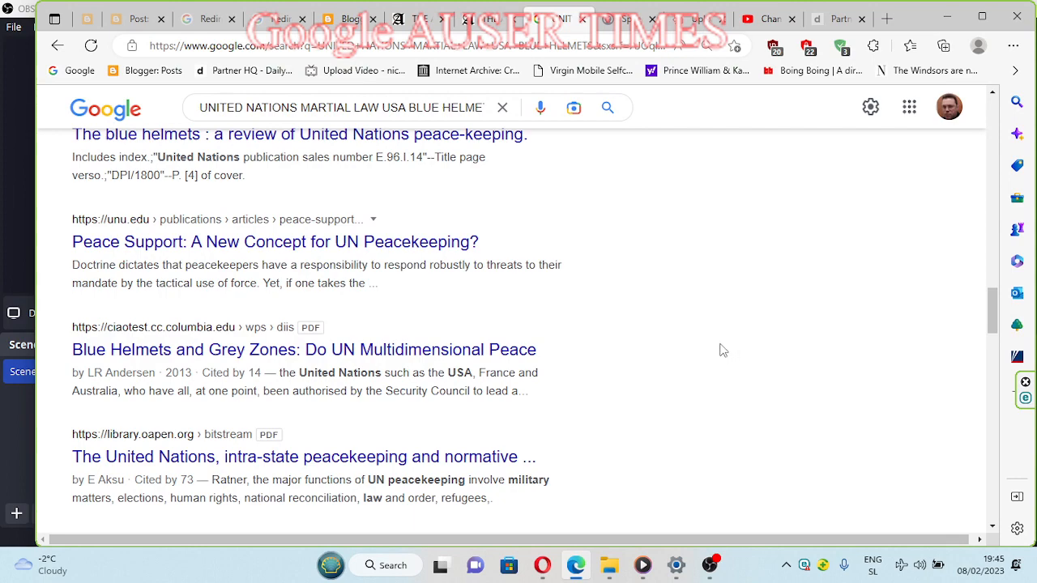
pyautogui.scroll(-3)
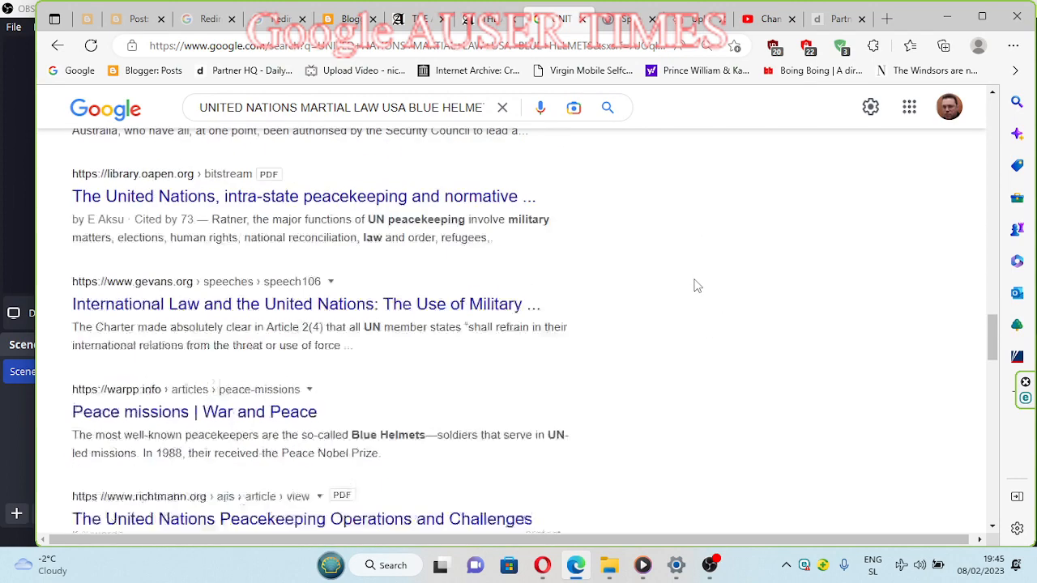
pyautogui.scroll(-3)
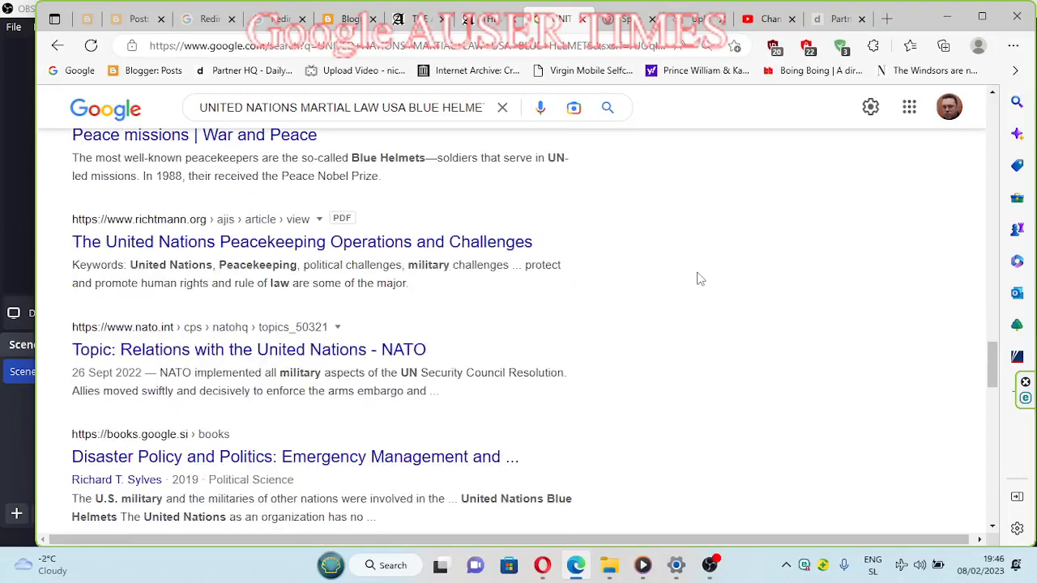
pyautogui.scroll(-3)
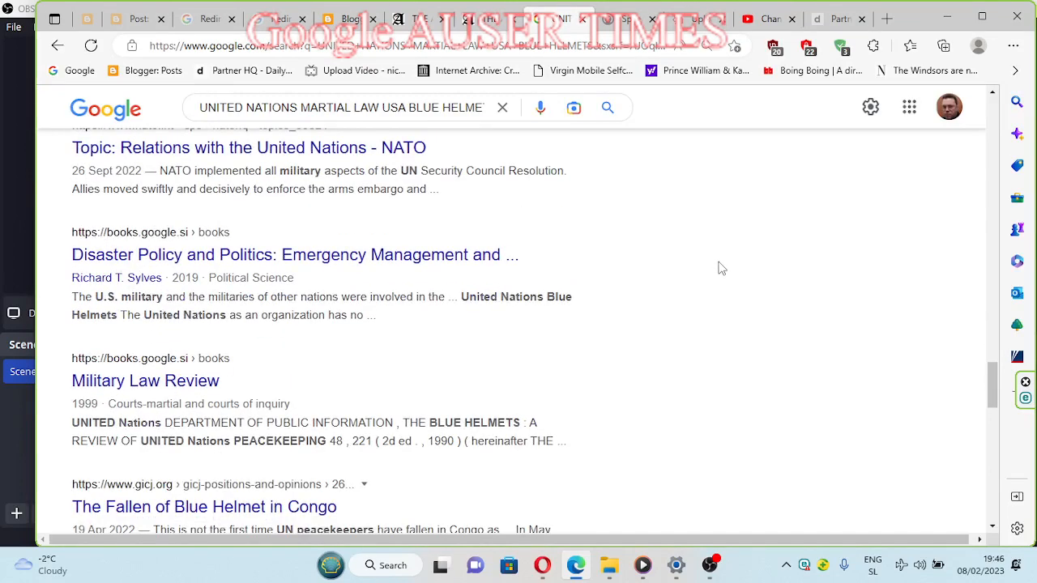
pyautogui.scroll(-3)
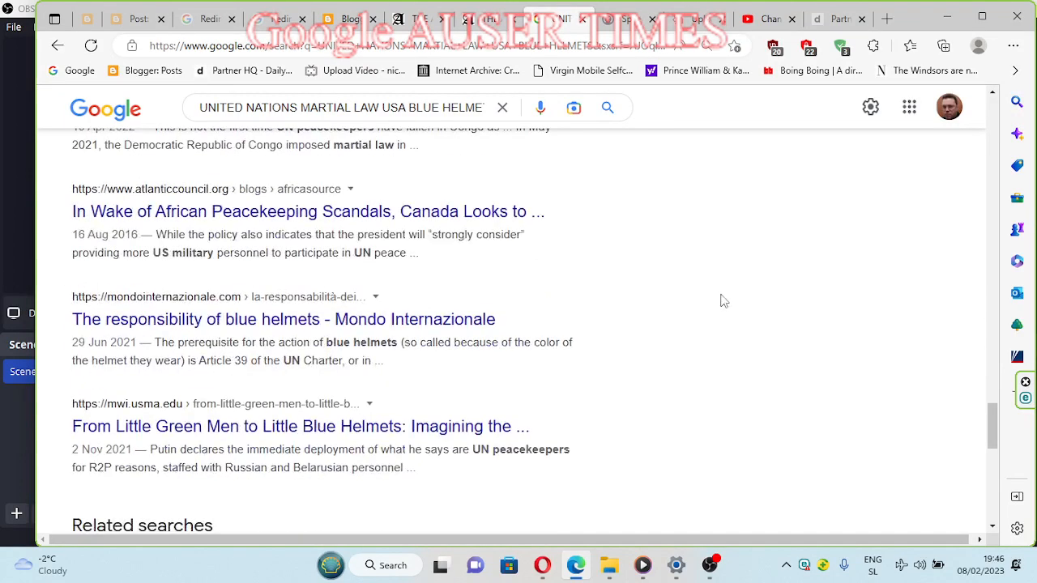
pyautogui.scroll(-3)
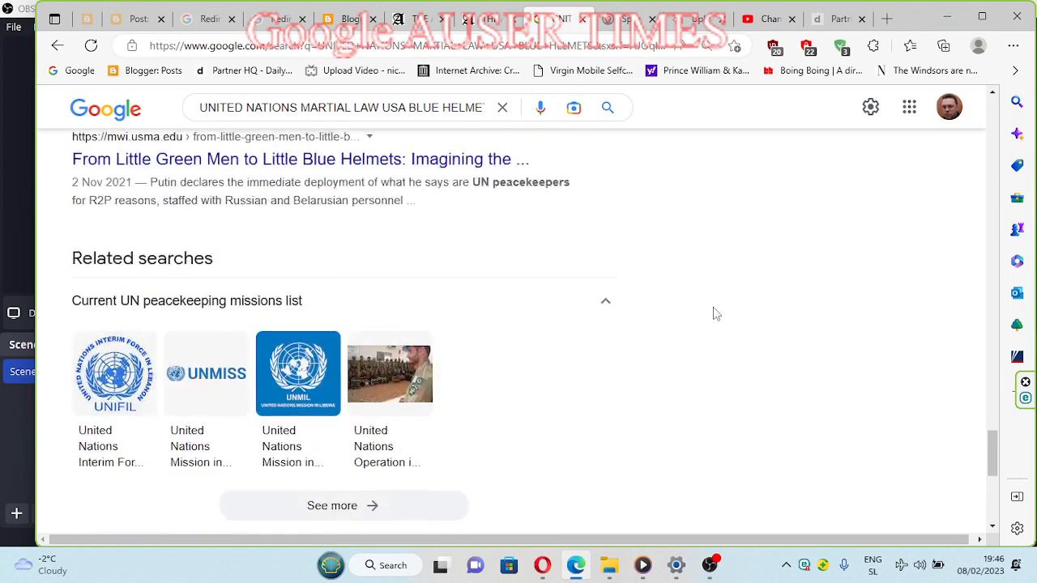
# Step: Append SPLC to the blue-helmets Google query and run the search
pyautogui.click(341, 107)
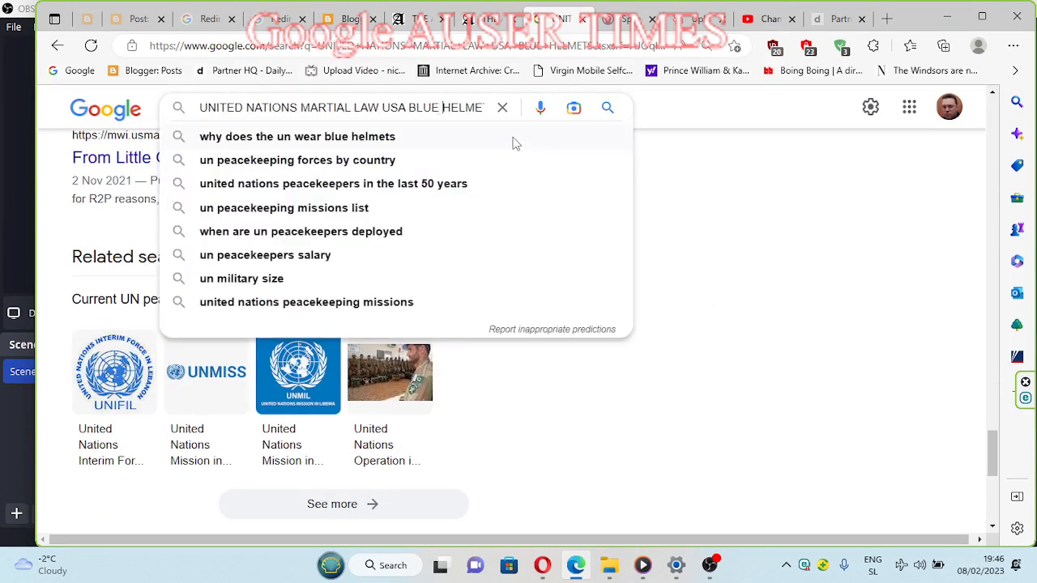
pyautogui.write('S')
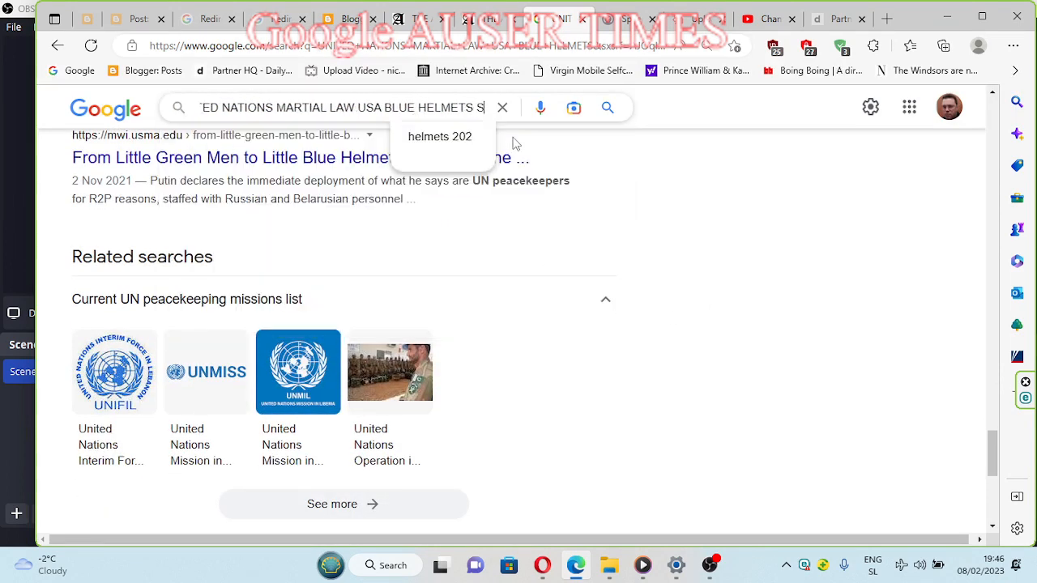
pyautogui.write('SP')
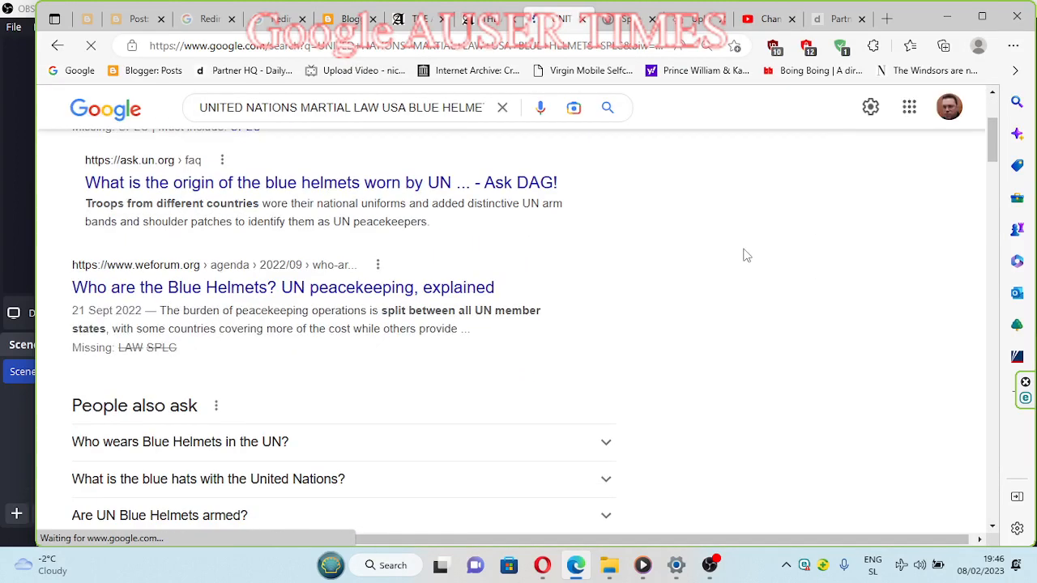
pyautogui.write('SPLC')
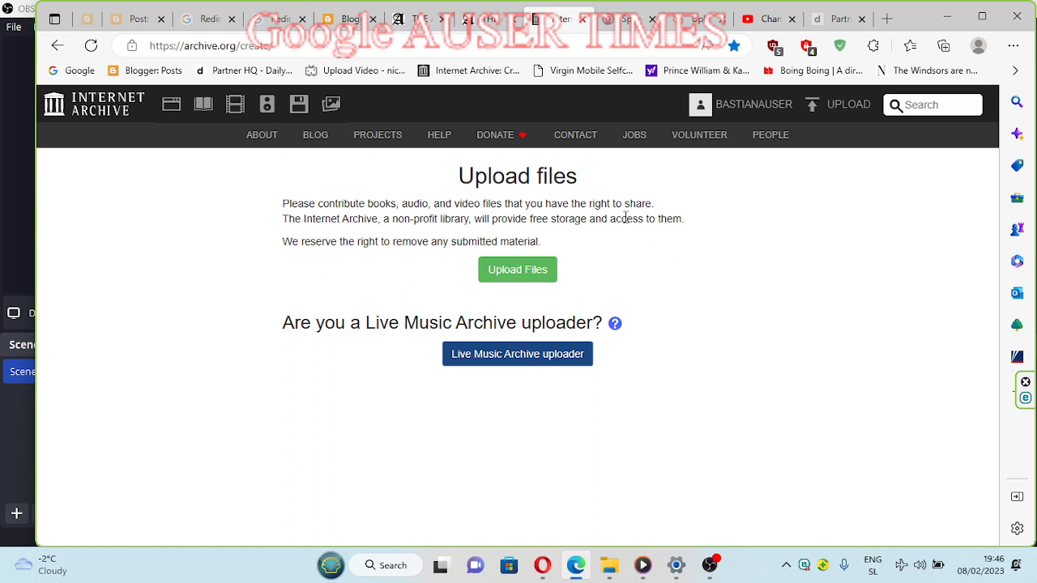
# Step: Find SPLC in the results page and reach the splcenter.org 'Patriot' Paranoia result
pyautogui.write('SPLC')
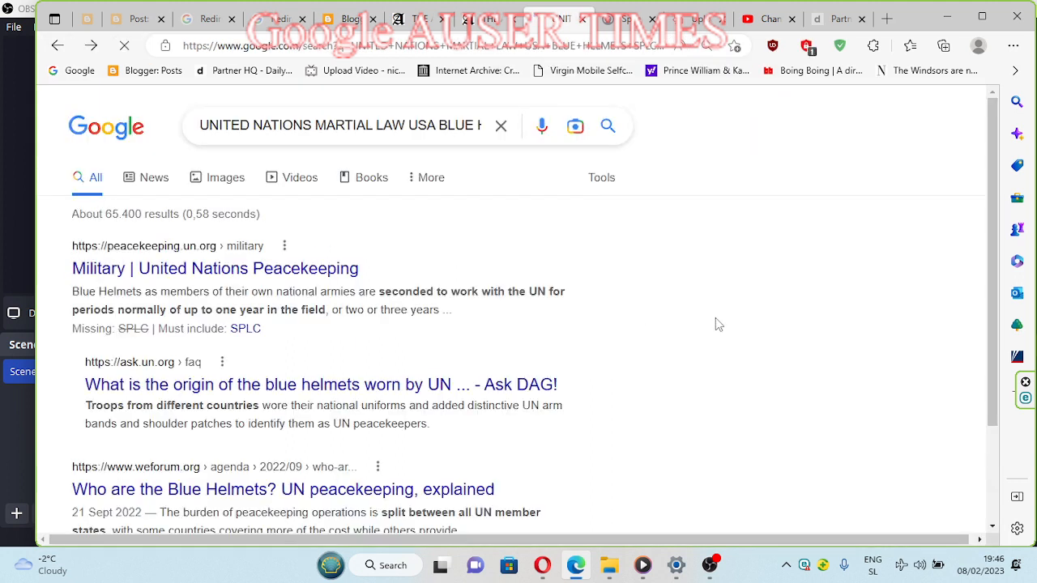
pyautogui.write('SPLC')
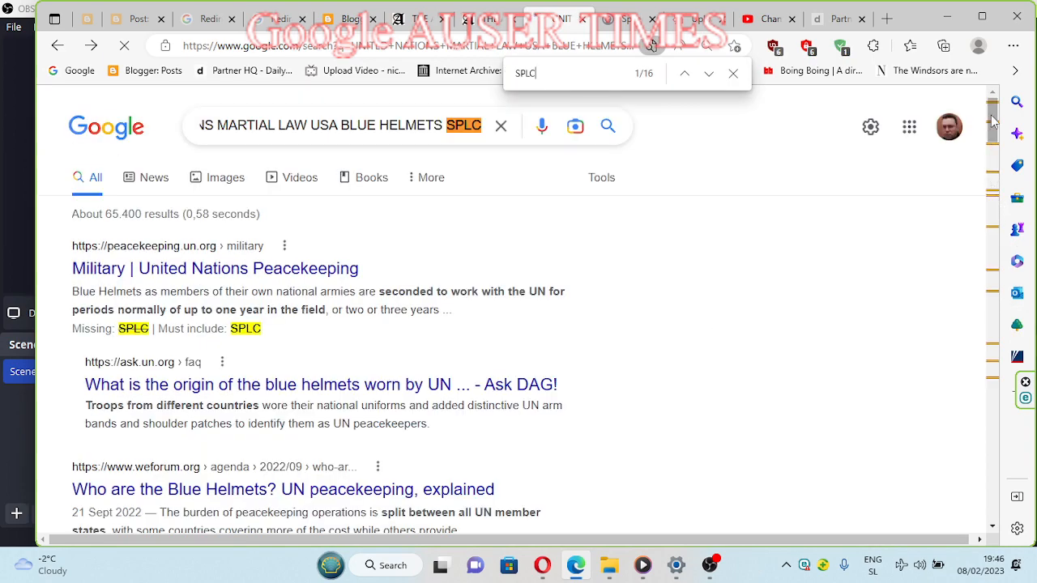
pyautogui.scroll(-3)
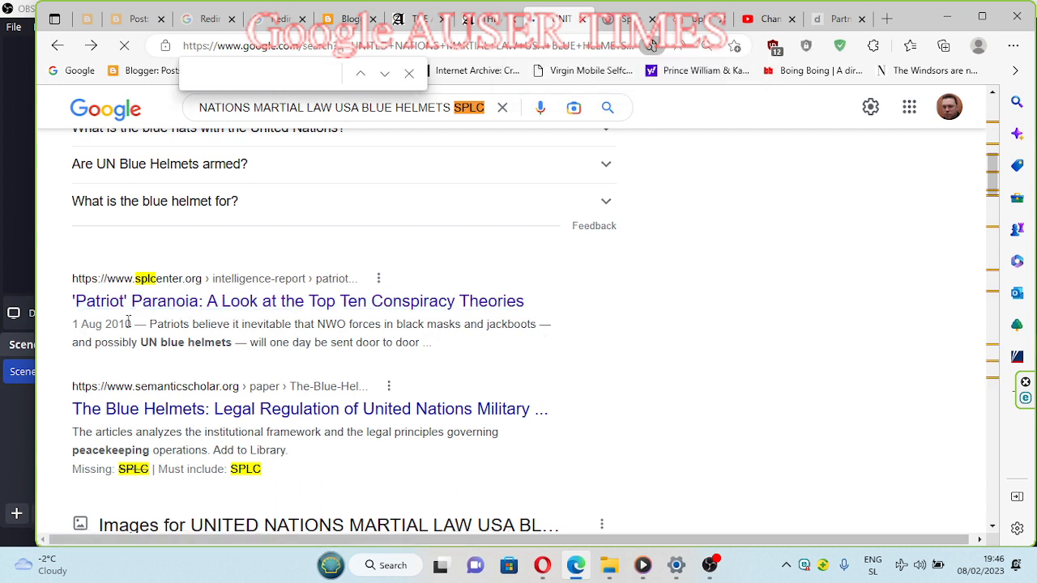
# Step: Read the SPLC 'Patriot' Paranoia conspiracy-theories article, then return to the Blogger posts list
pyautogui.click(298, 300)
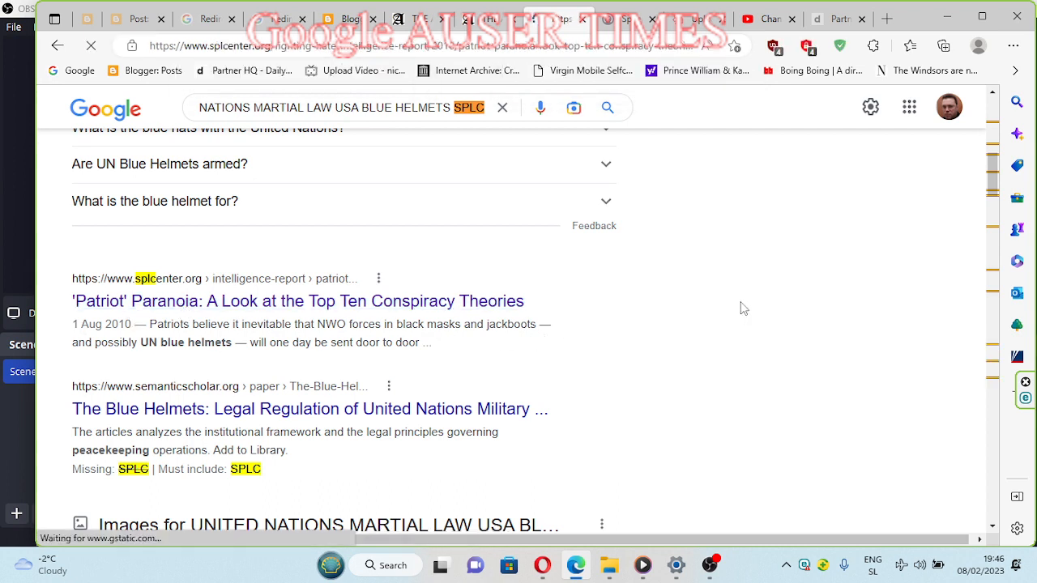
pyautogui.click(298, 300)
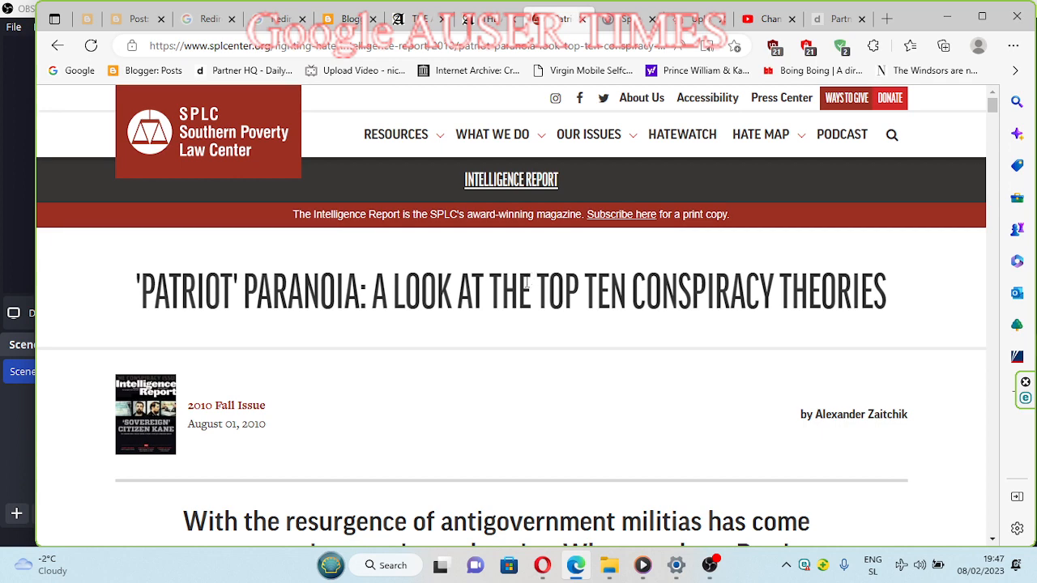
pyautogui.scroll(-3)
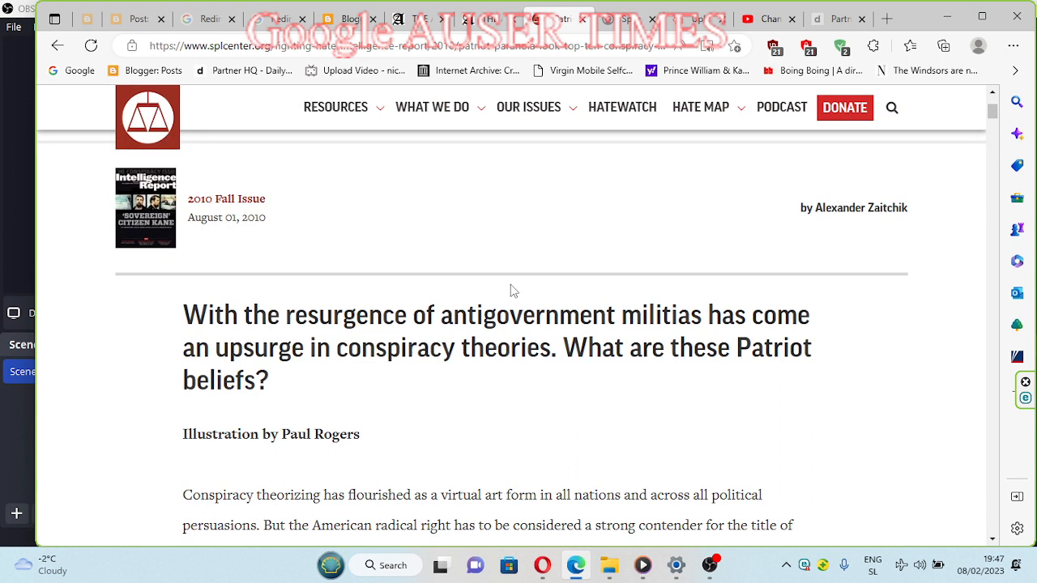
pyautogui.moveTo(519, 284)
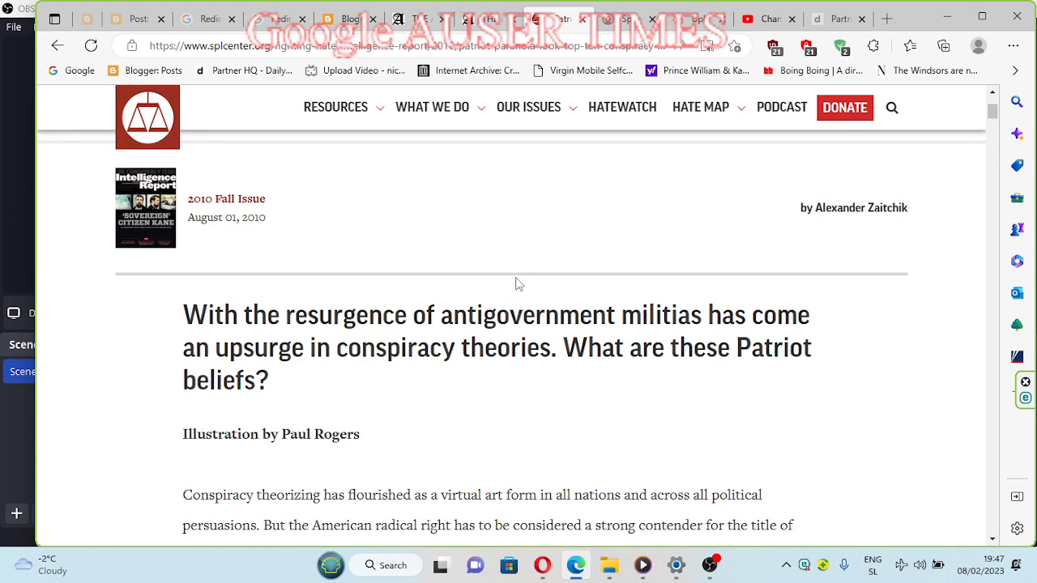
pyautogui.moveTo(518, 272)
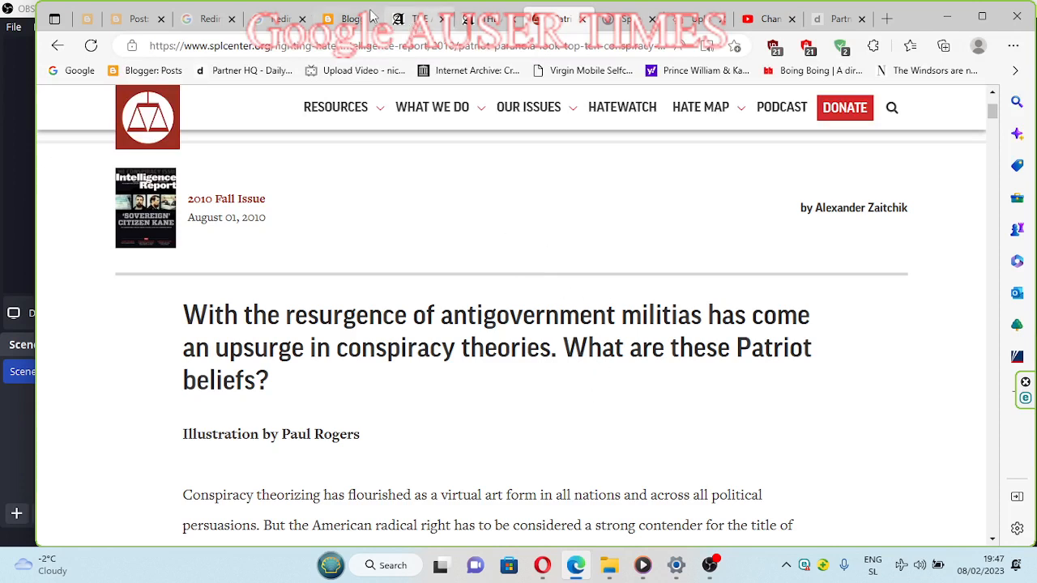
pyautogui.click(349, 18)
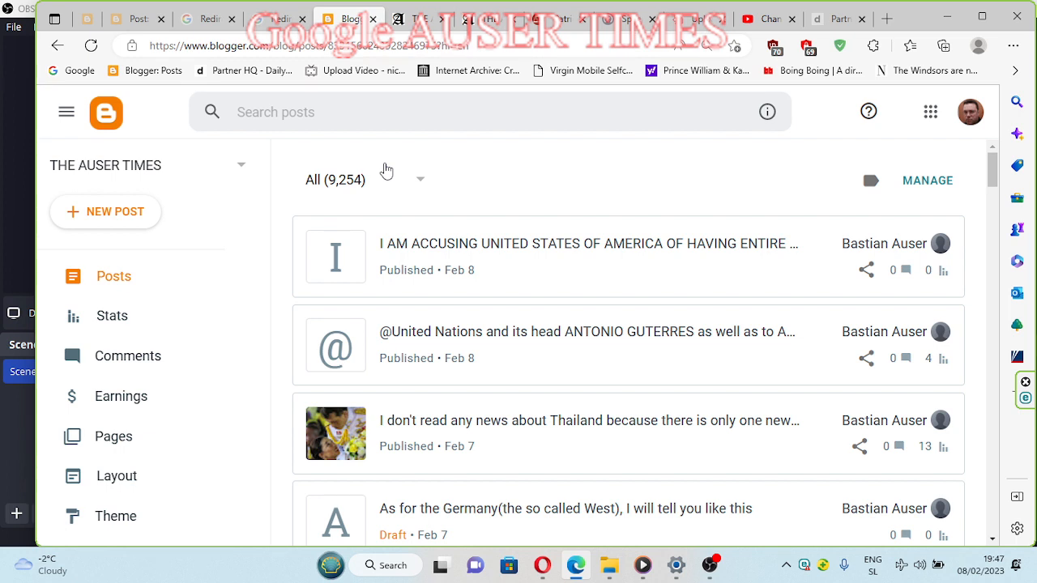
pyautogui.moveTo(434, 250)
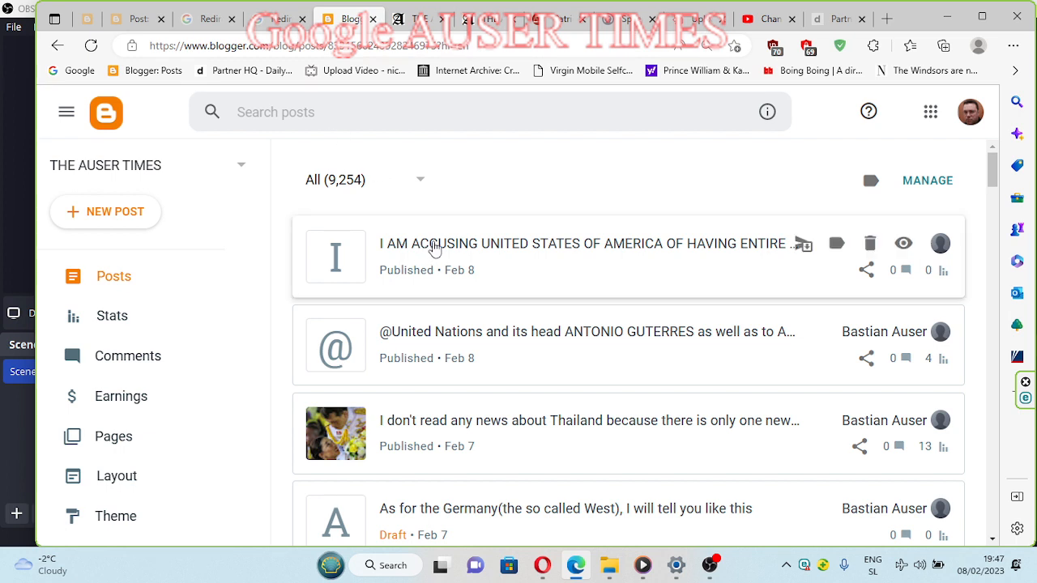
# Step: Open the published post accusing the United States in the Blogger editor
pyautogui.click(581, 243)
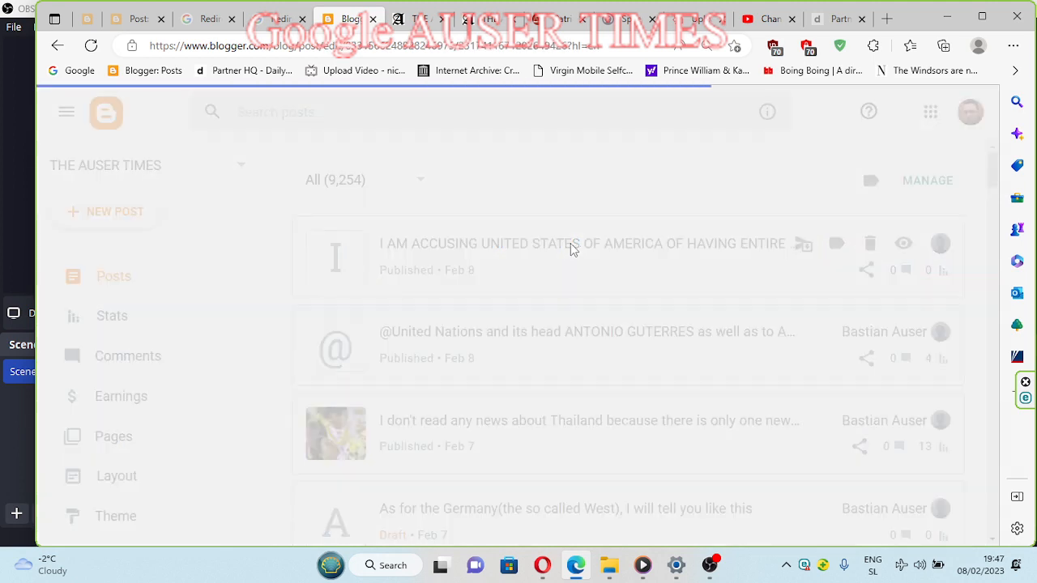
pyautogui.click(582, 243)
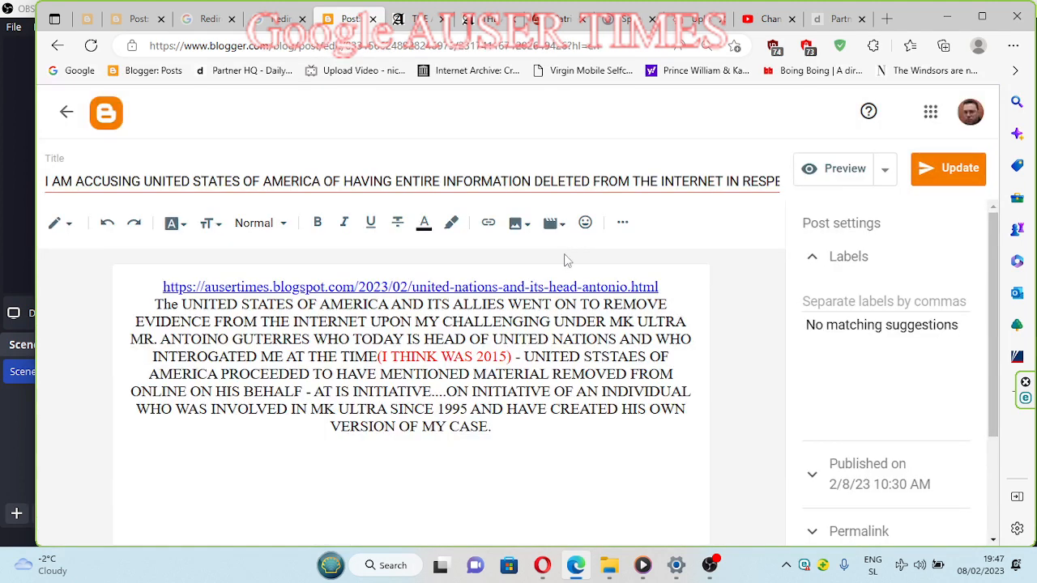
pyautogui.moveTo(413, 162)
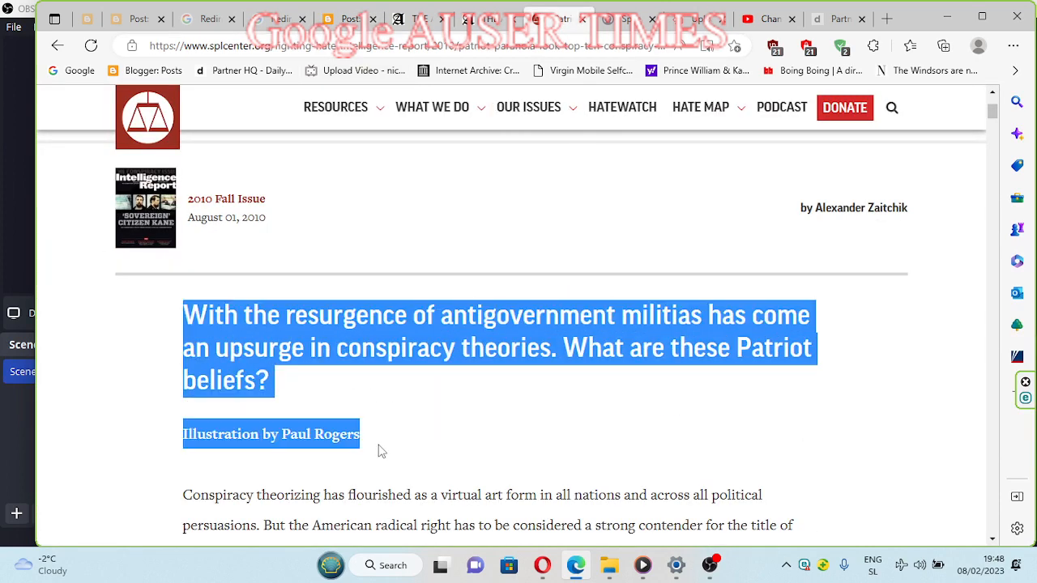
# Step: Highlight the United Nations mention in the SPLC article's population-control passage
pyautogui.click(602, 444)
pyautogui.write('UNITED NATIONS')
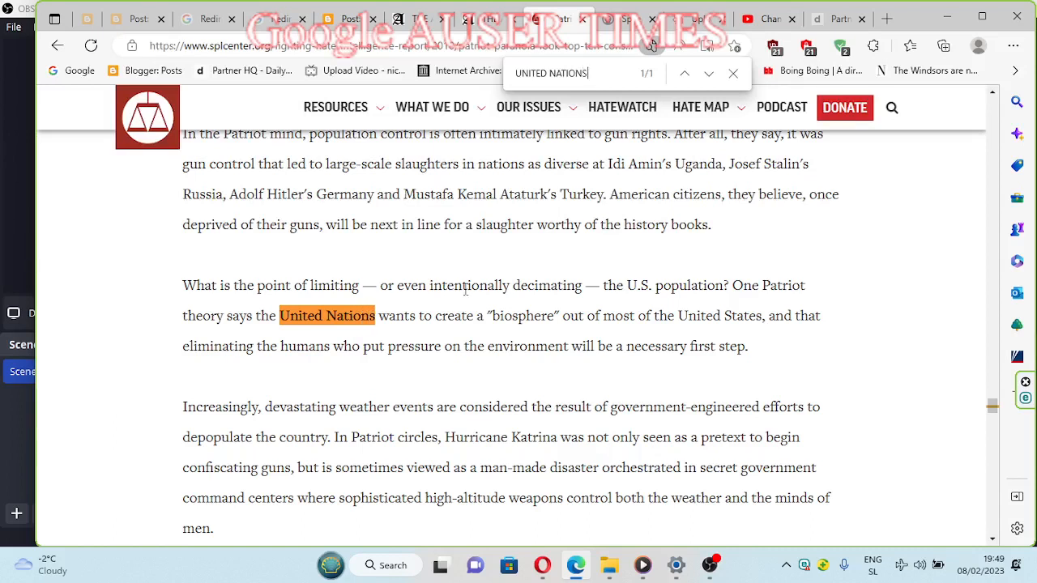
pyautogui.moveTo(183, 285); pyautogui.dragTo(805, 407)
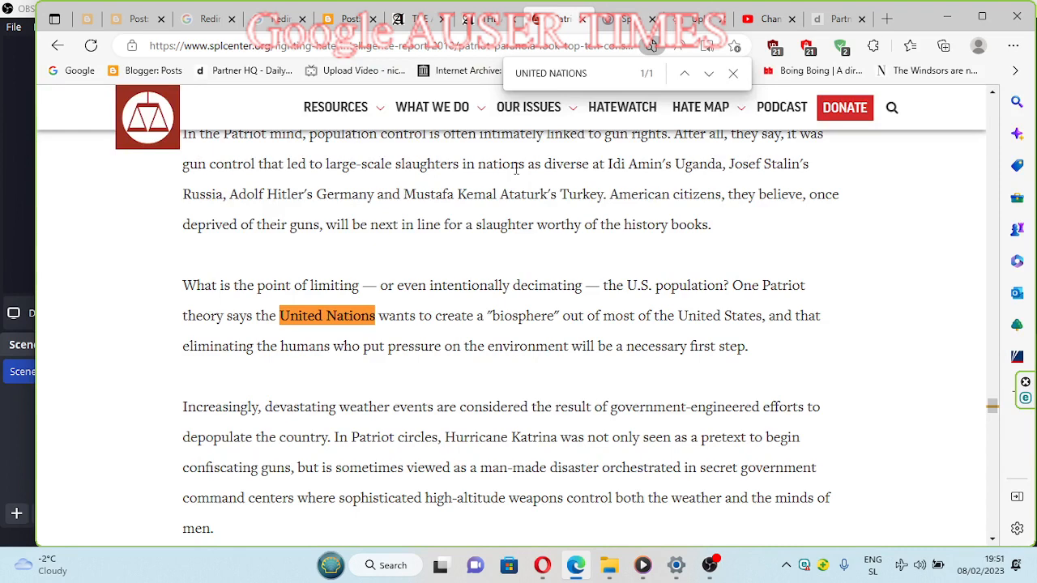
pyautogui.moveTo(728, 408)
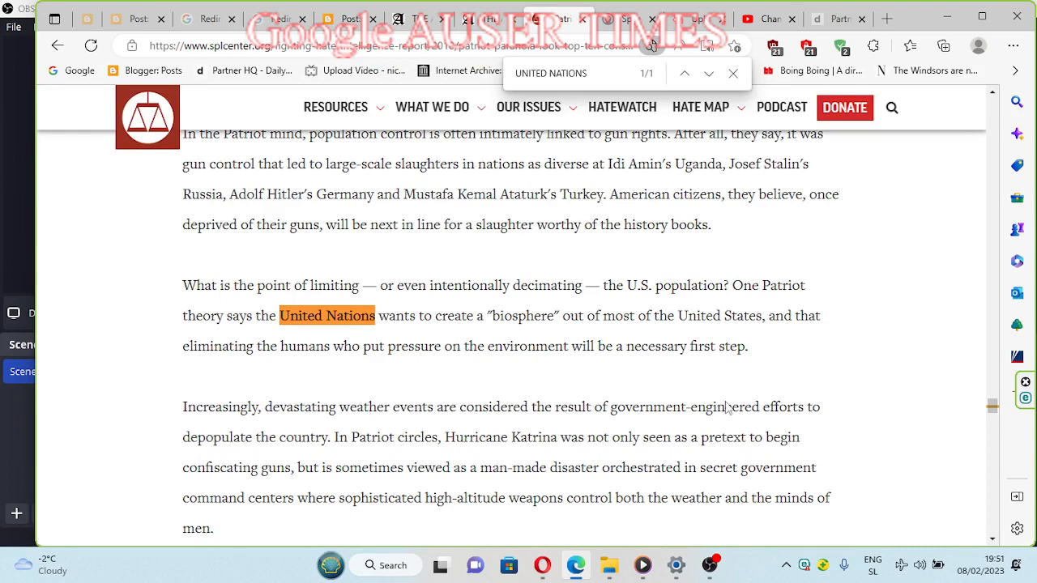